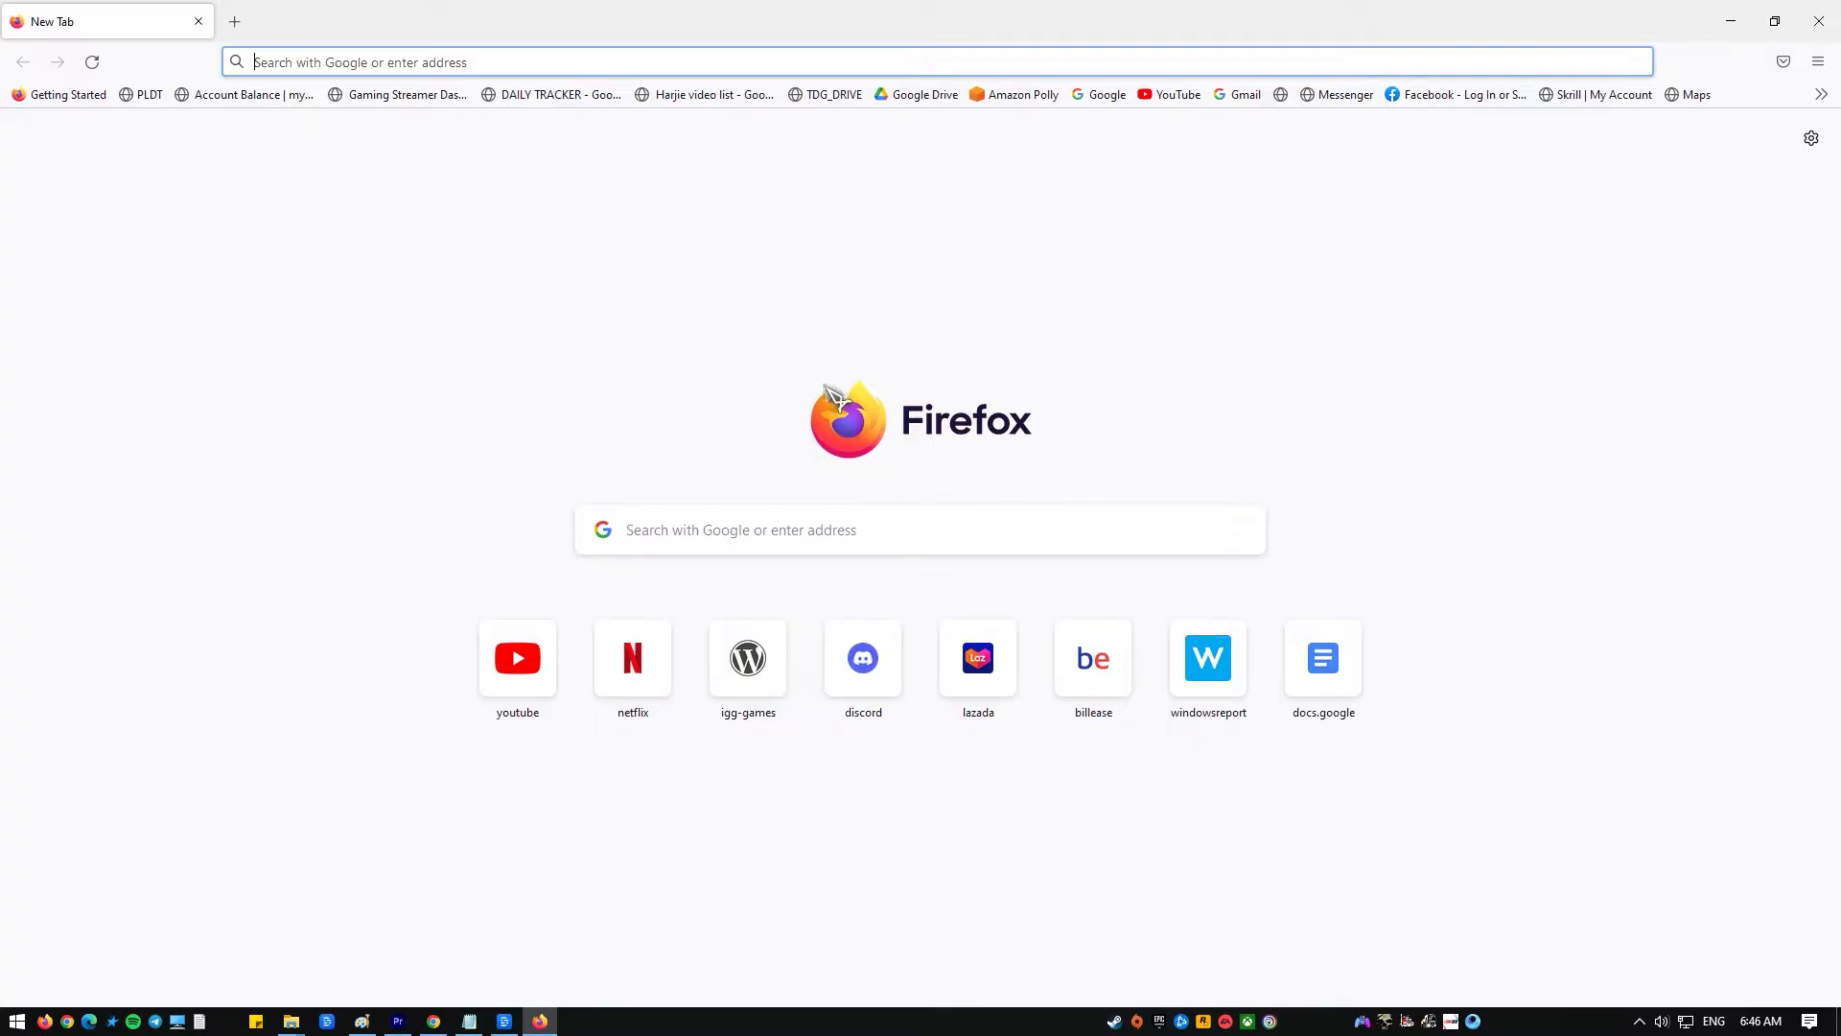
{"action": "mouse_move", "coordinate": [978, 521]}
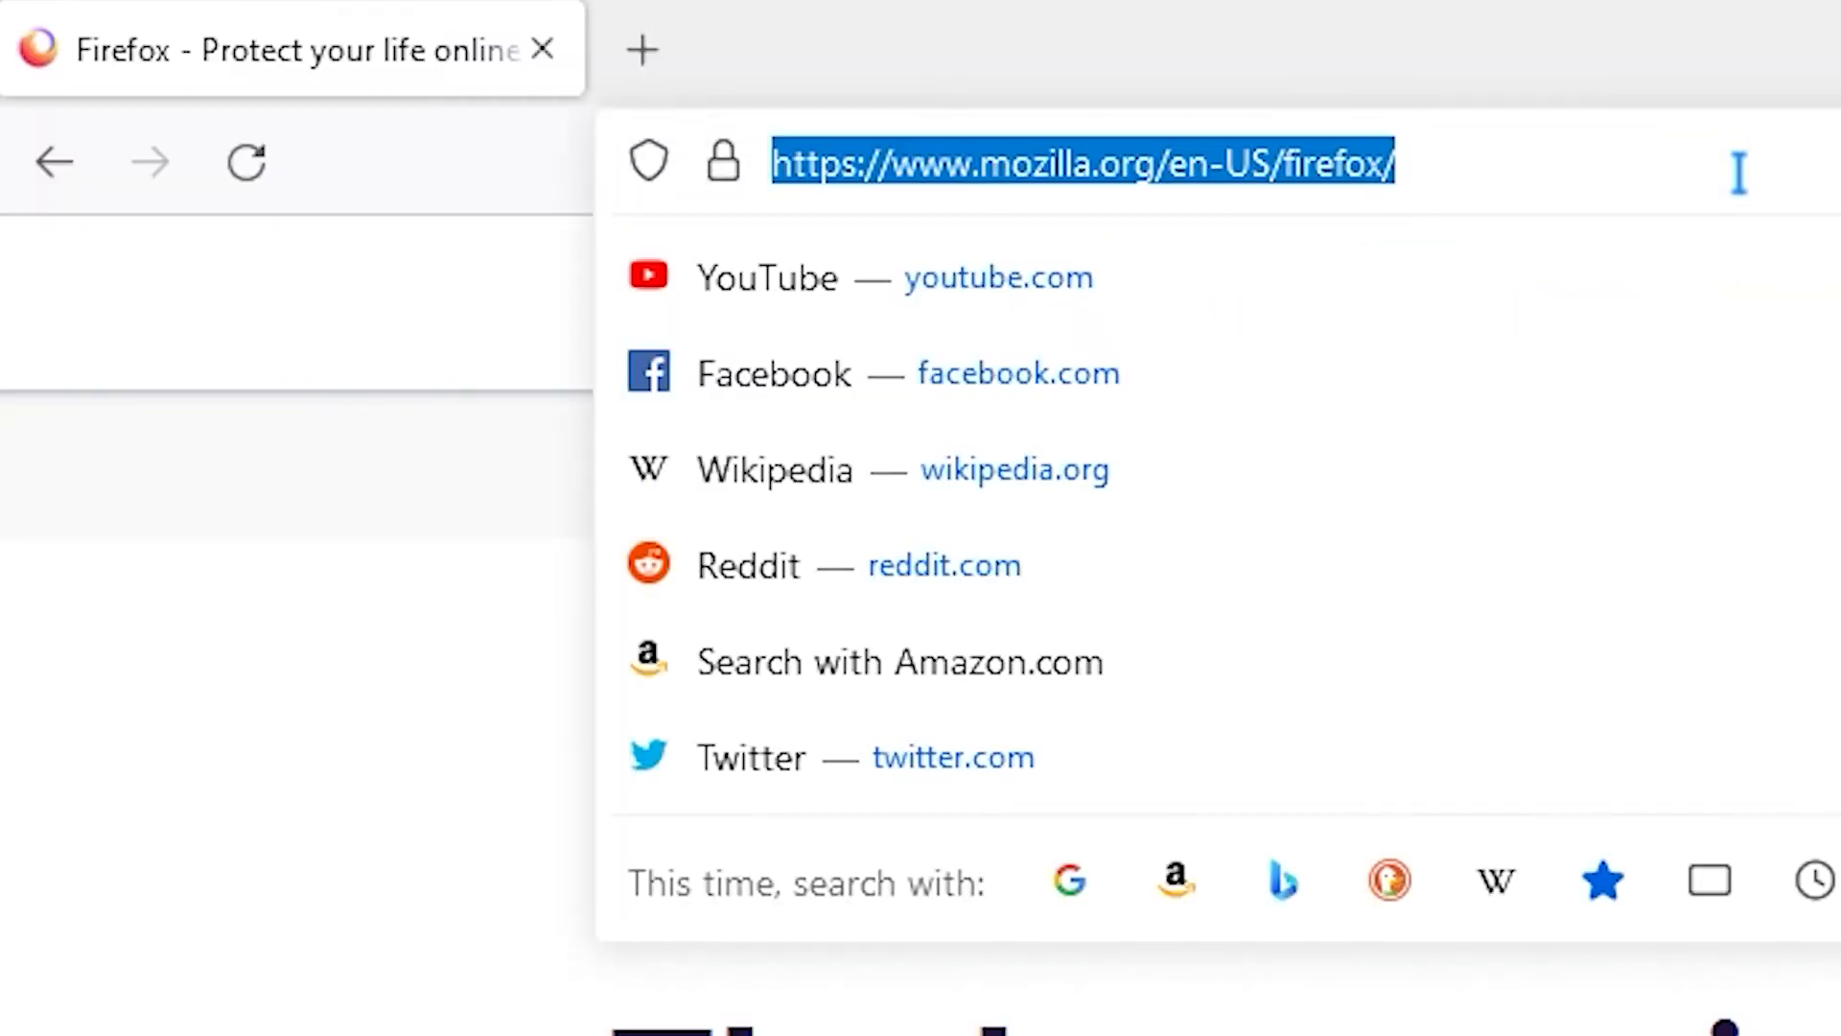
Step: Restart Firefox normally from the about:profiles page
{"action": "type", "text": "about:profiles"}
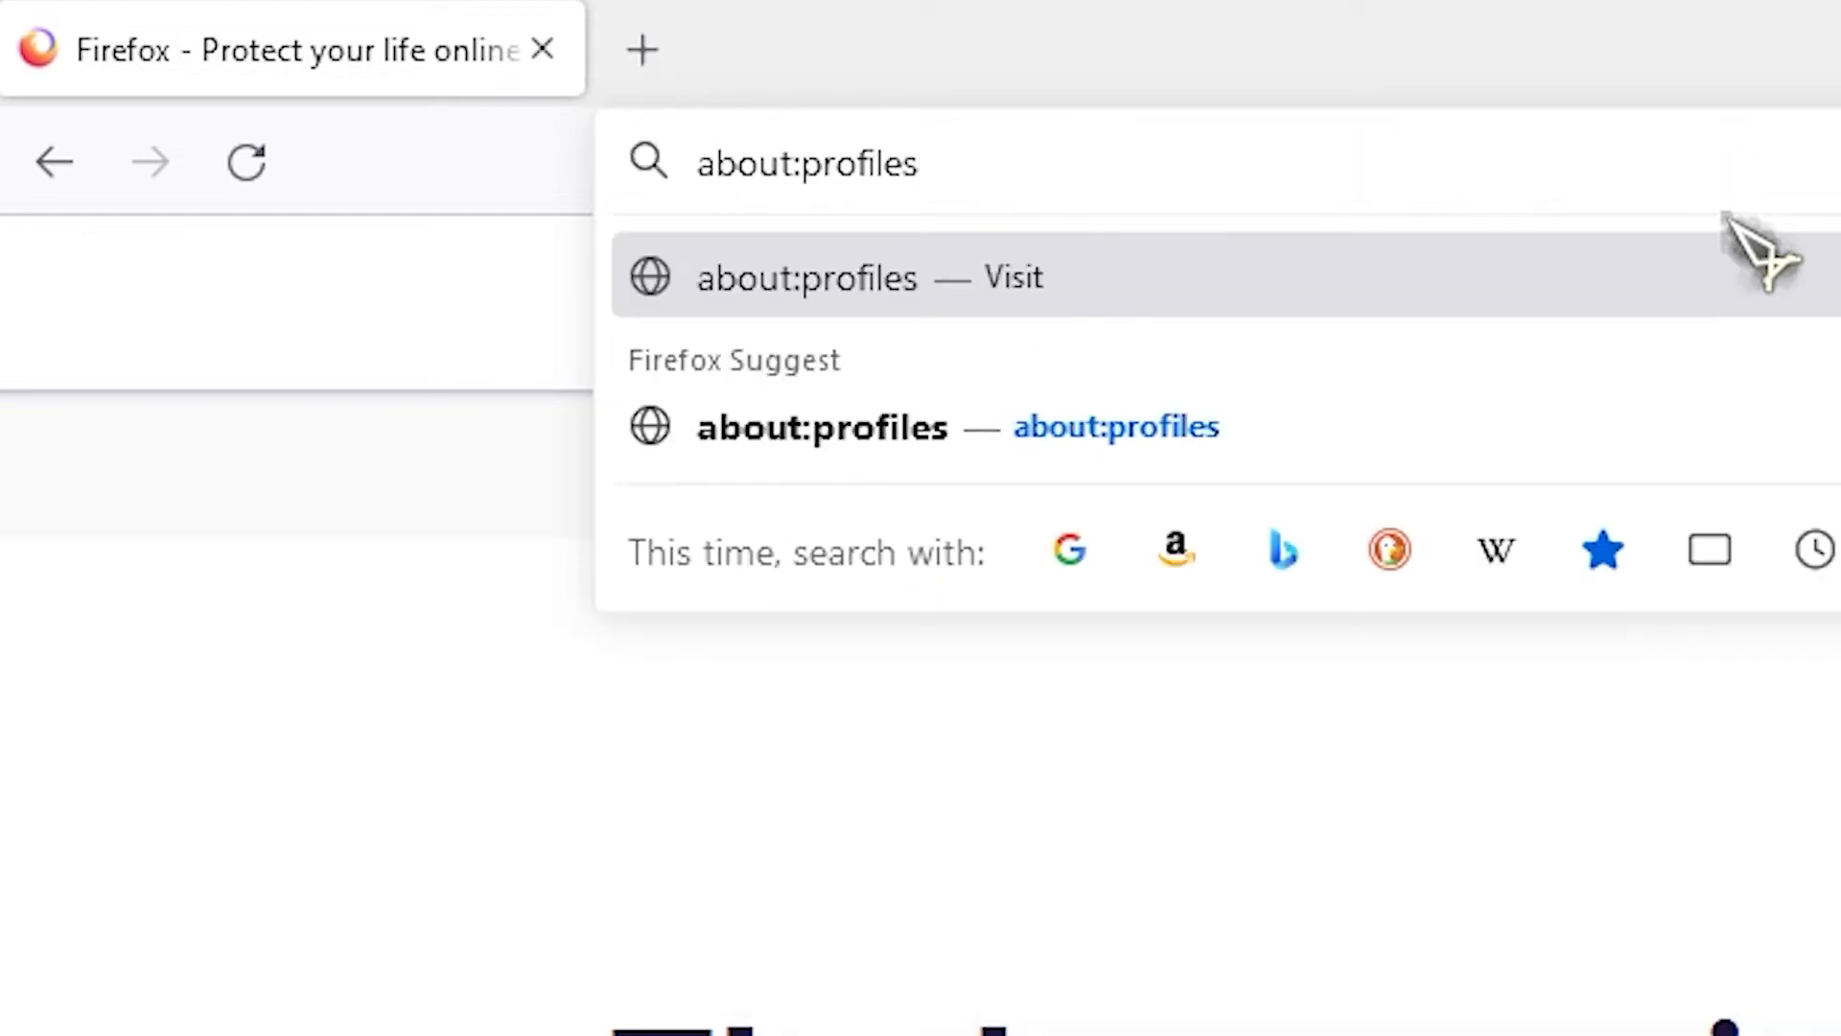
{"action": "left_click", "coordinate": [806, 278]}
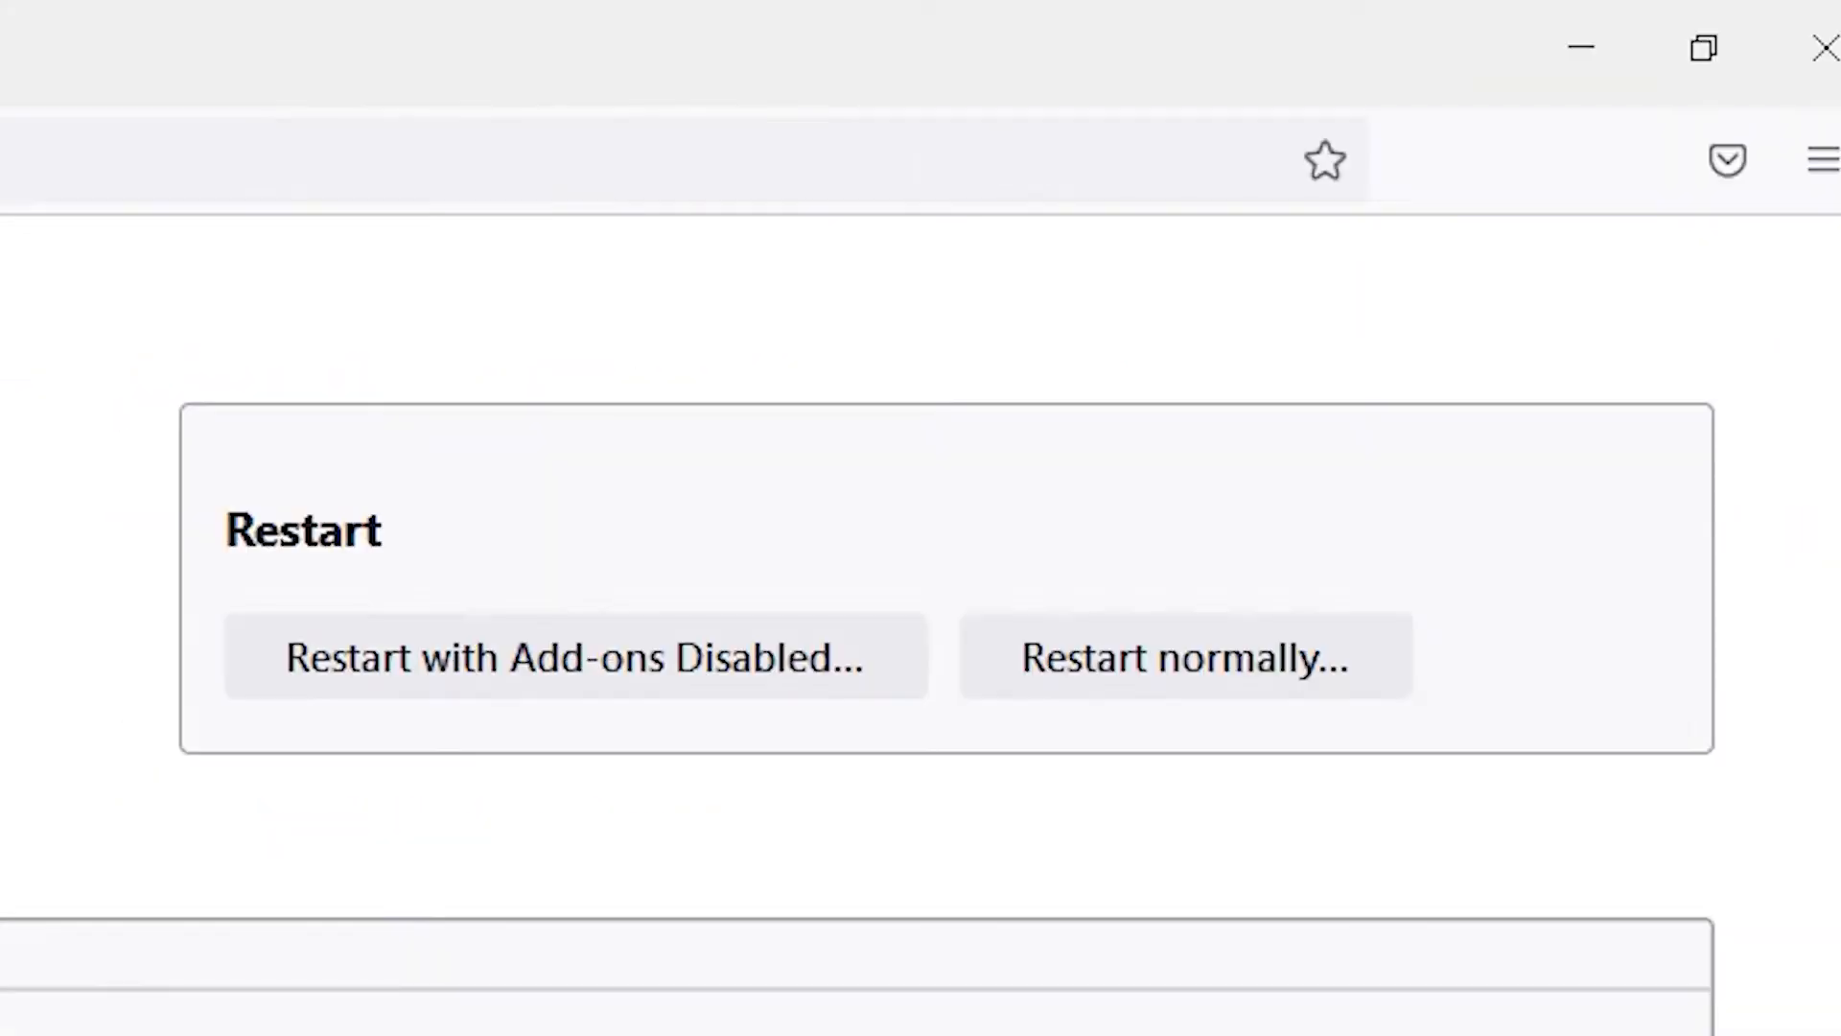
{"action": "mouse_move", "coordinate": [1045, 813]}
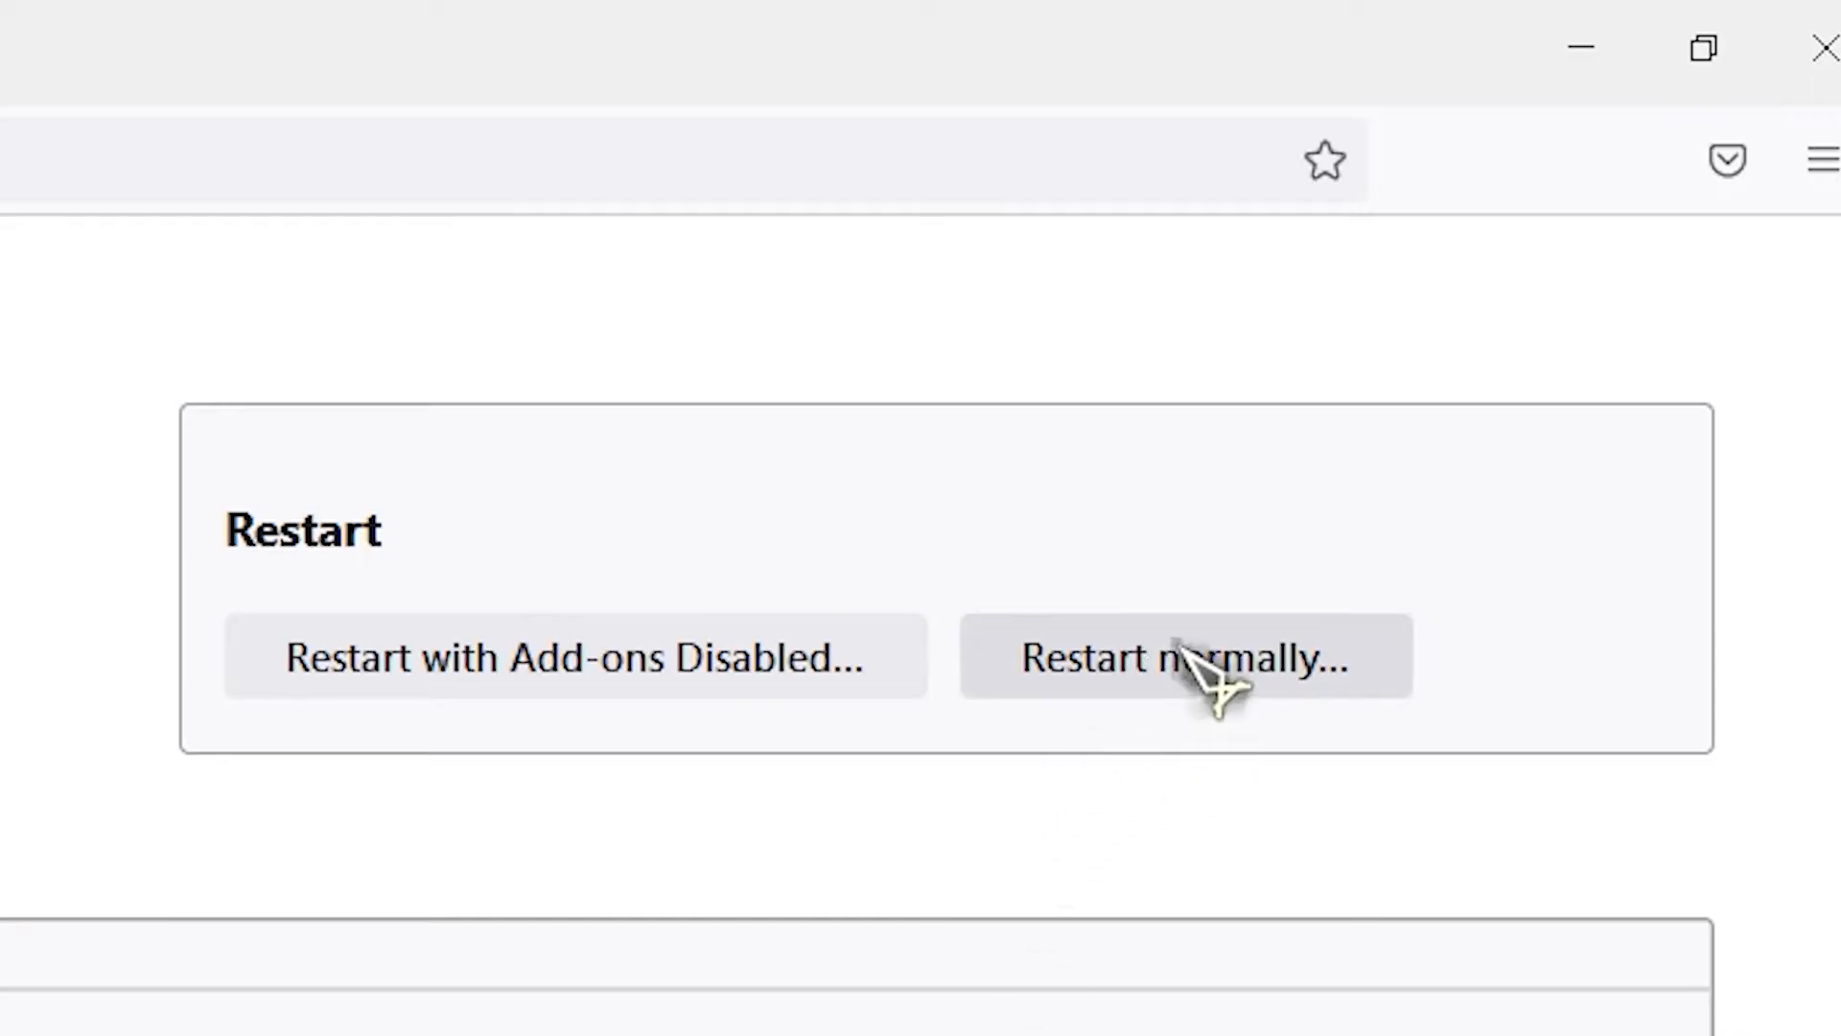
{"action": "left_click", "coordinate": [1191, 683]}
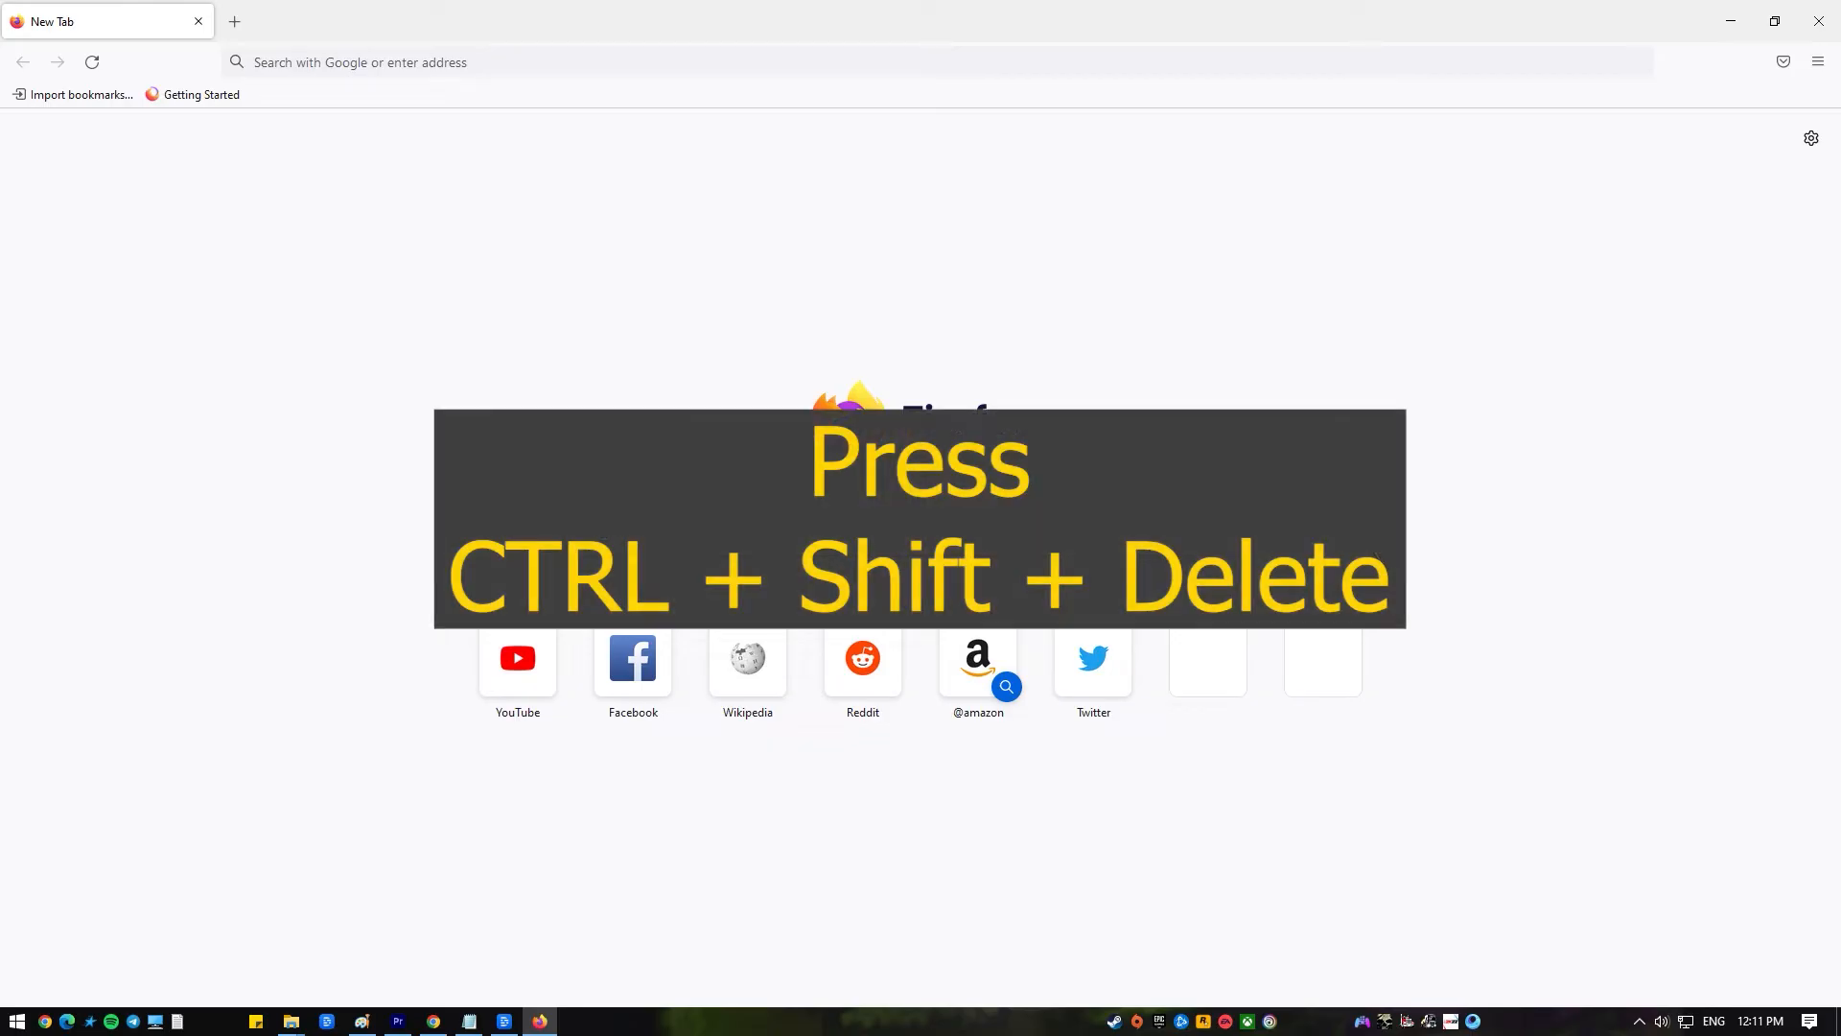
Step: Clear Everything: history, cookies, cache and form history, but keep active logins
{"action": "key", "text": "Ctrl+Shift+Delete"}
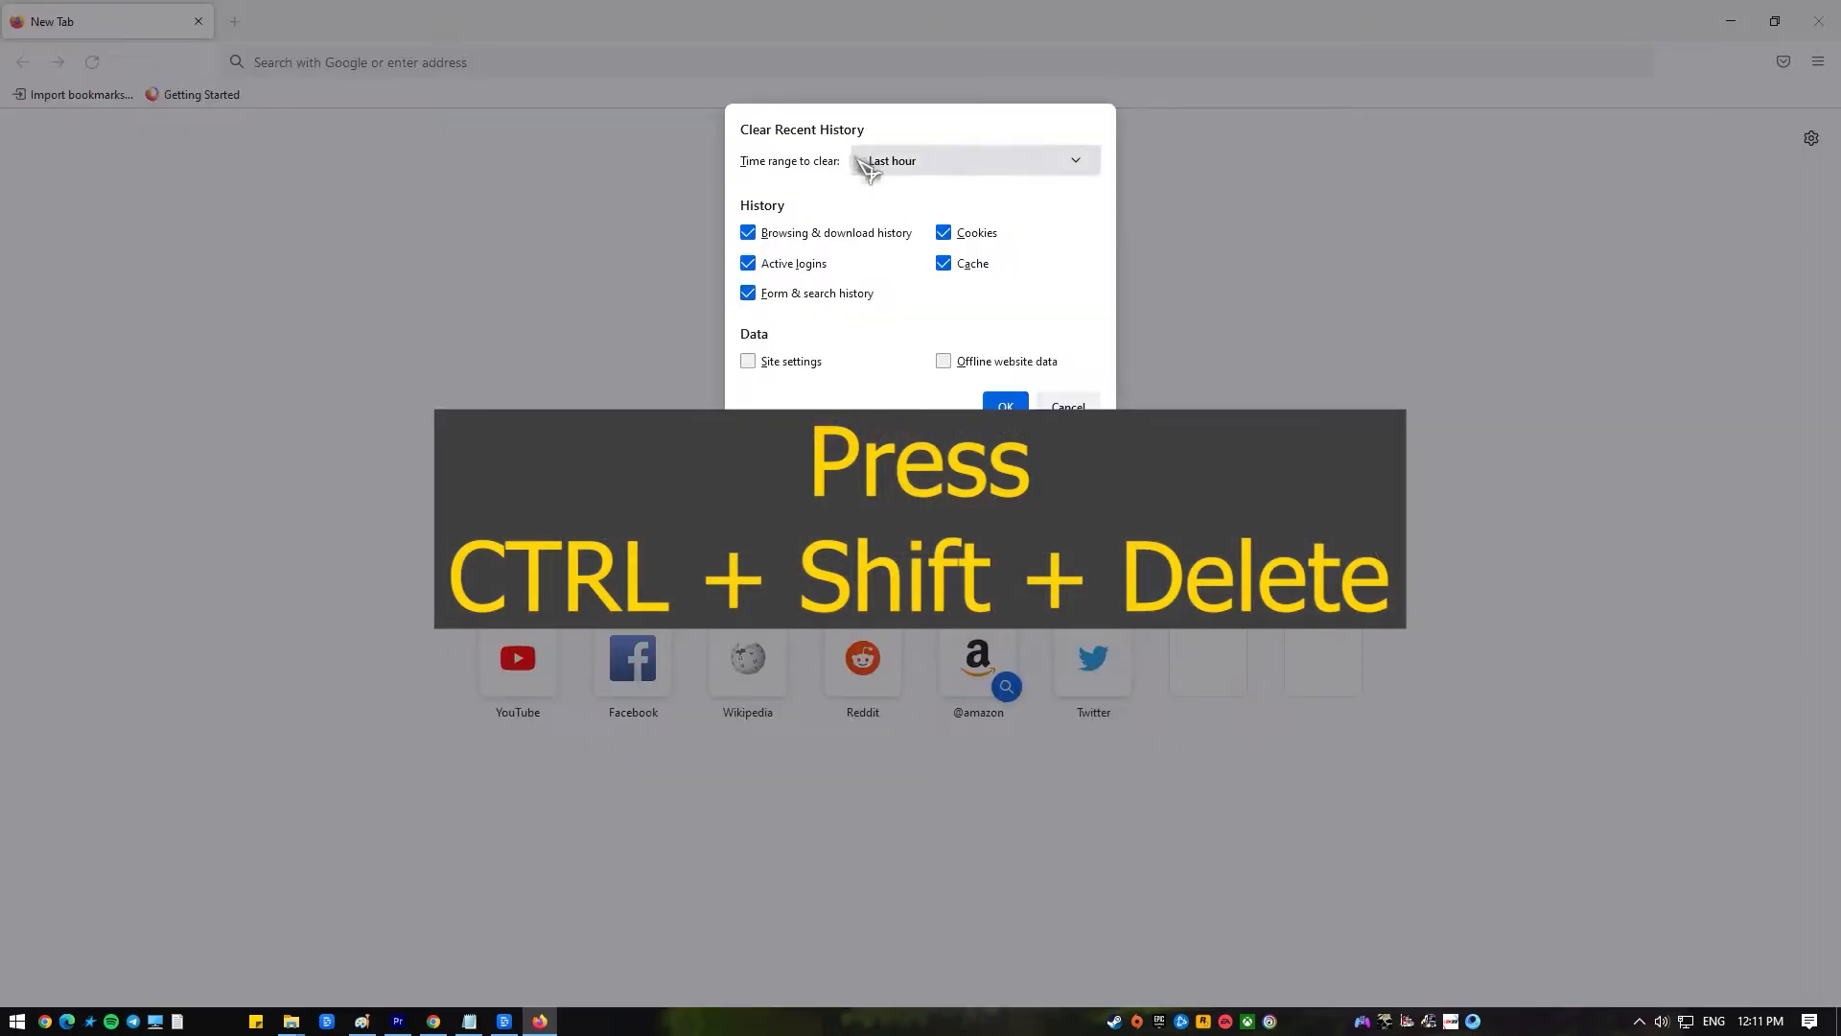
{"action": "left_click", "coordinate": [974, 160]}
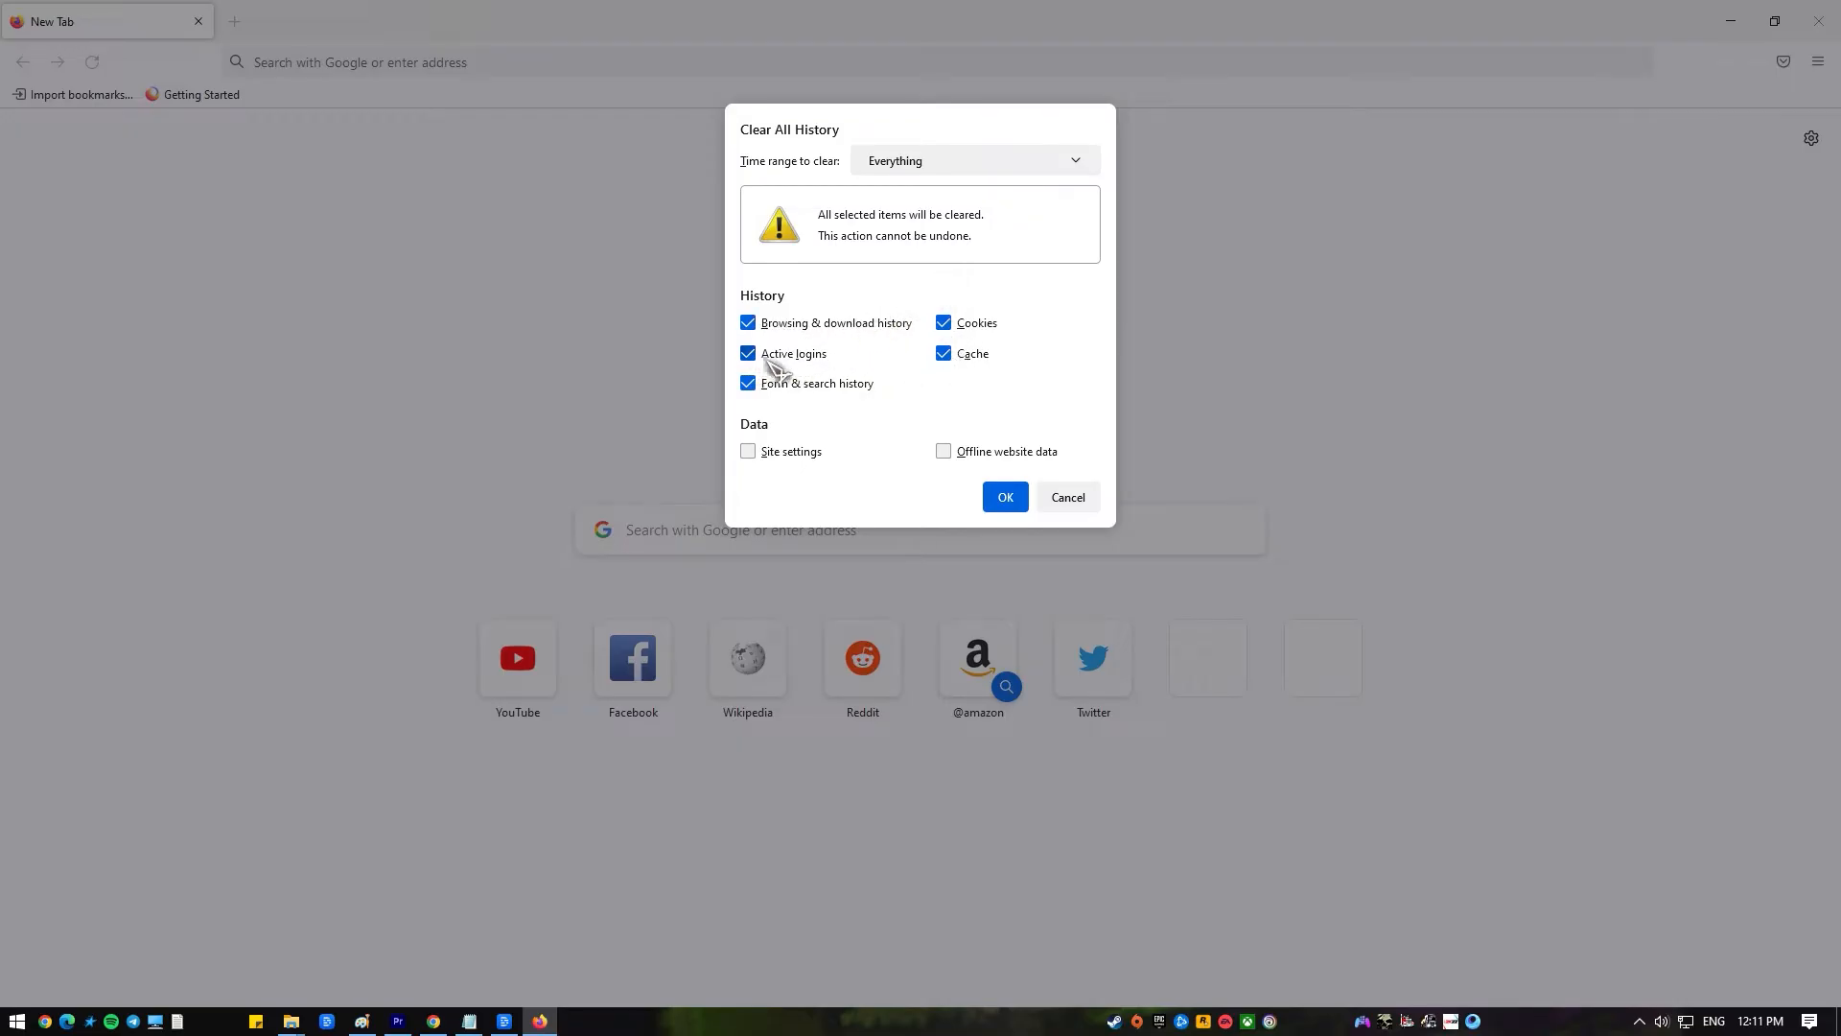
{"action": "left_click", "coordinate": [748, 353]}
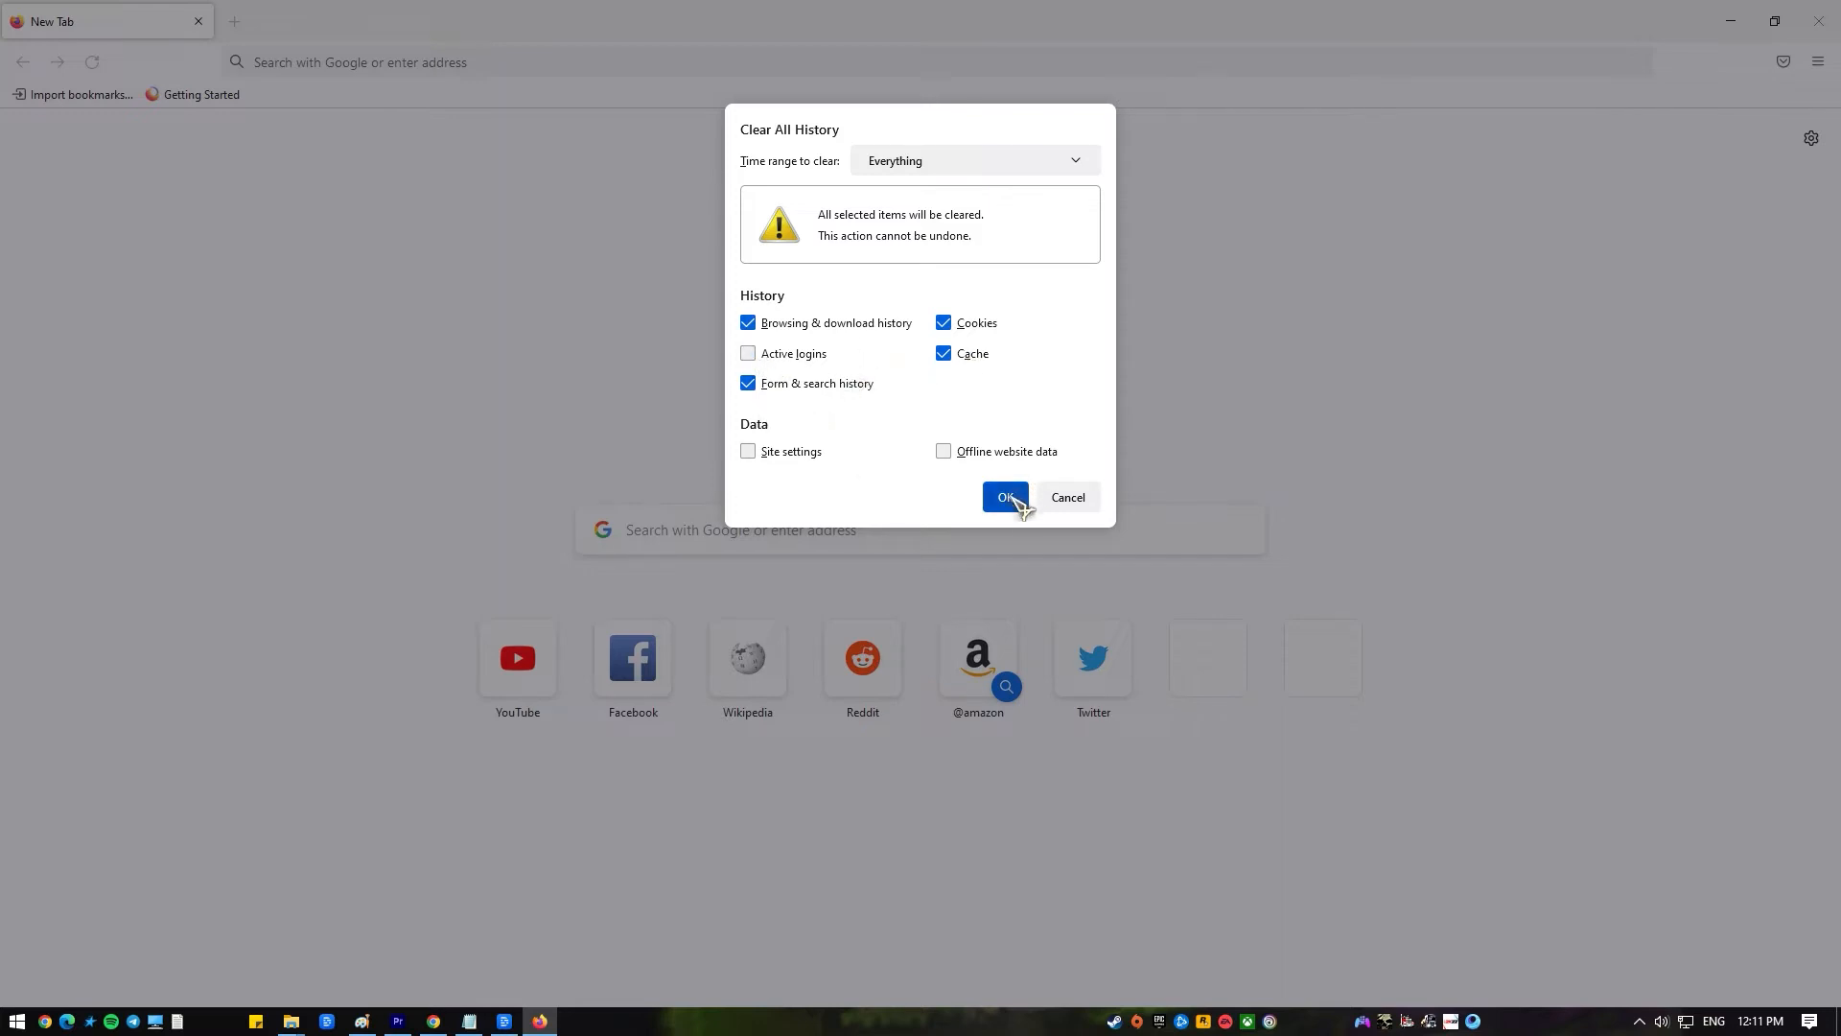
{"action": "left_click", "coordinate": [1005, 497]}
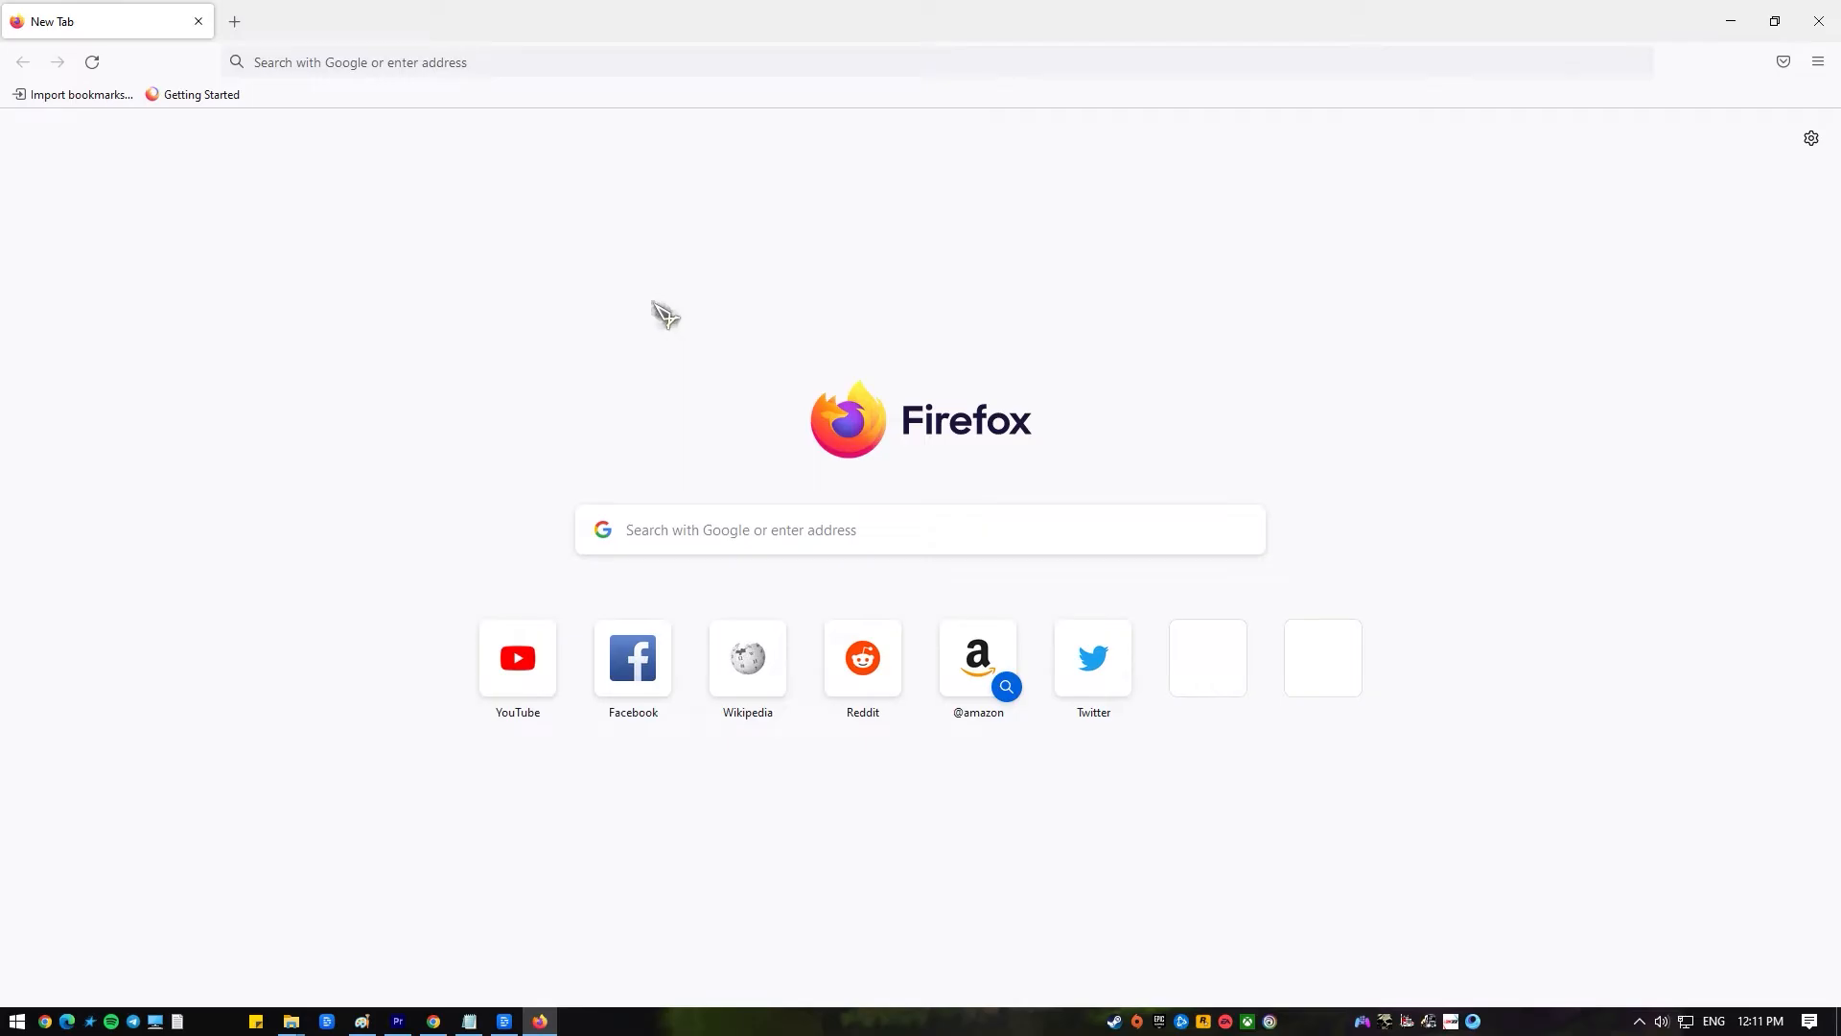
{"action": "mouse_move", "coordinate": [897, 326]}
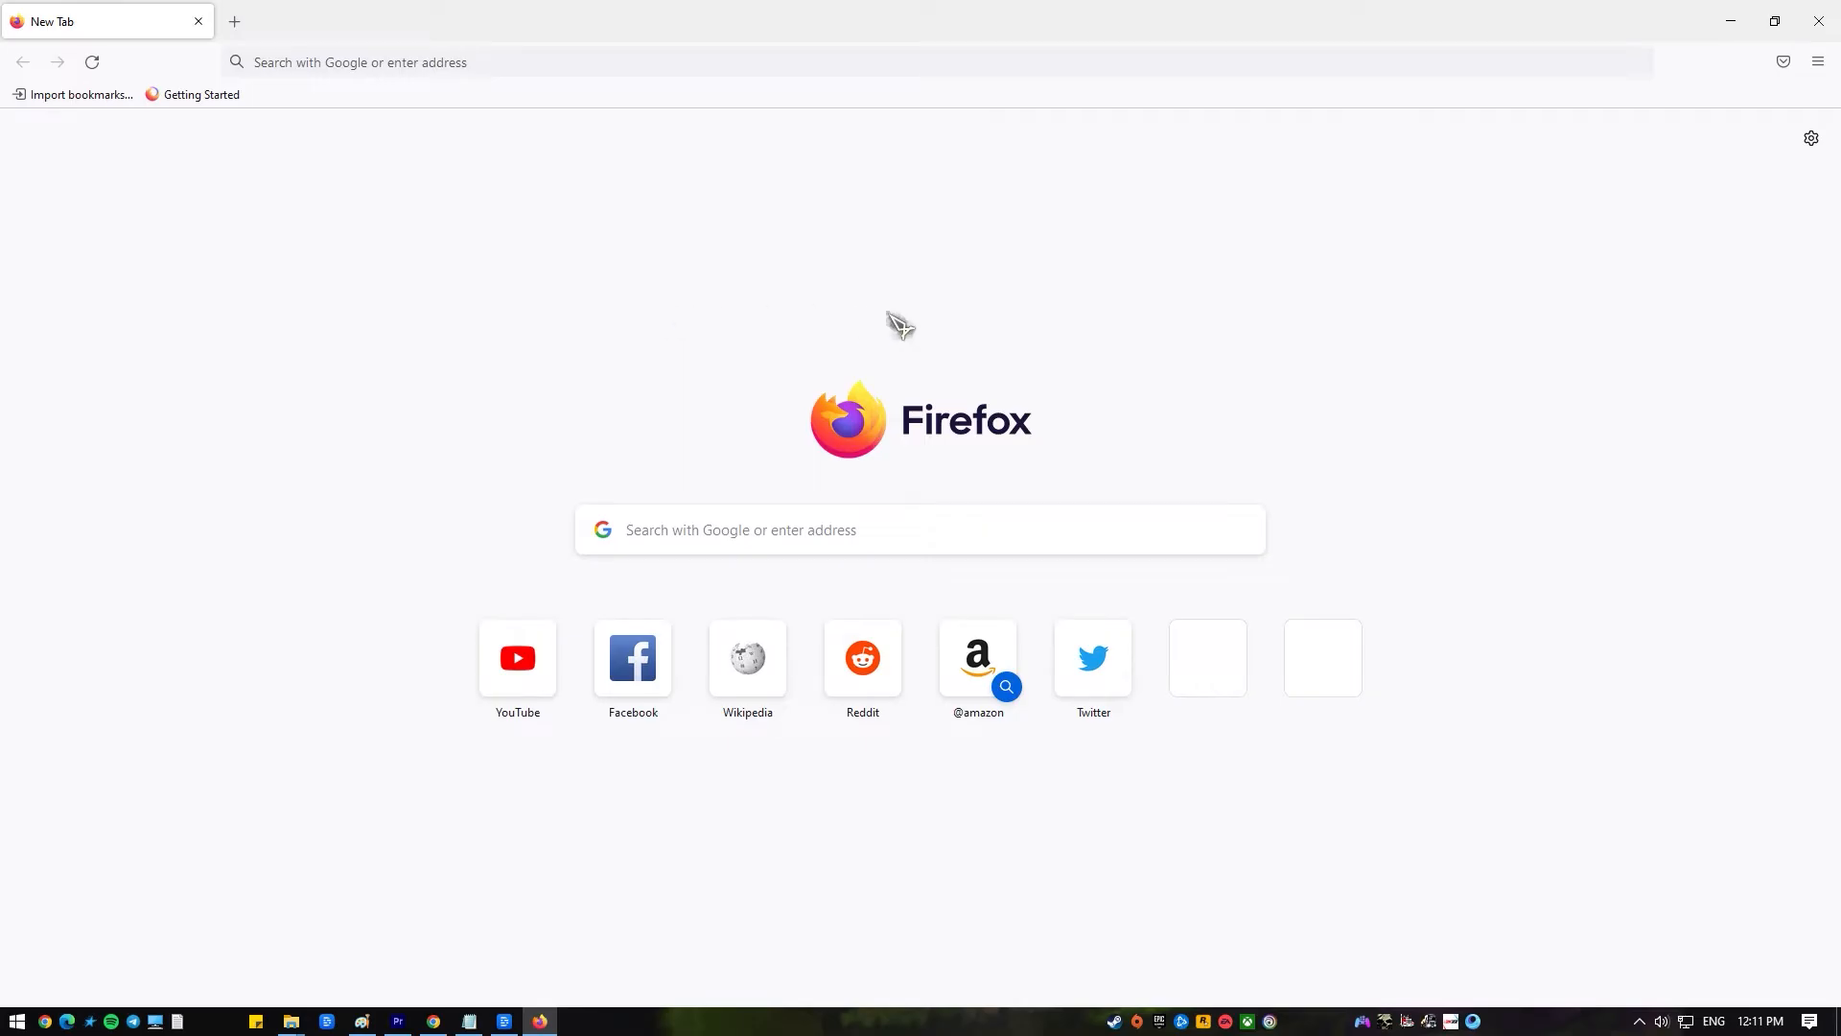
{"action": "left_click", "coordinate": [518, 658]}
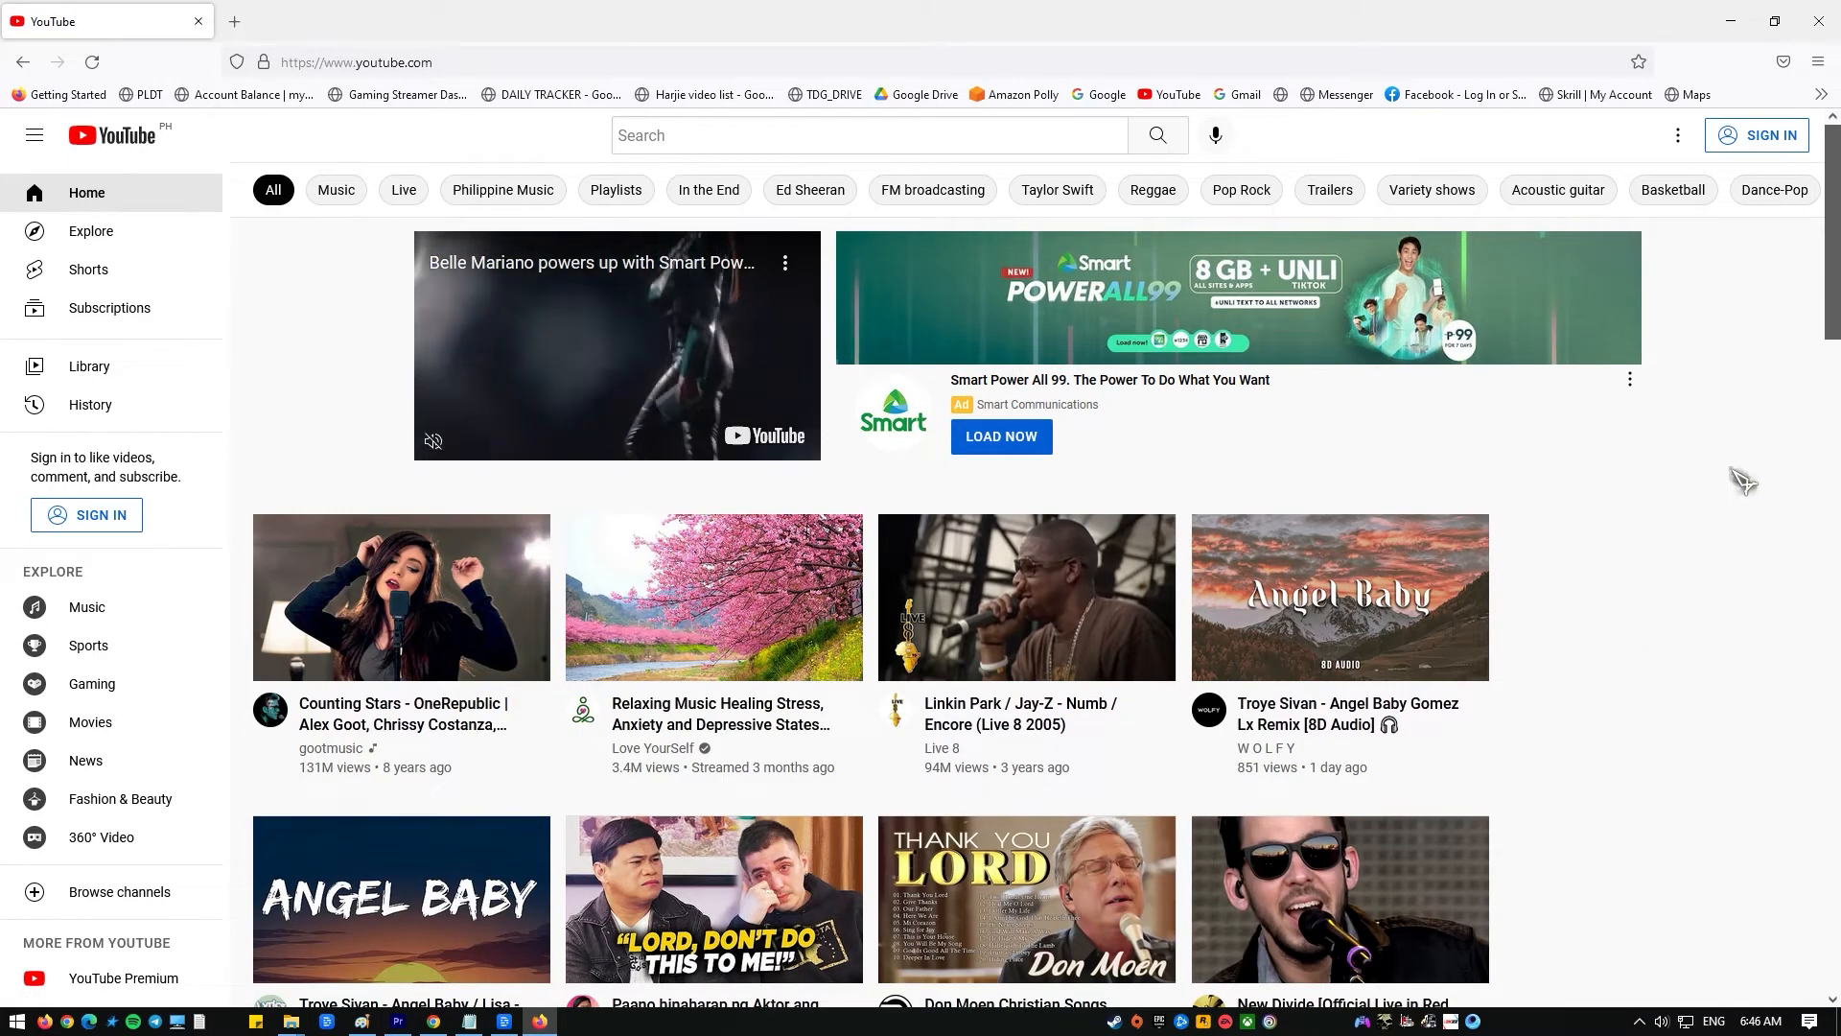
Step: Scroll the YouTube home page down past Shorts to the Trending section
{"action": "scroll", "scroll_direction": "down", "scroll_amount": 3}
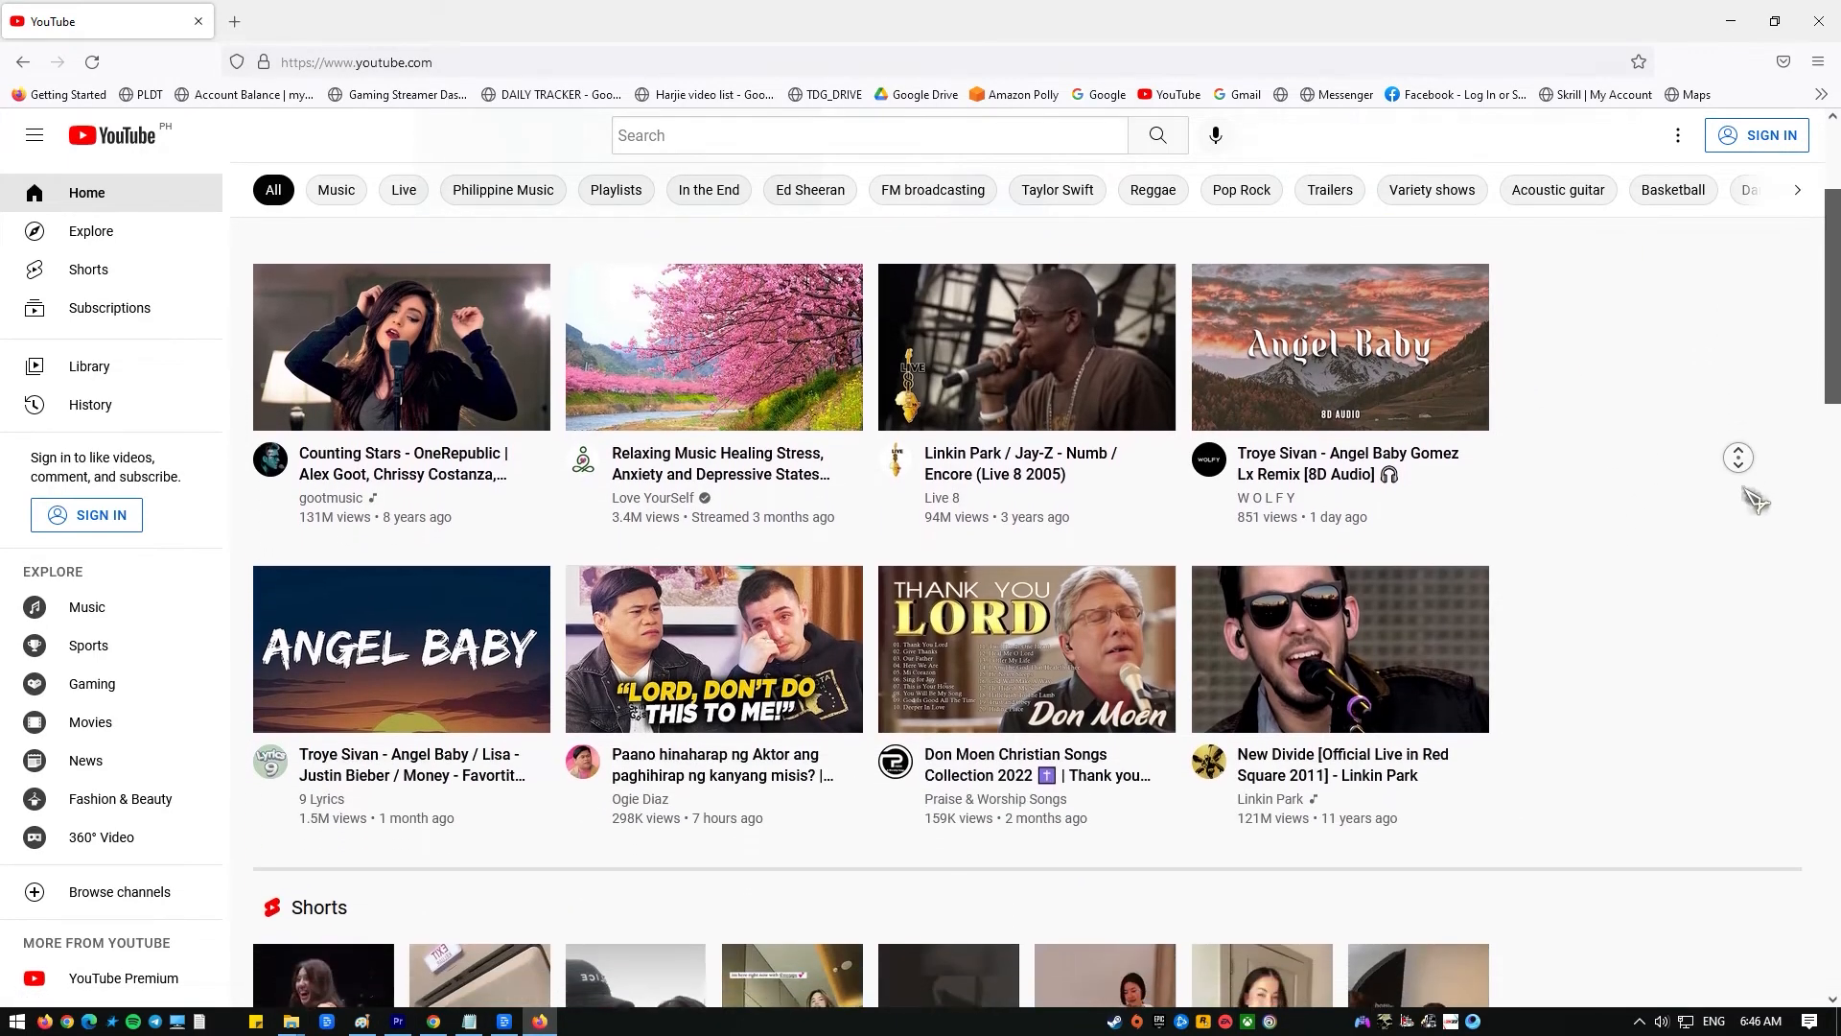
{"action": "scroll", "scroll_direction": "down", "scroll_amount": 3}
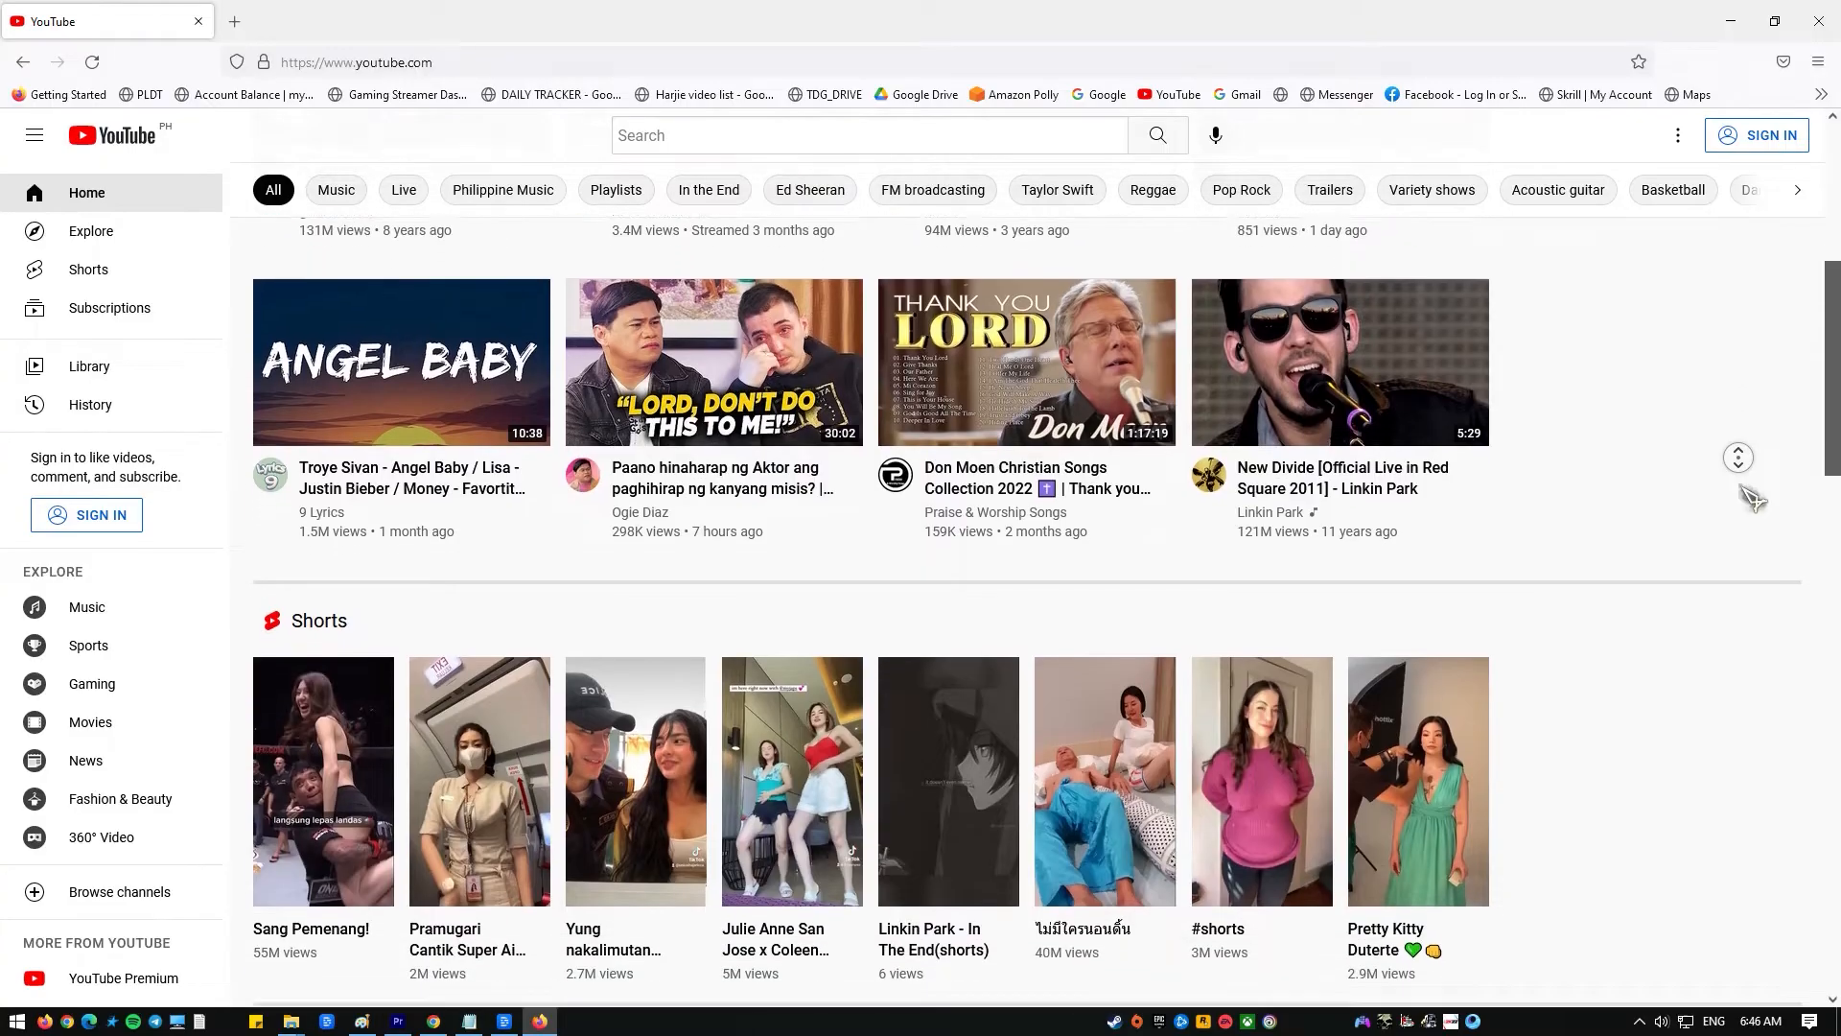
{"action": "scroll", "scroll_direction": "down", "scroll_amount": 3}
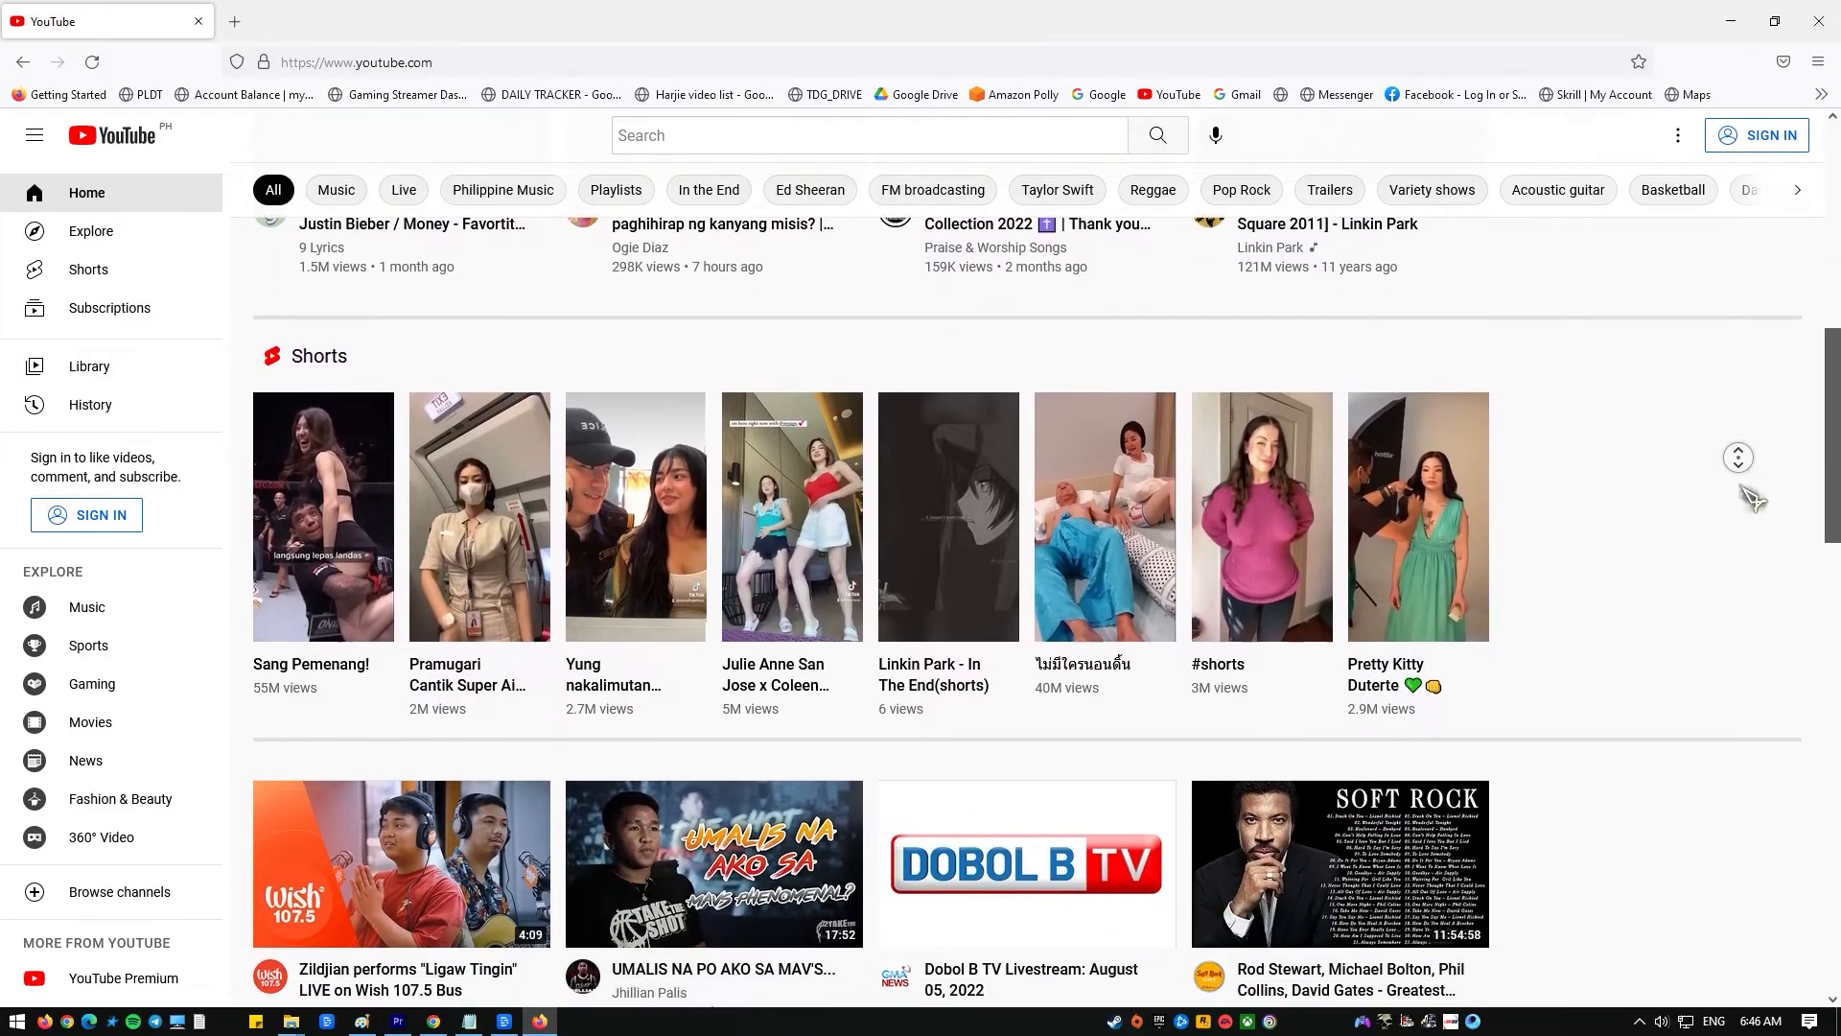
{"action": "scroll", "scroll_direction": "down", "scroll_amount": 3}
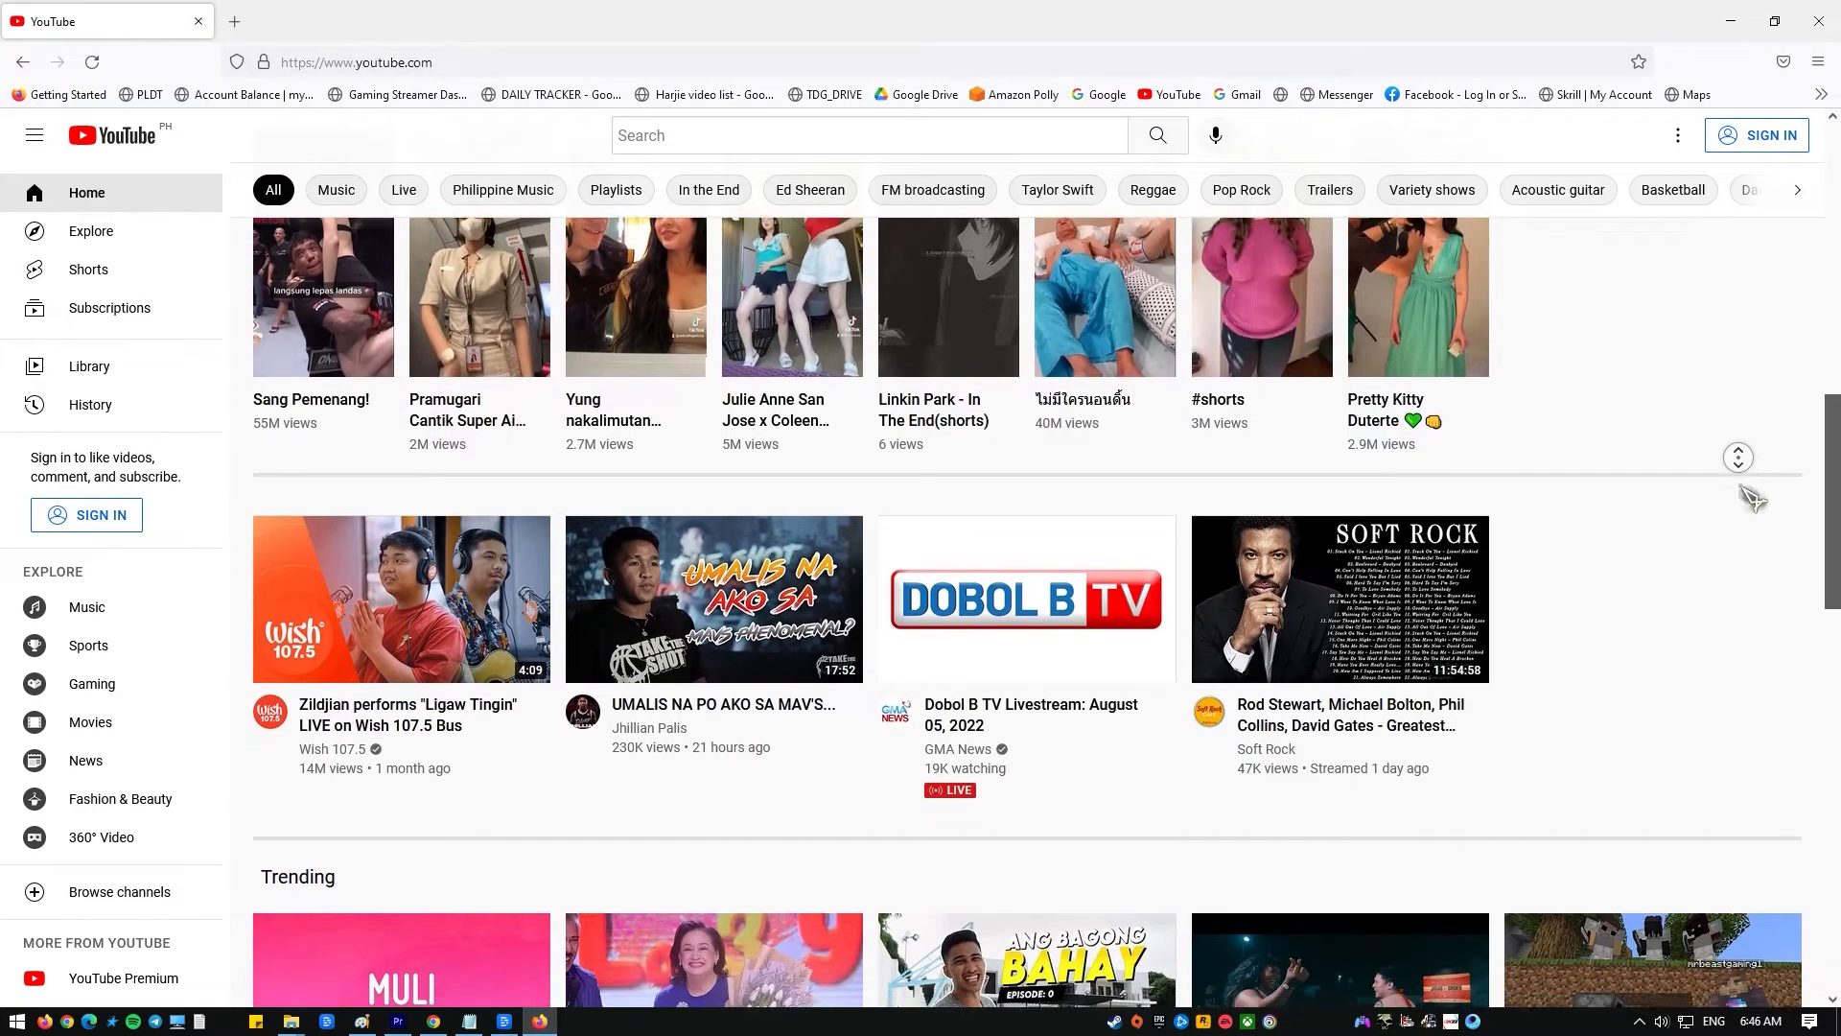
{"action": "scroll", "scroll_direction": "down", "scroll_amount": 3}
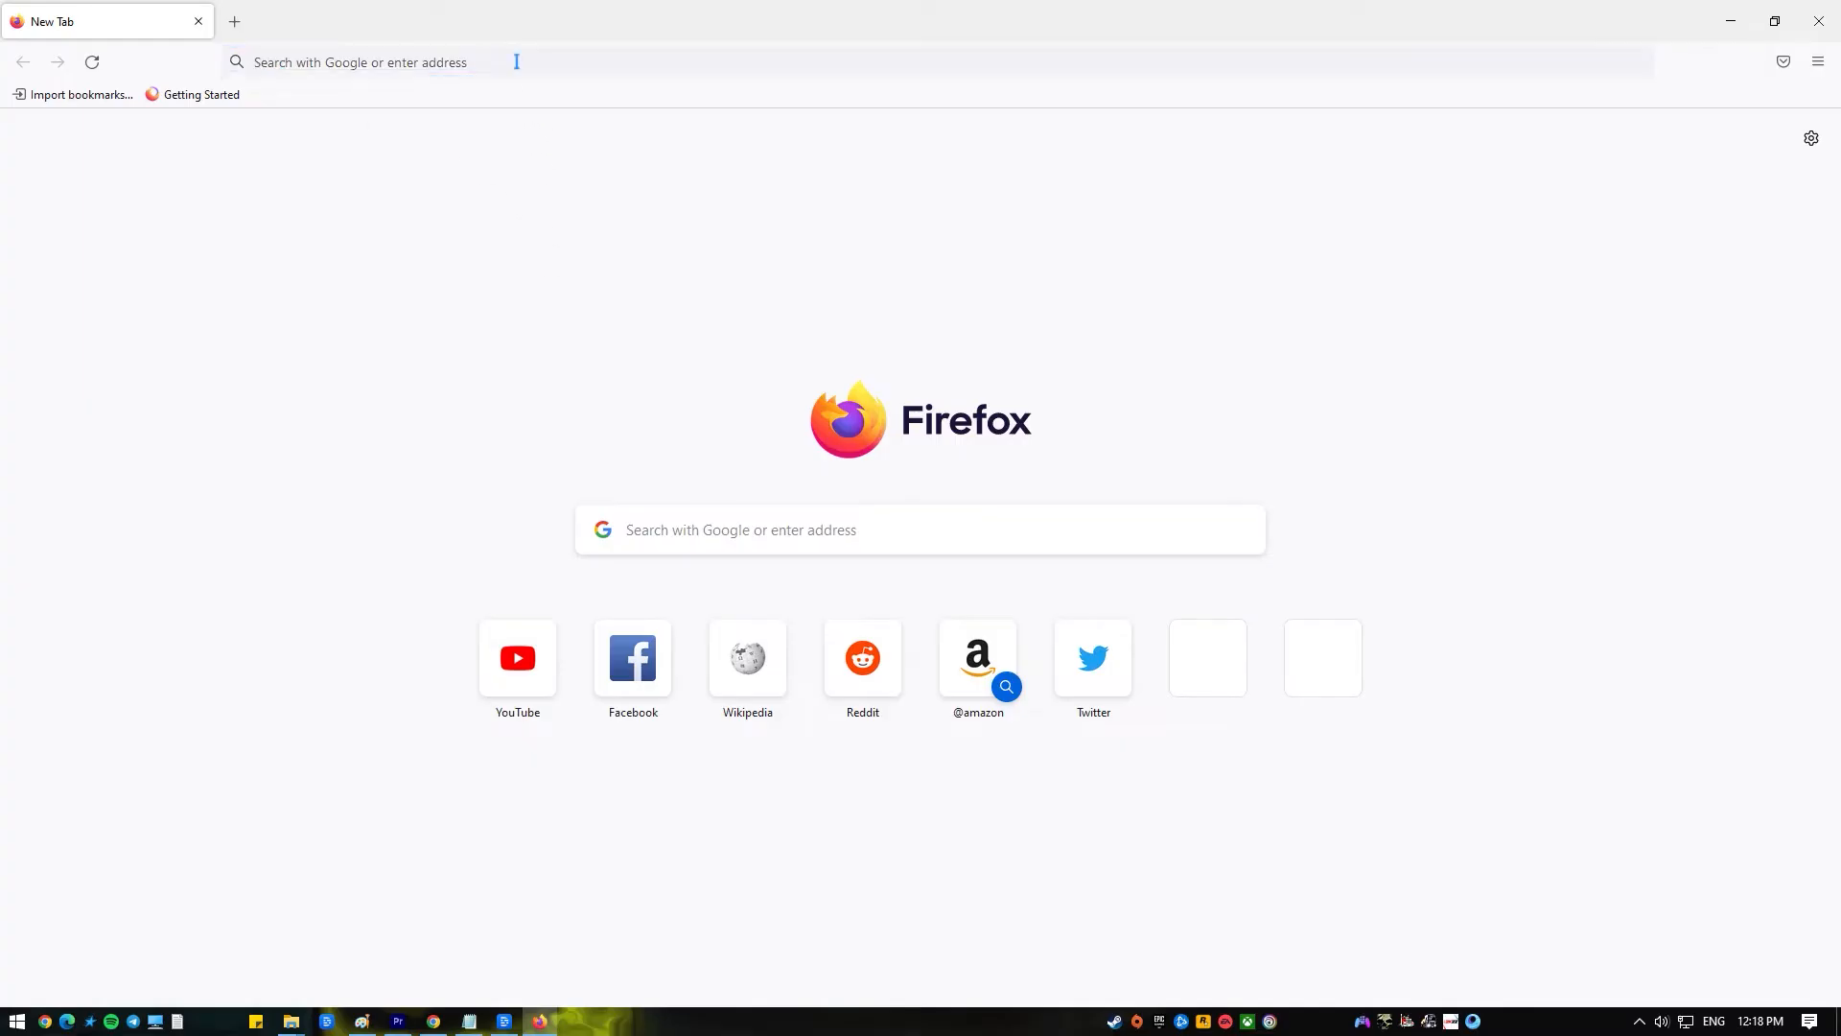
Step: In about:config, accept the risk warning and set network.dns.disableIPv6 to false
{"action": "type", "text": "about:config"}
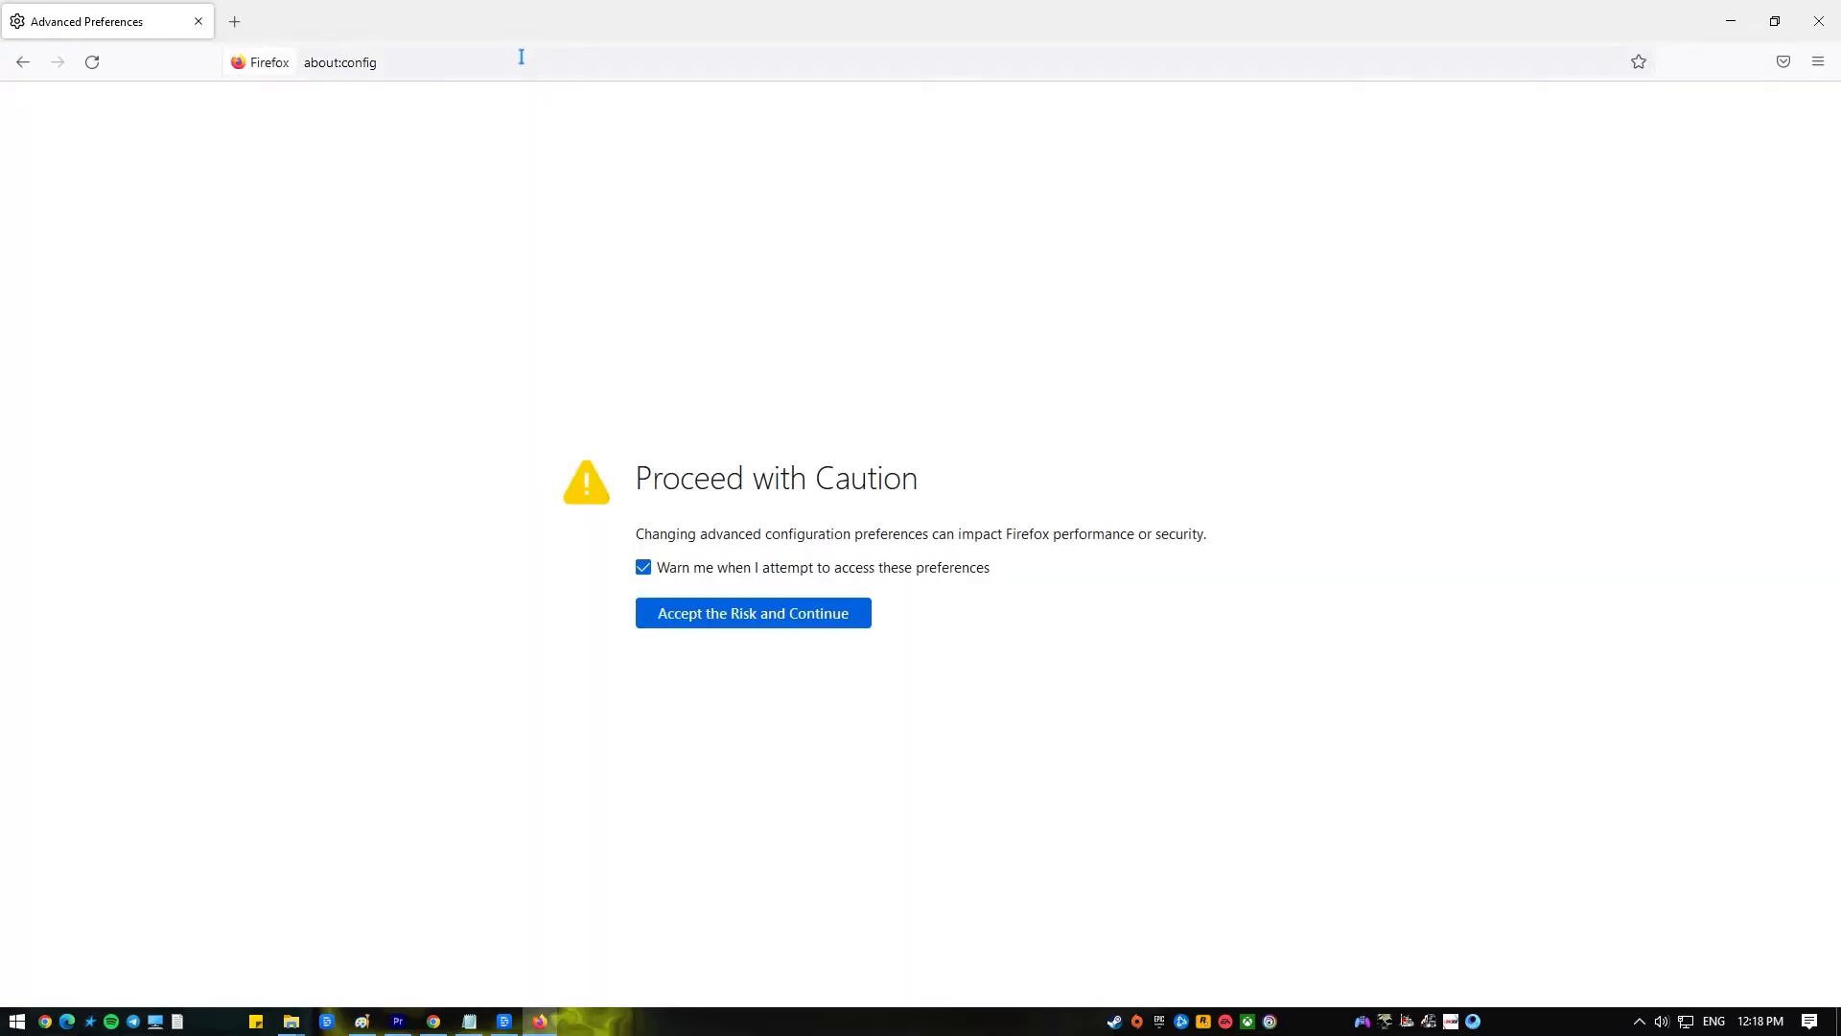
{"action": "mouse_move", "coordinate": [780, 630]}
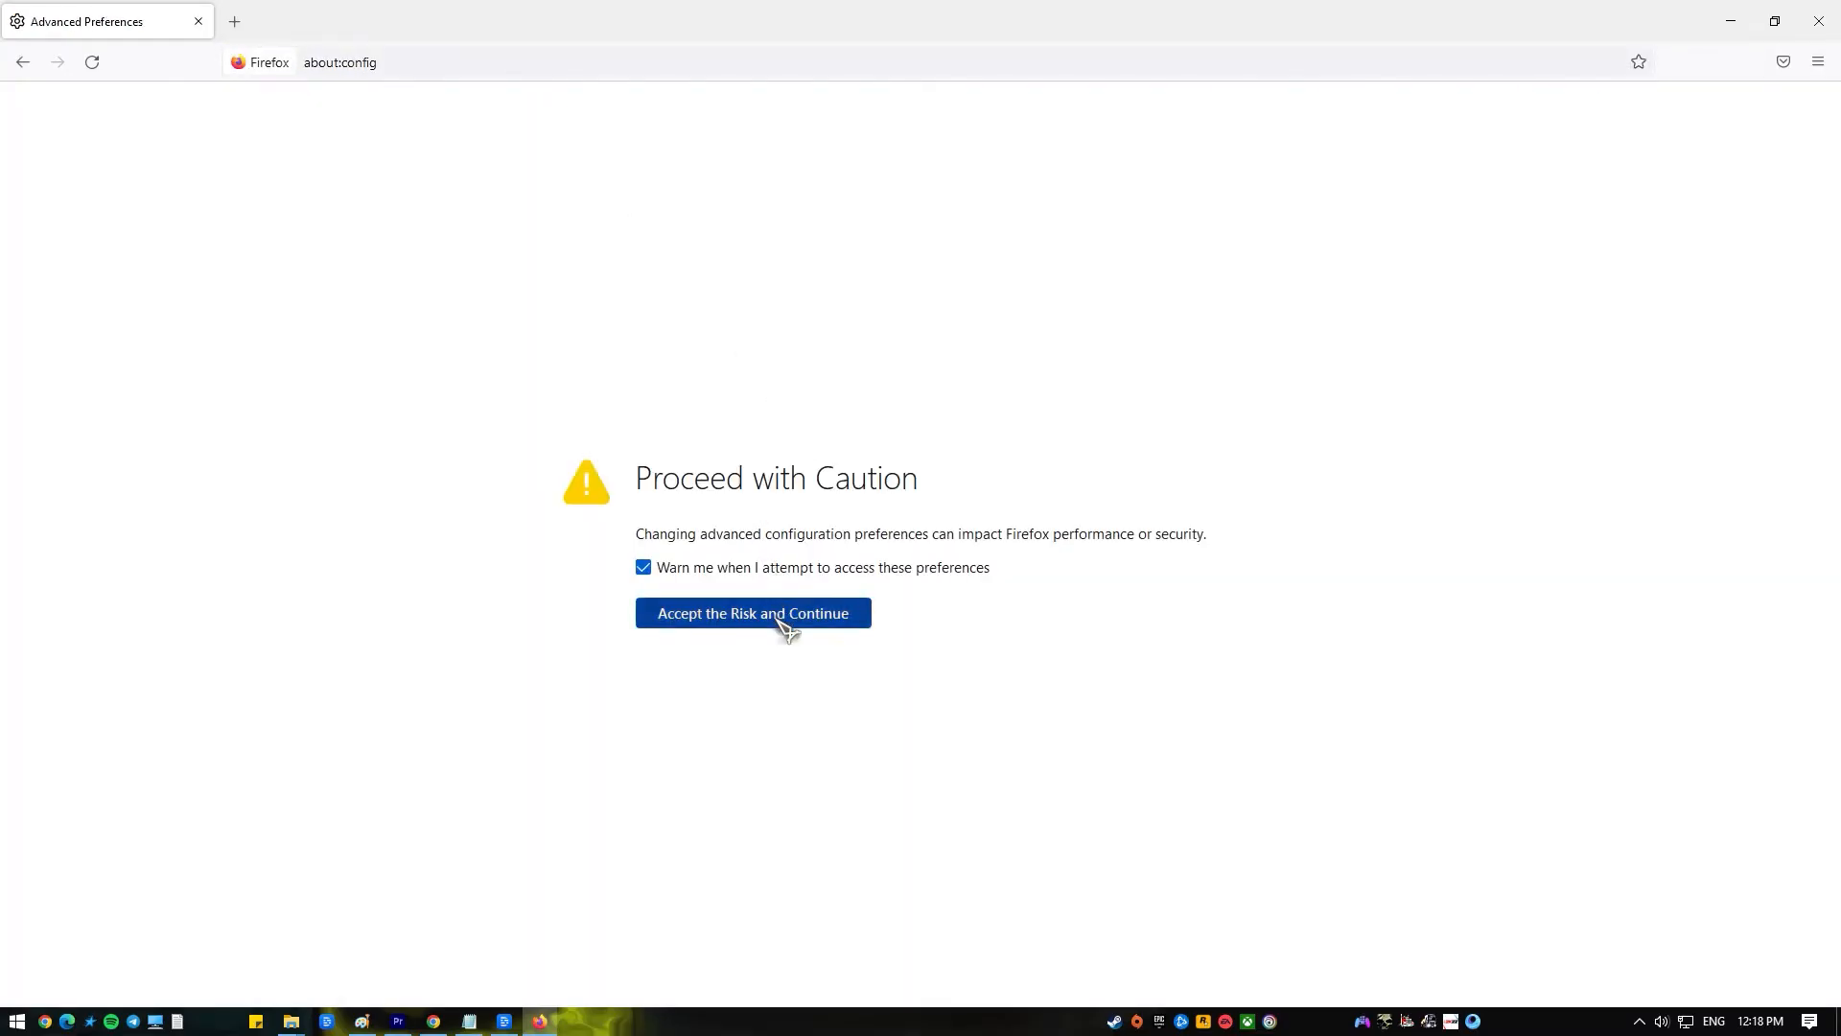
{"action": "left_click", "coordinate": [752, 613]}
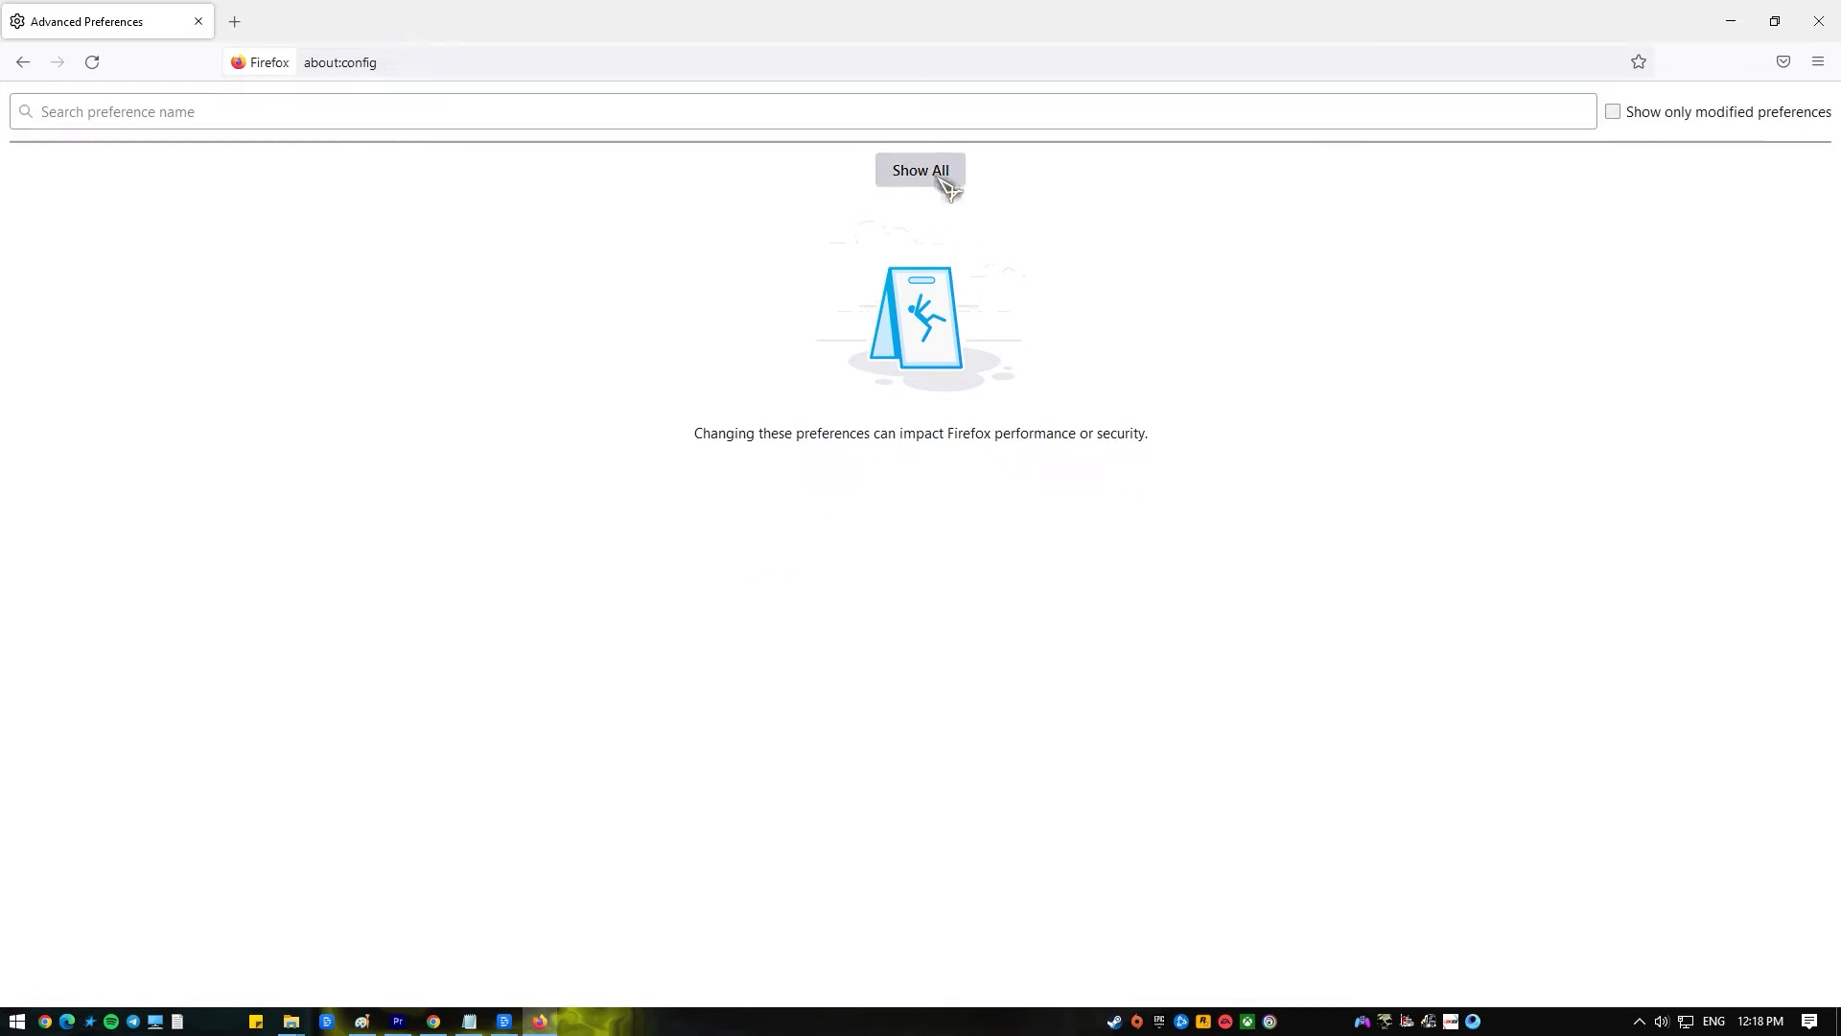
{"action": "left_click", "coordinate": [921, 170]}
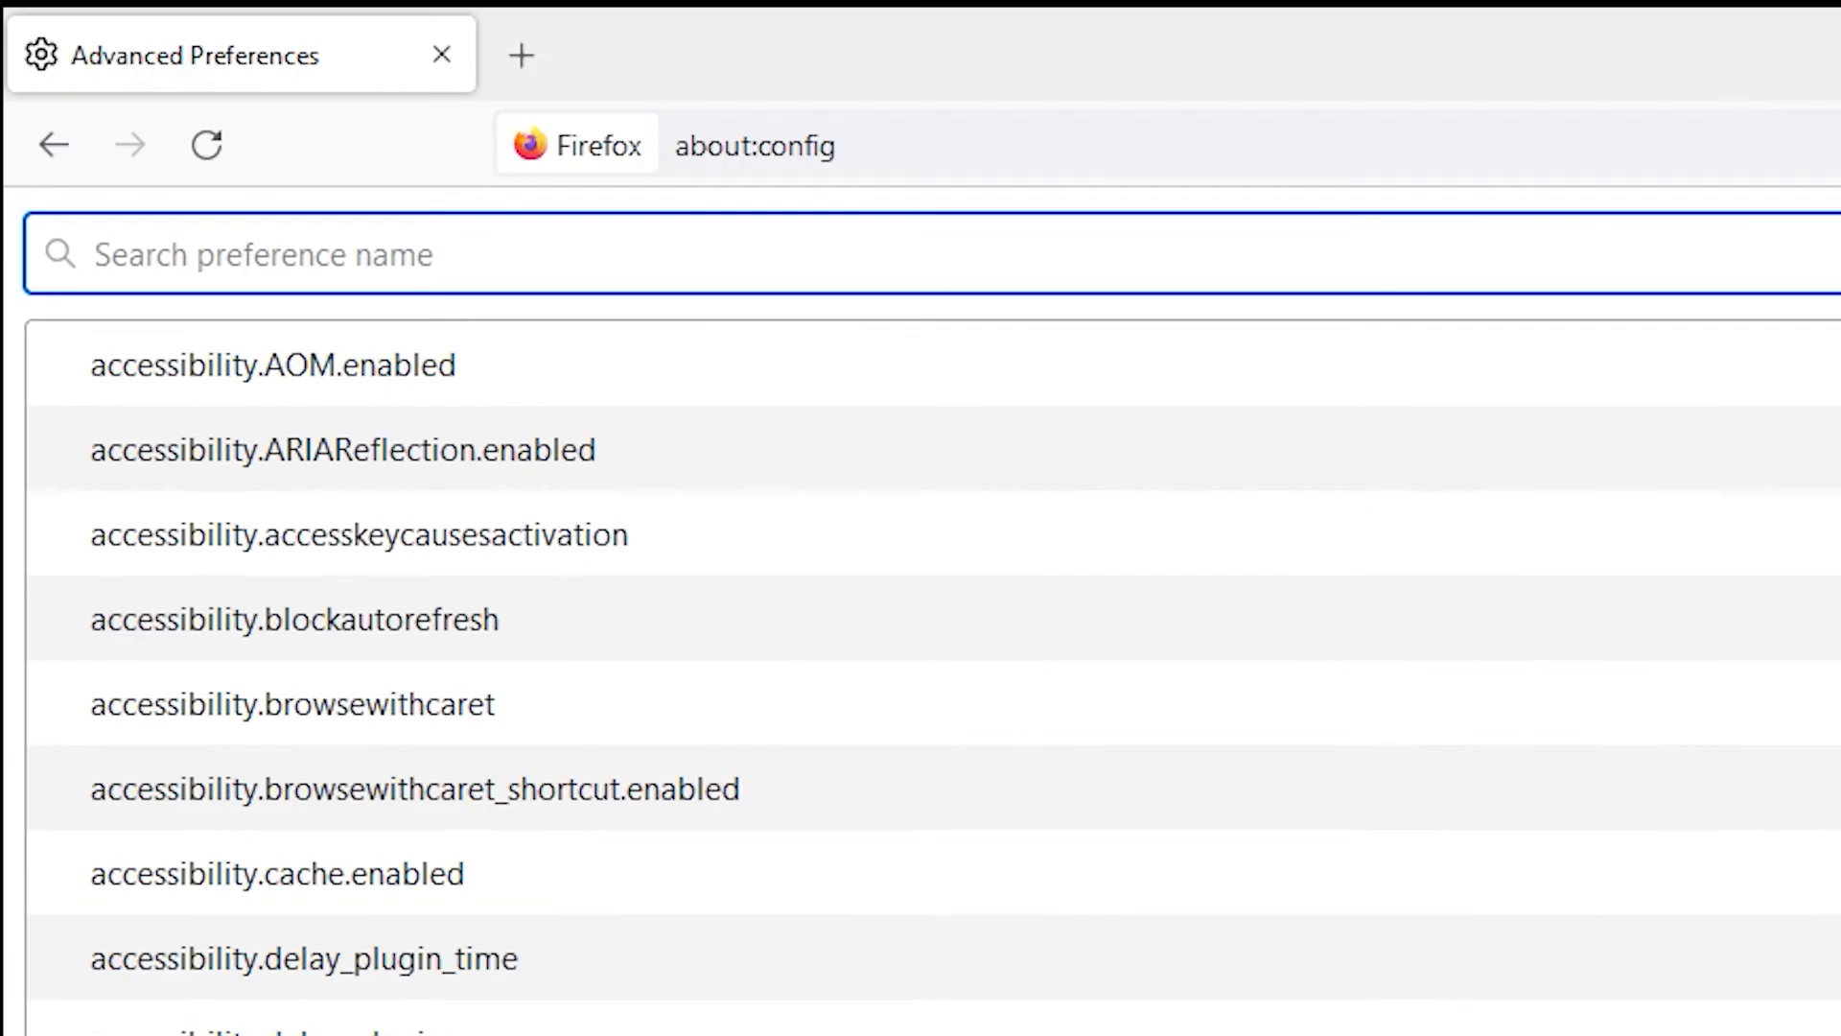
{"action": "mouse_move", "coordinate": [1118, 326]}
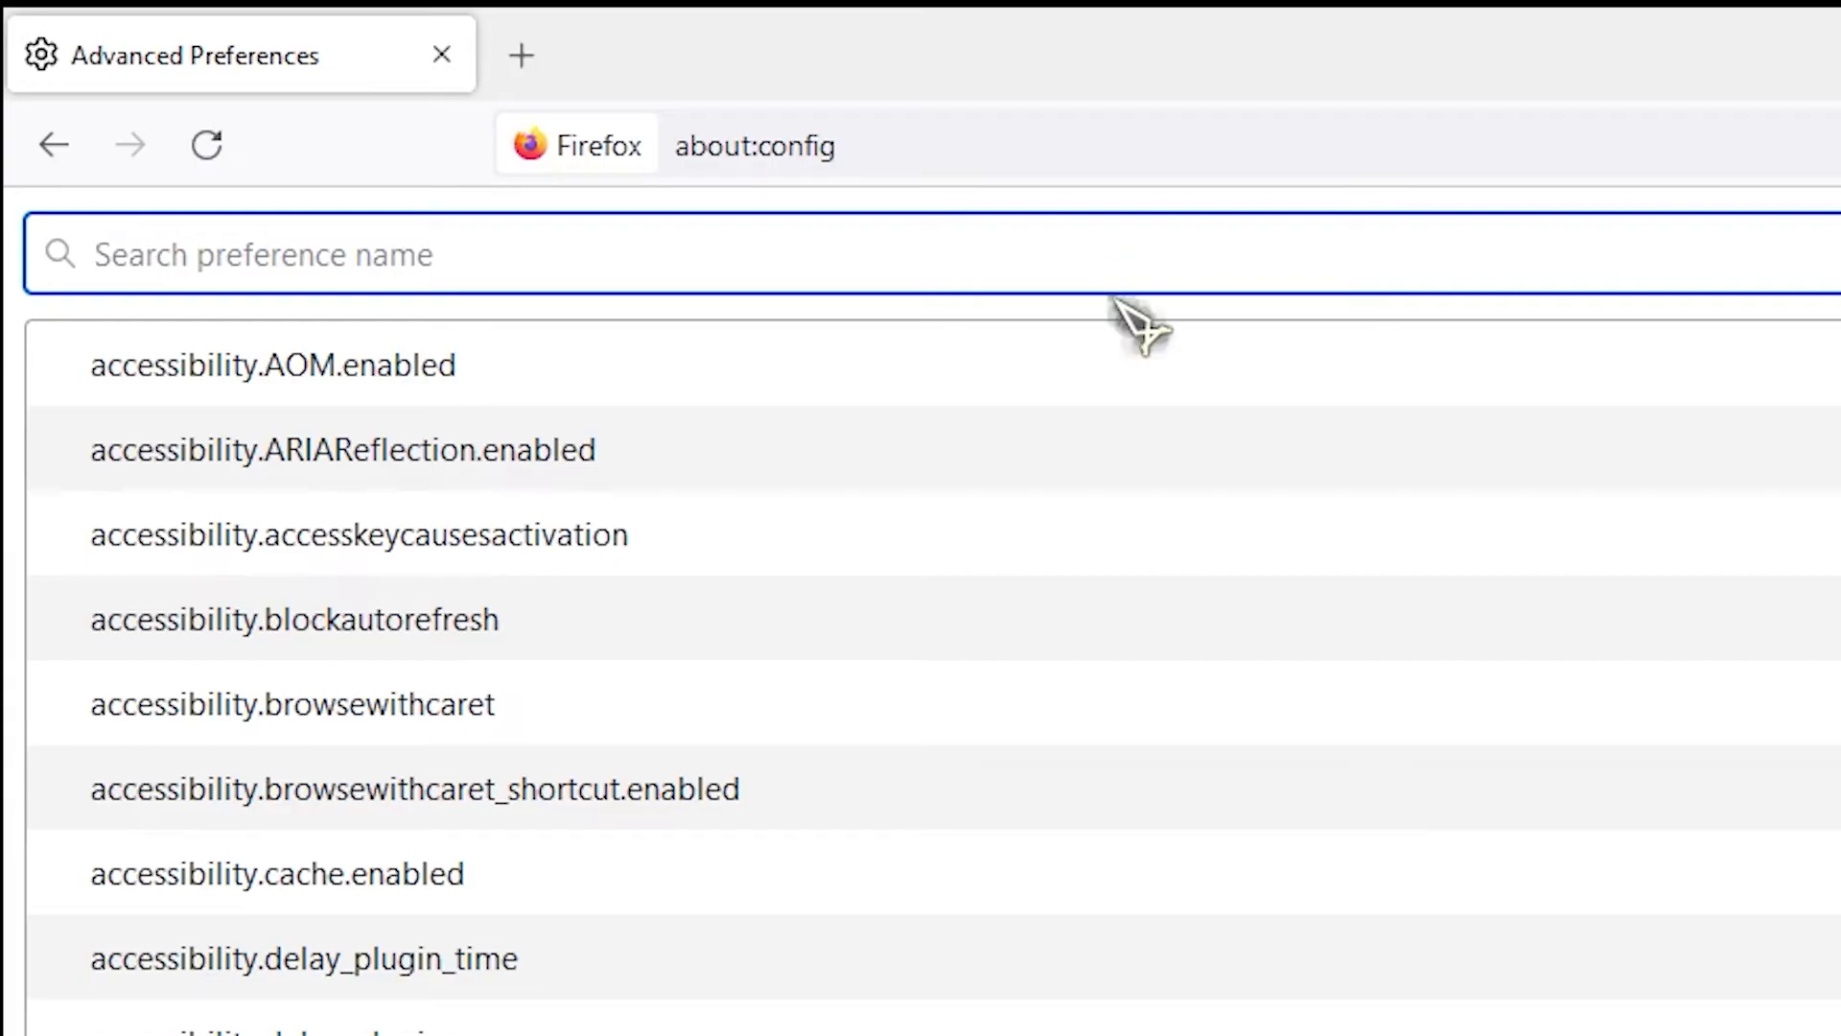
{"action": "type", "text": "network.dns.disableIPv6"}
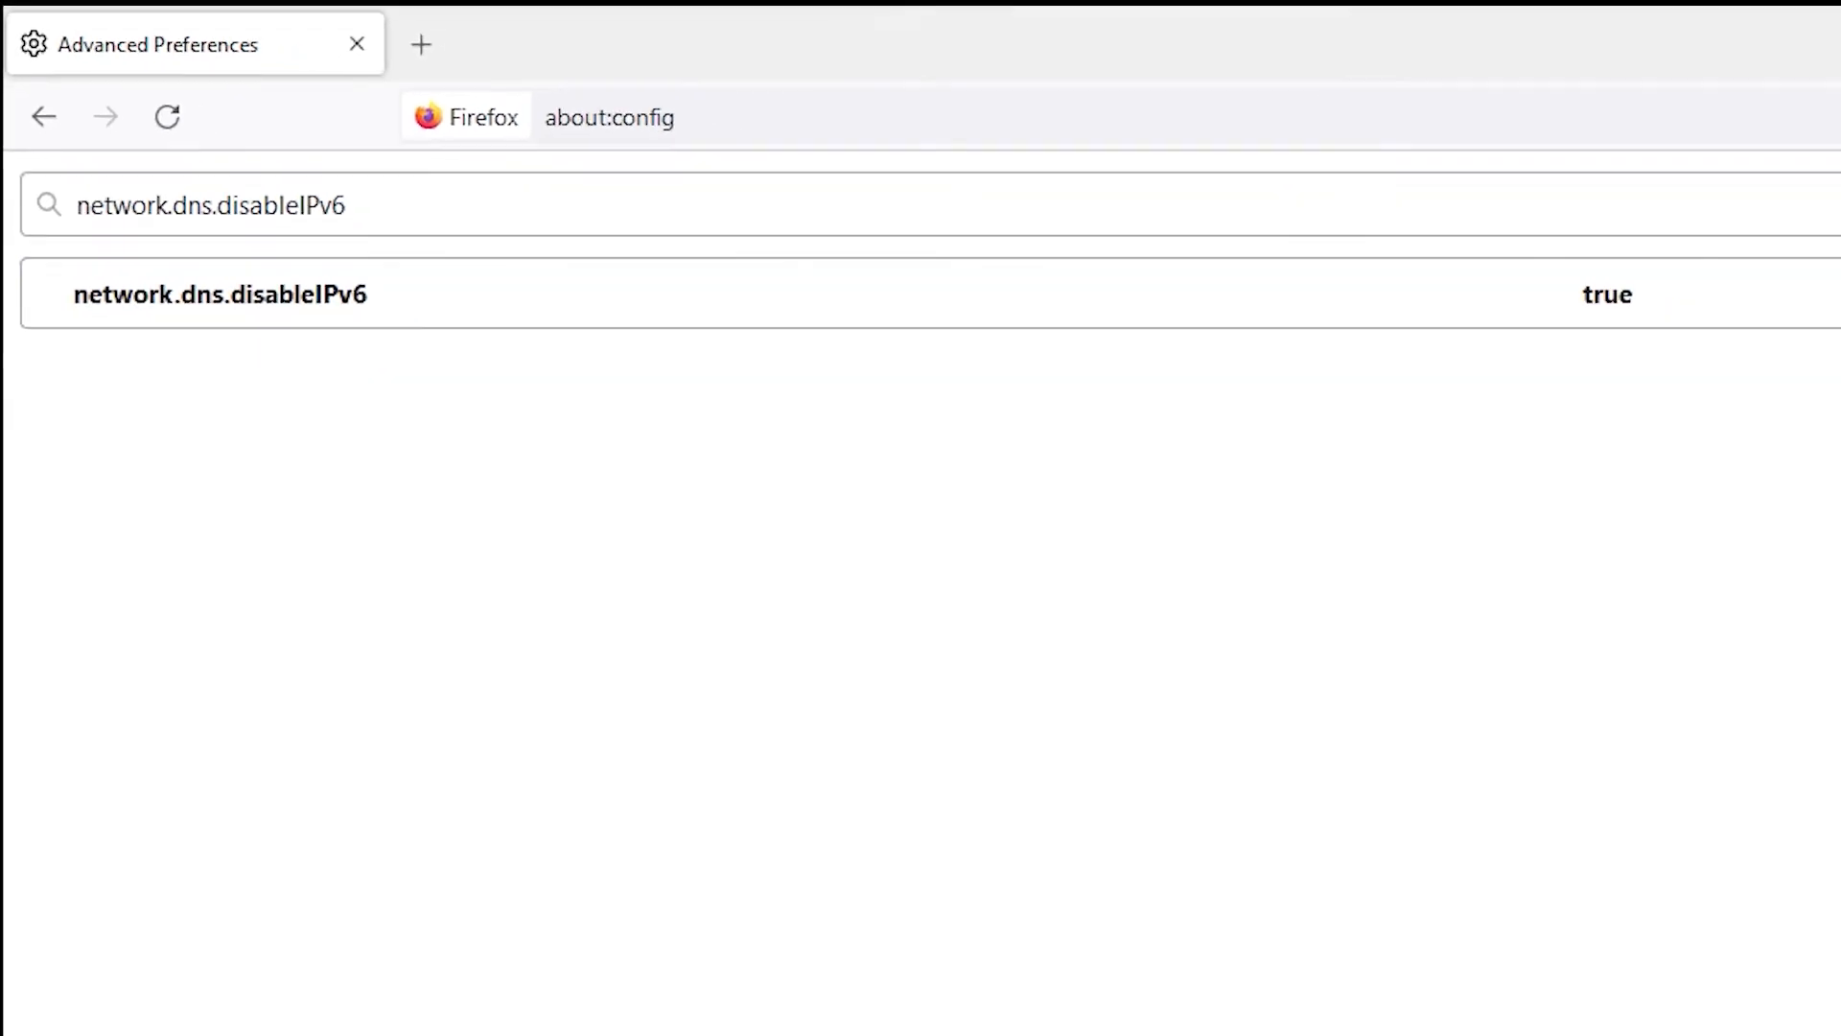
{"action": "left_click", "coordinate": [1775, 163]}
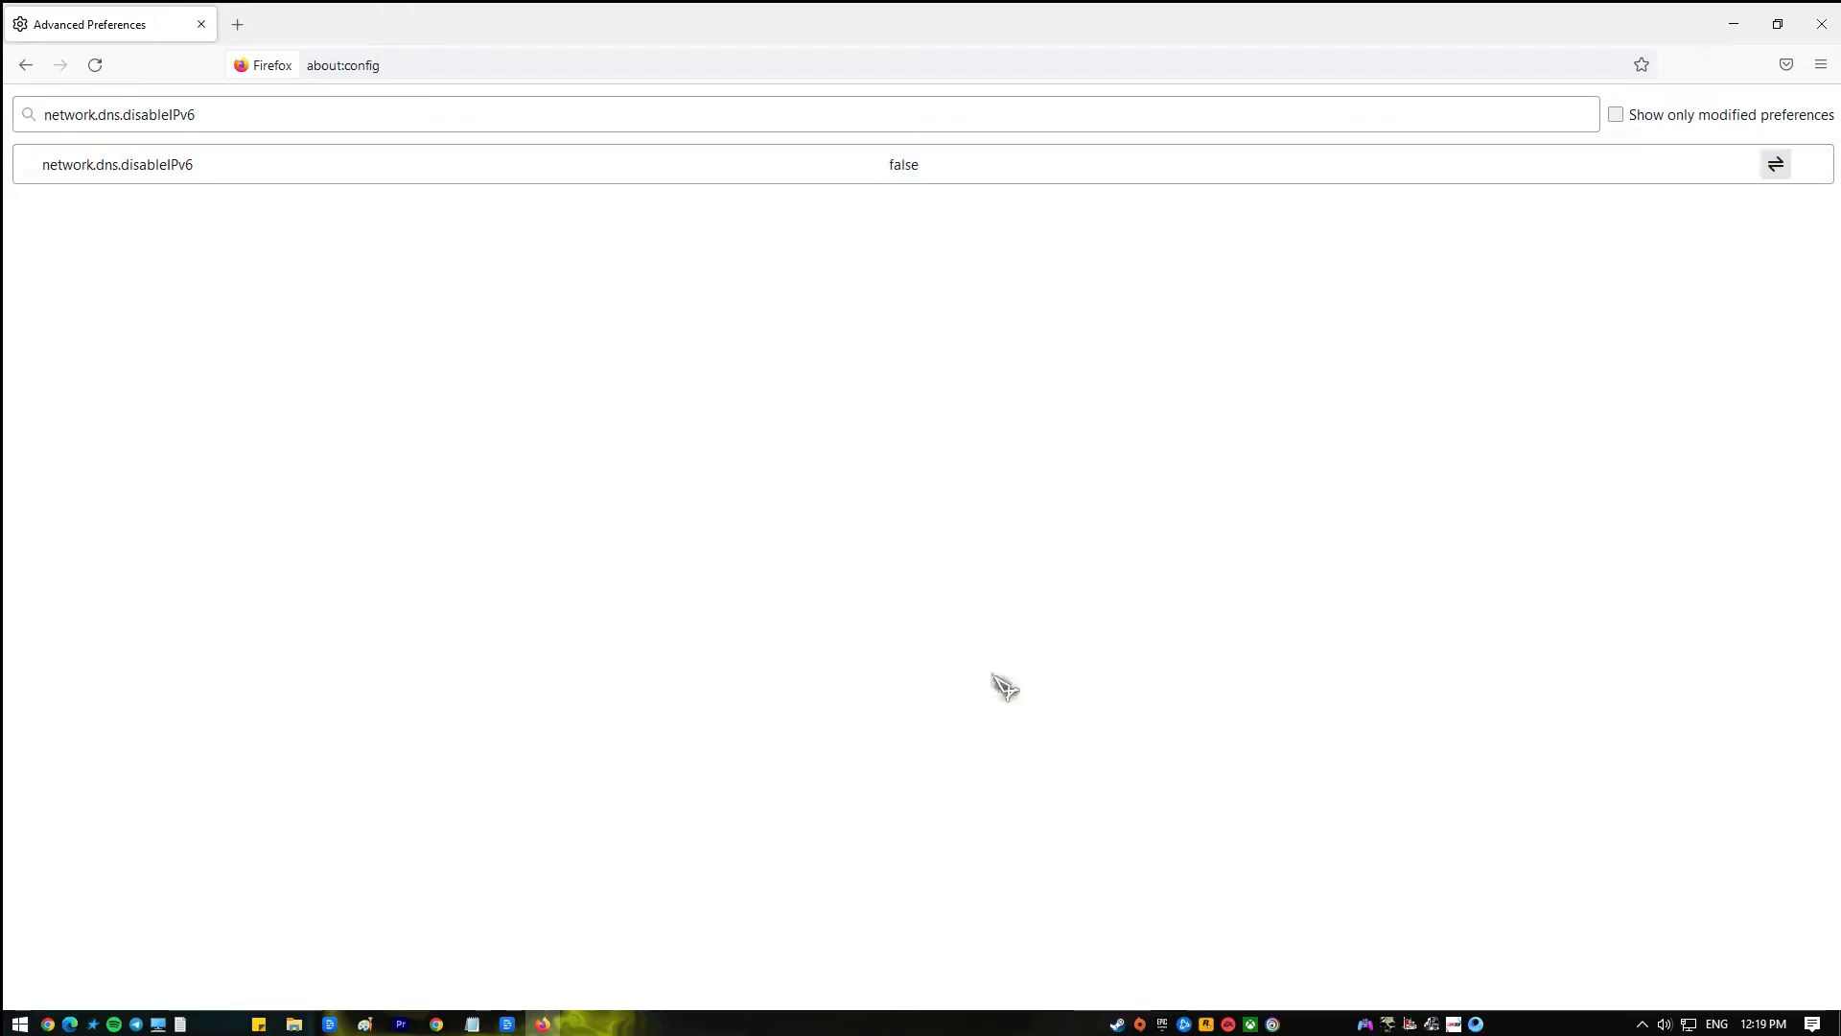
{"action": "left_click", "coordinate": [1775, 163]}
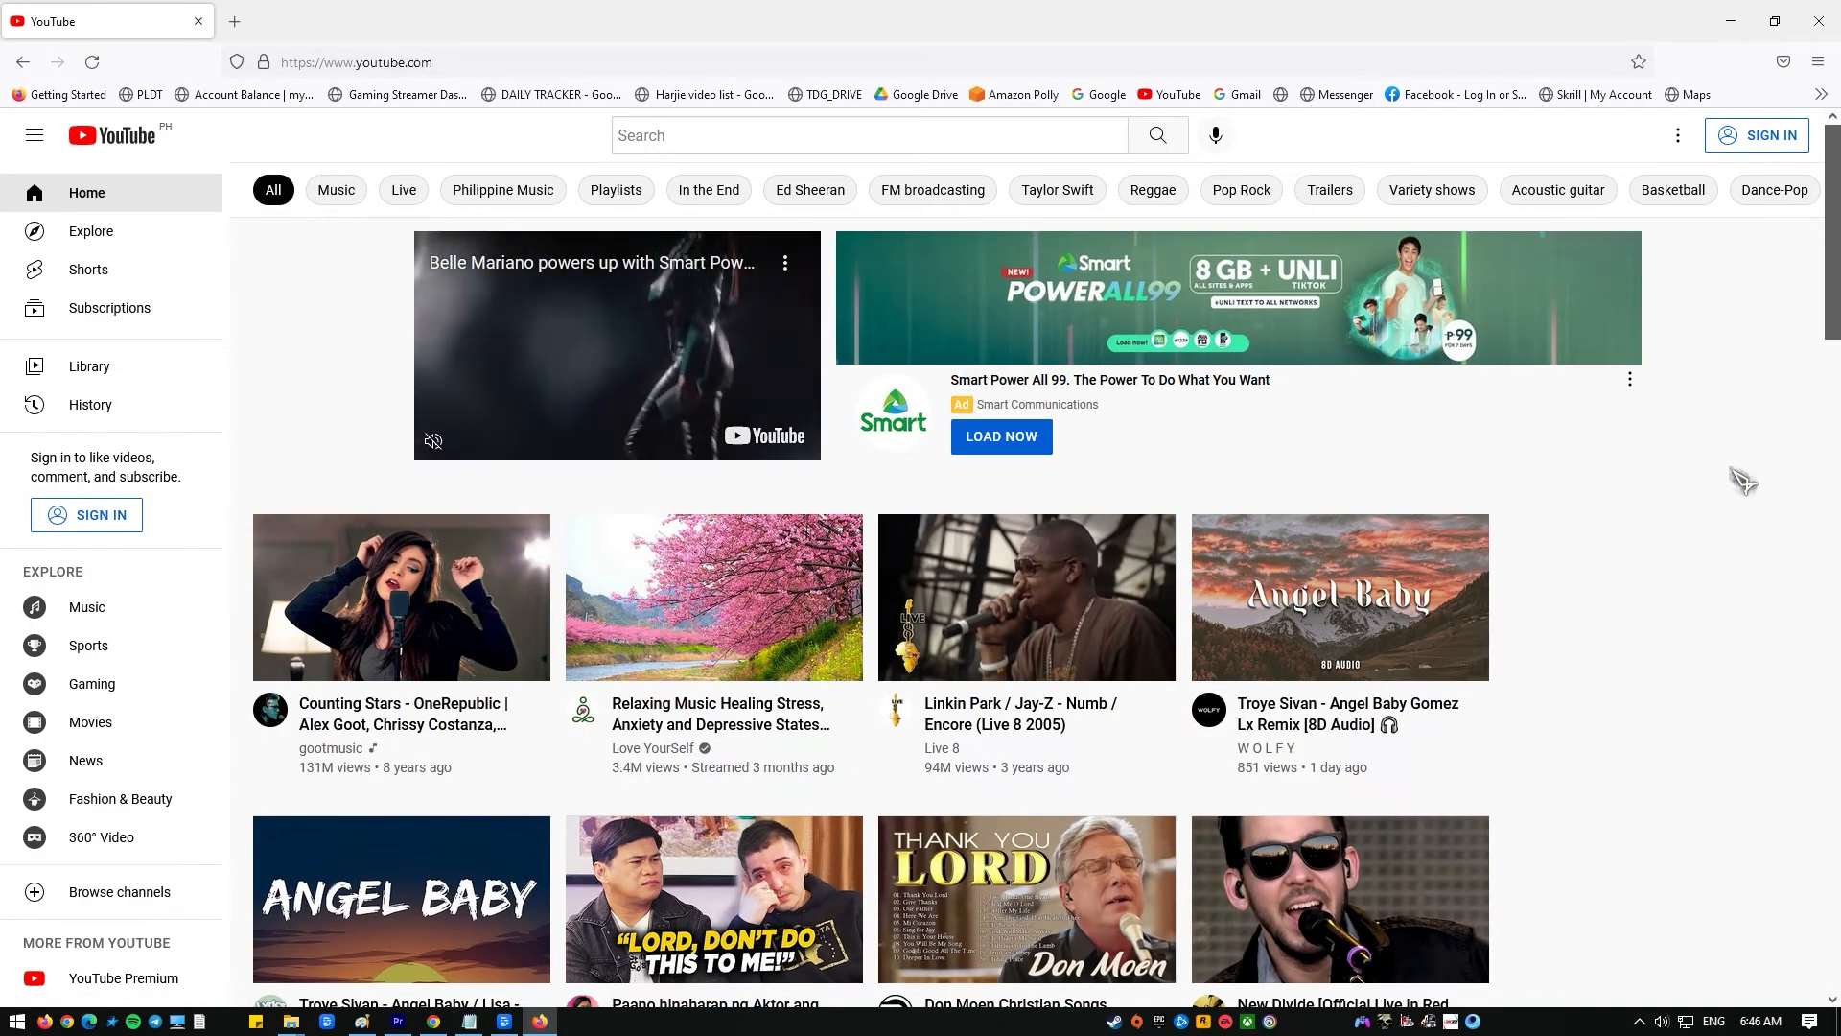
Step: Scroll the reloaded YouTube home page to confirm recommendations appear
{"action": "scroll", "scroll_direction": "down", "scroll_amount": 3}
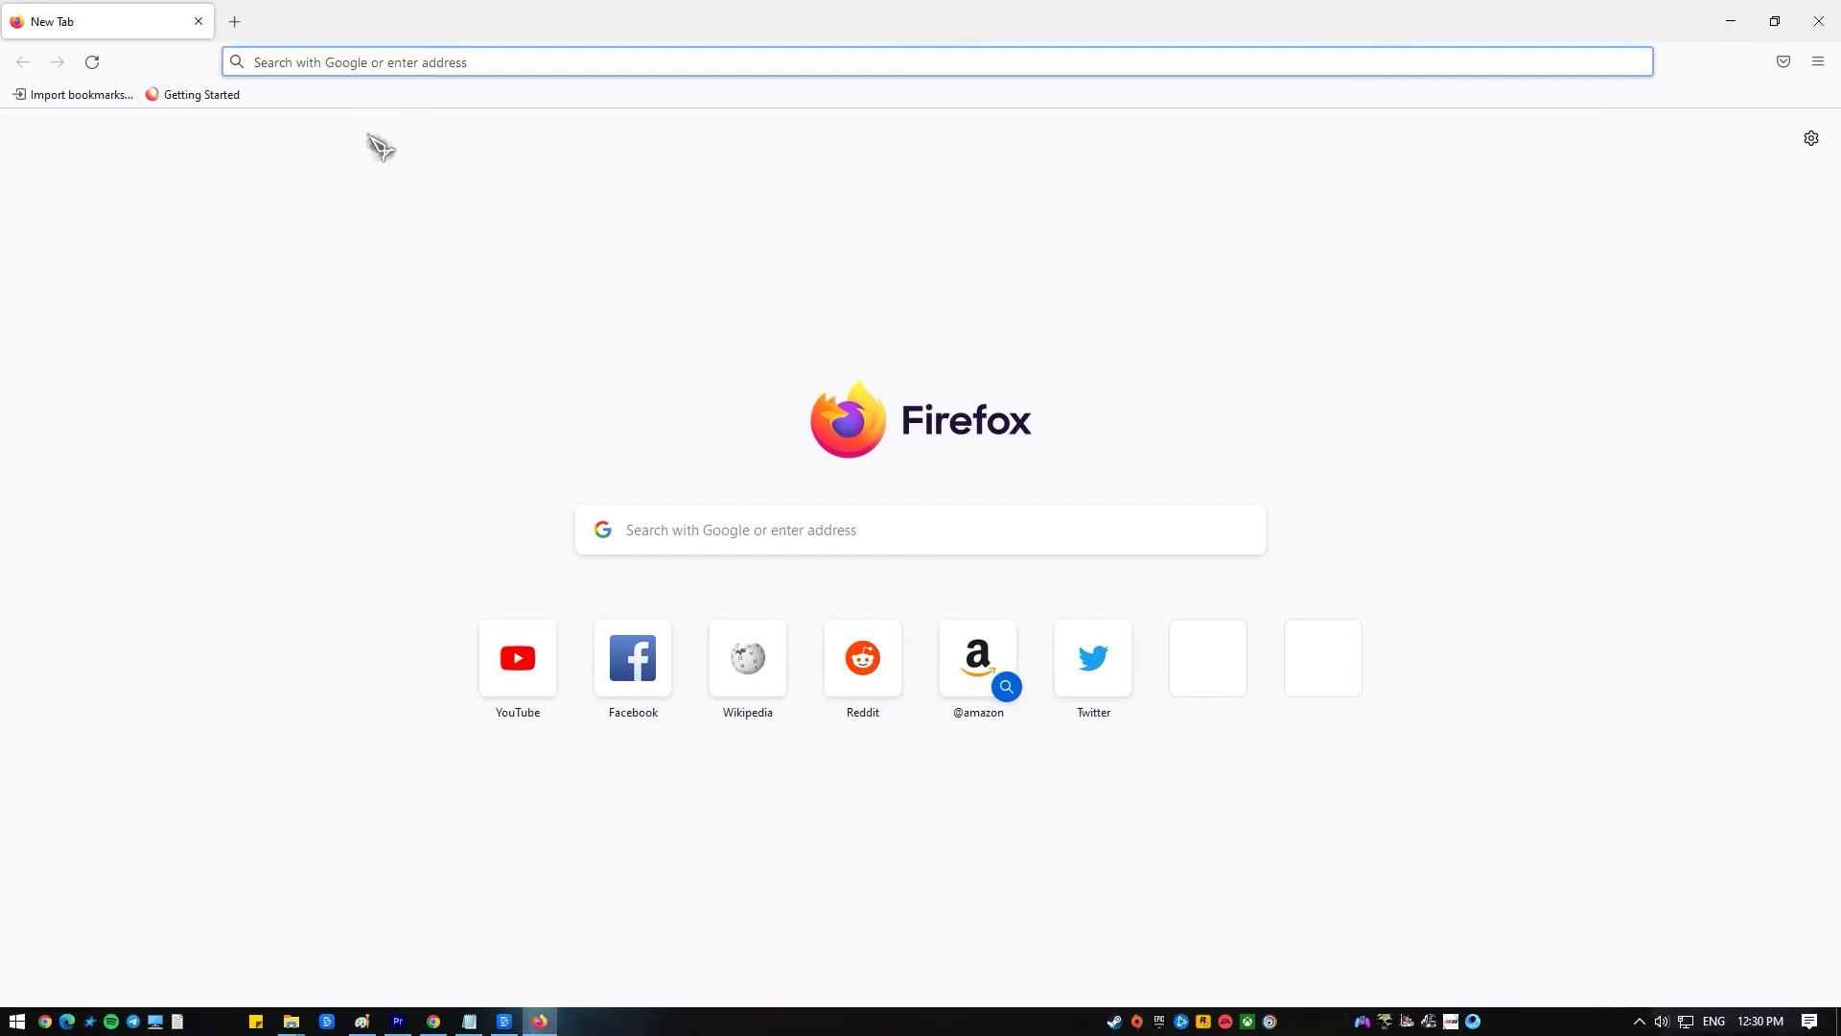
Step: In about:config, search for network.dns.disablePrefetch and toggle its value
{"action": "type", "text": "about:config"}
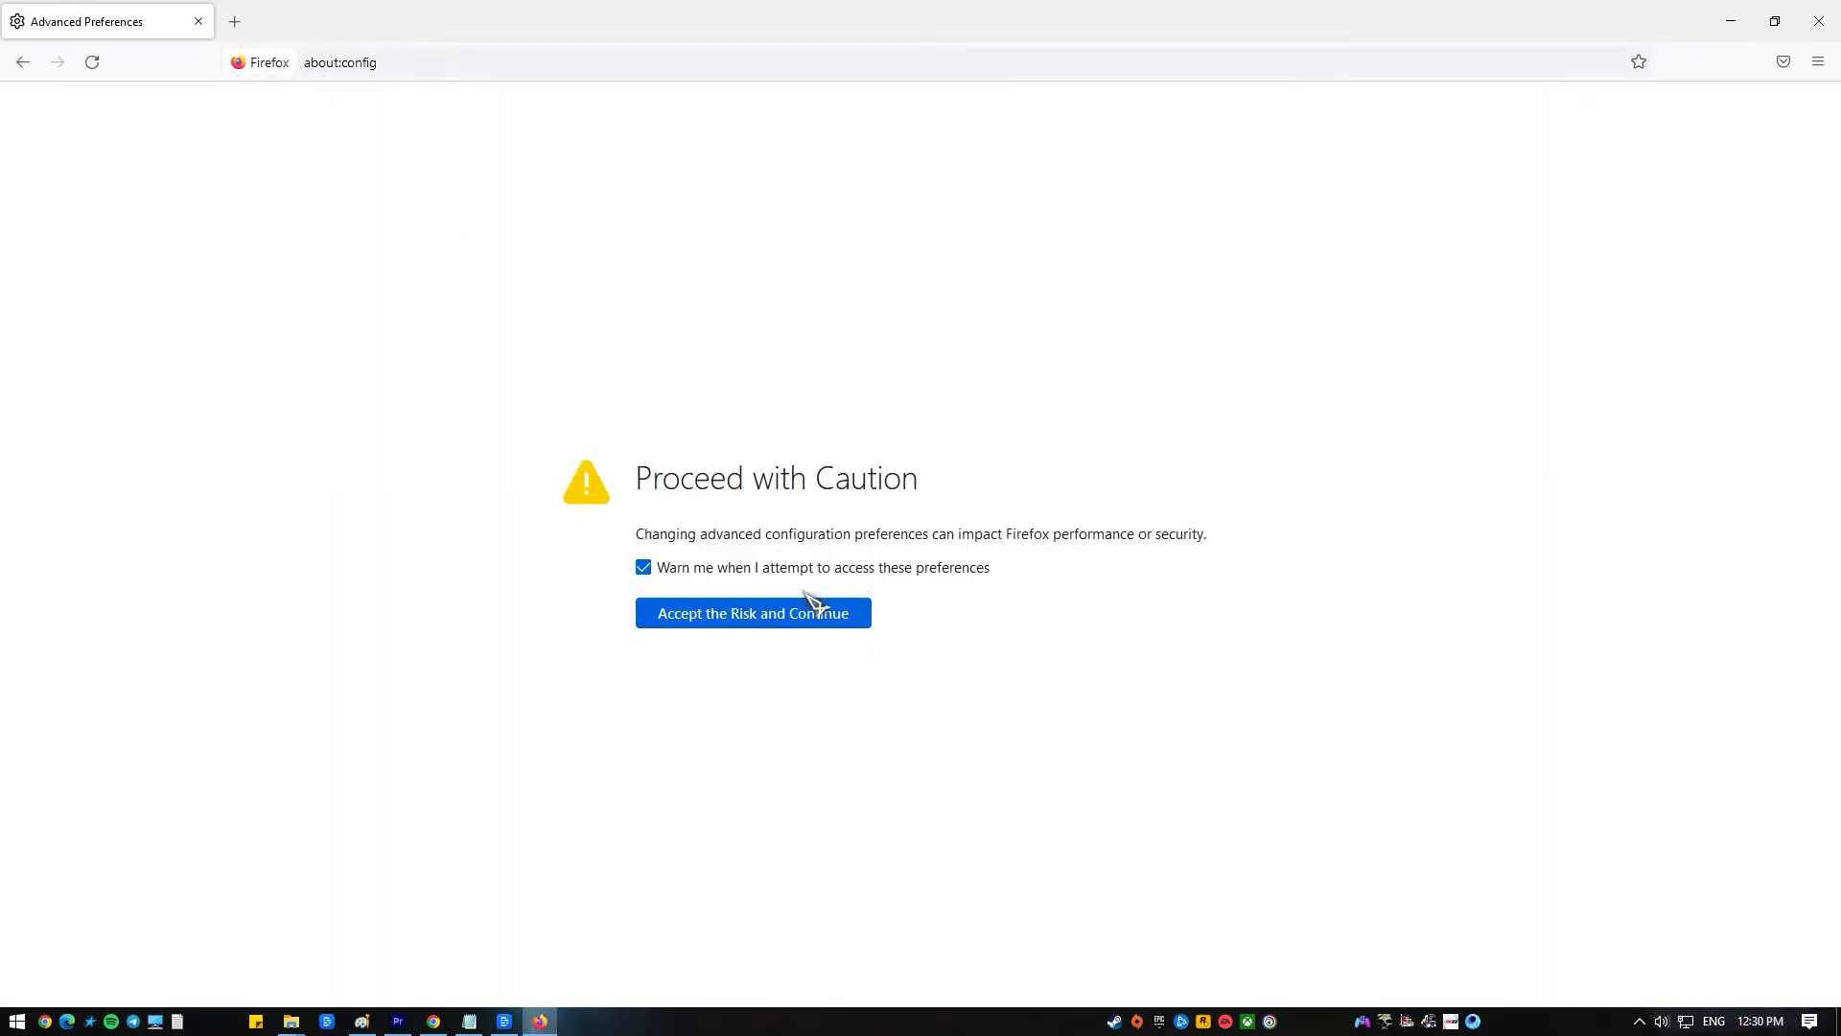
{"action": "left_click", "coordinate": [753, 613]}
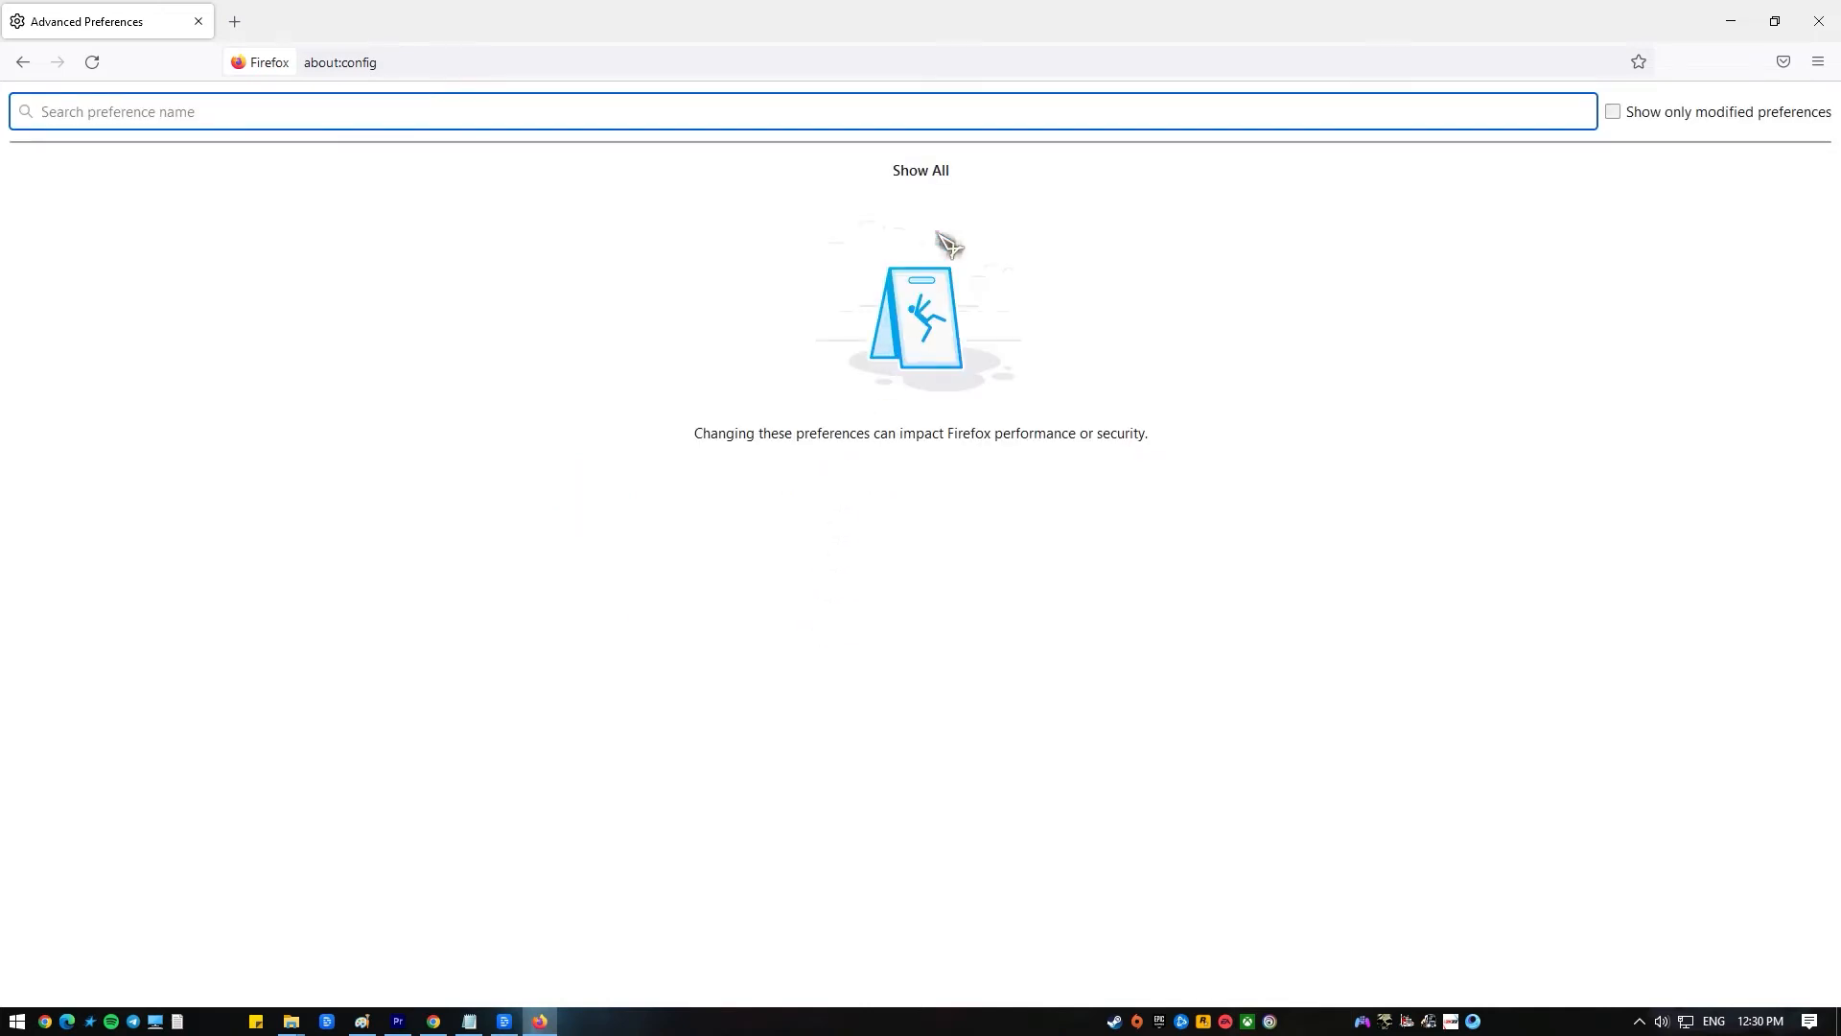
{"action": "left_click", "coordinate": [920, 170]}
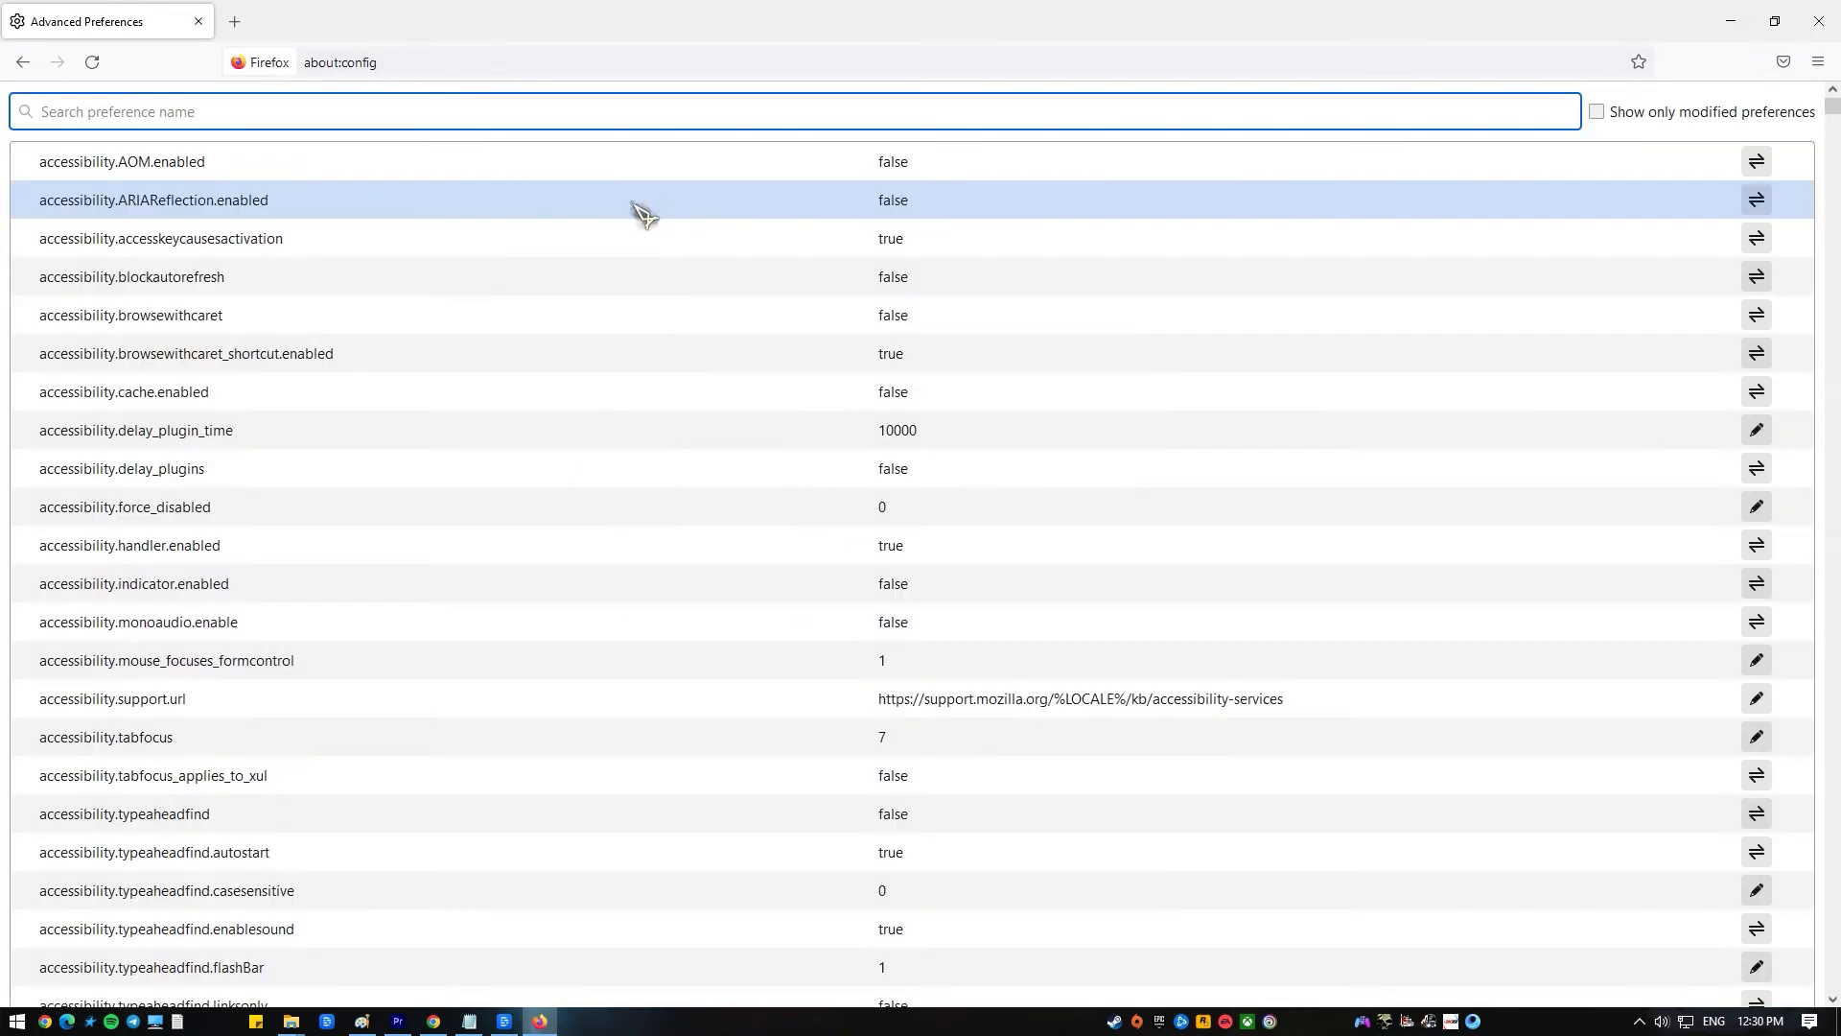
{"action": "left_click", "coordinate": [510, 110]}
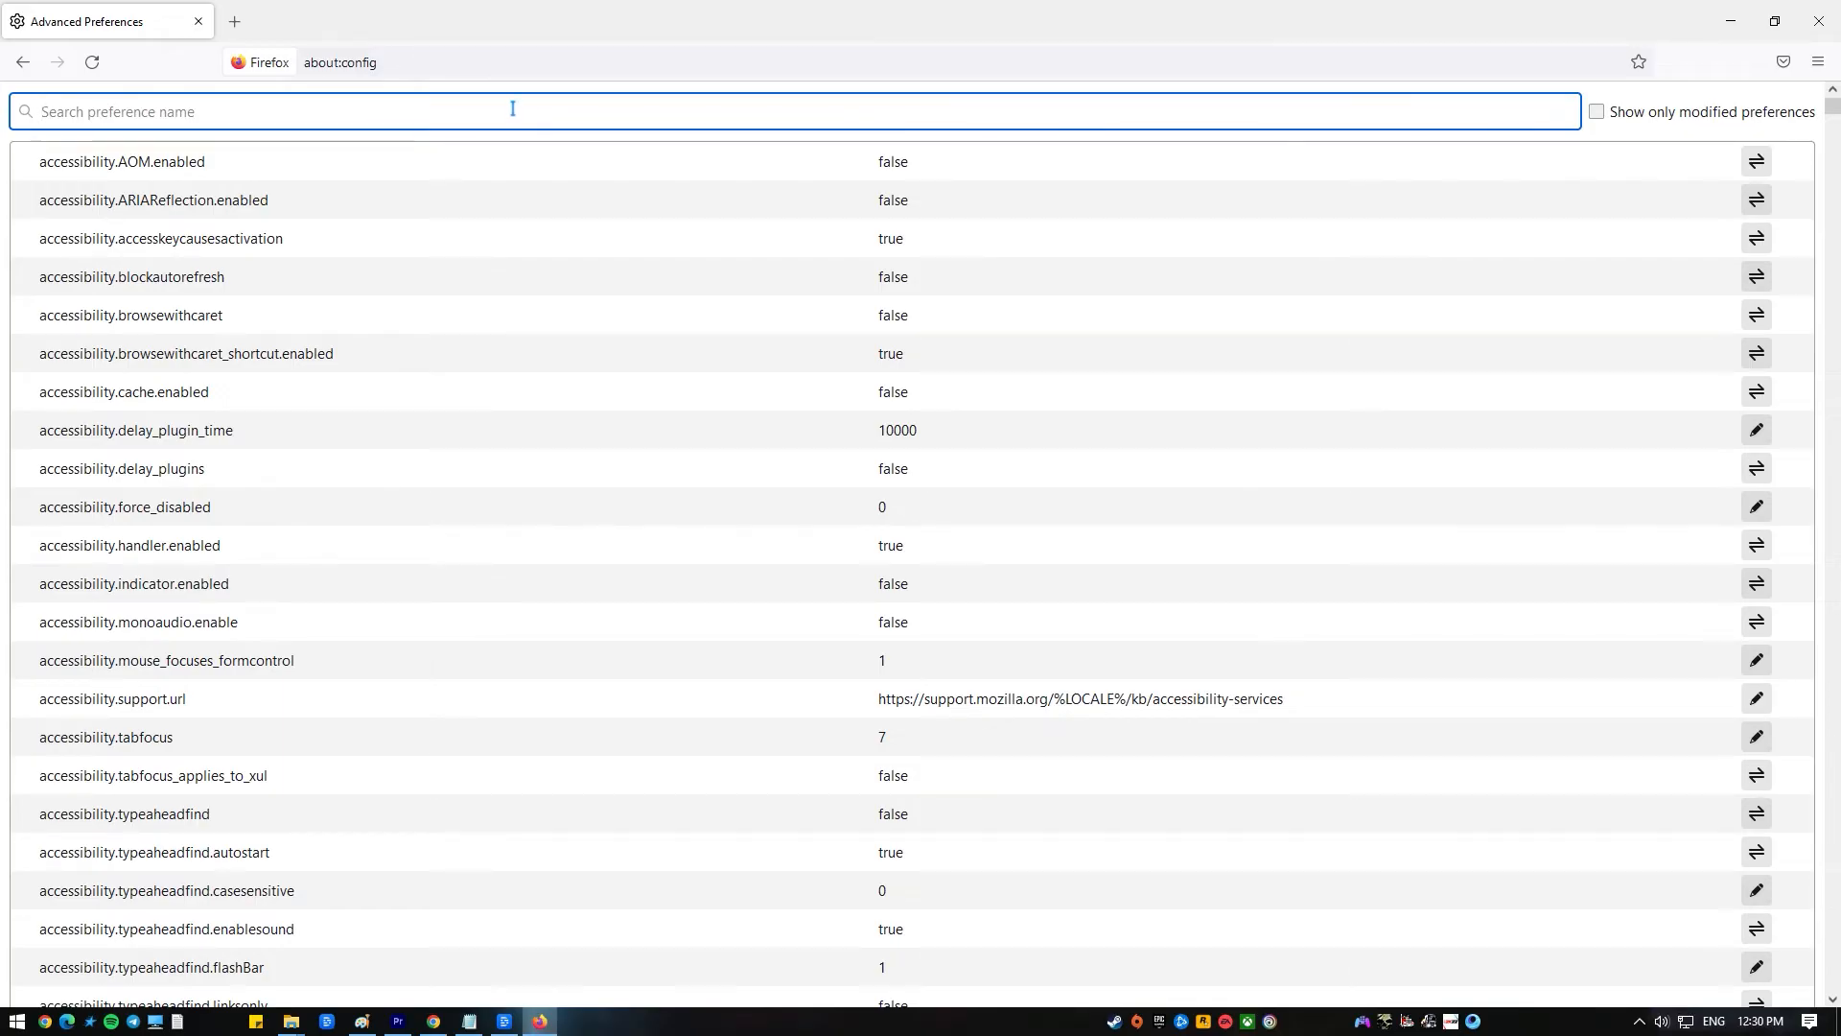
{"action": "type", "text": "network.dns.disablePrefetch"}
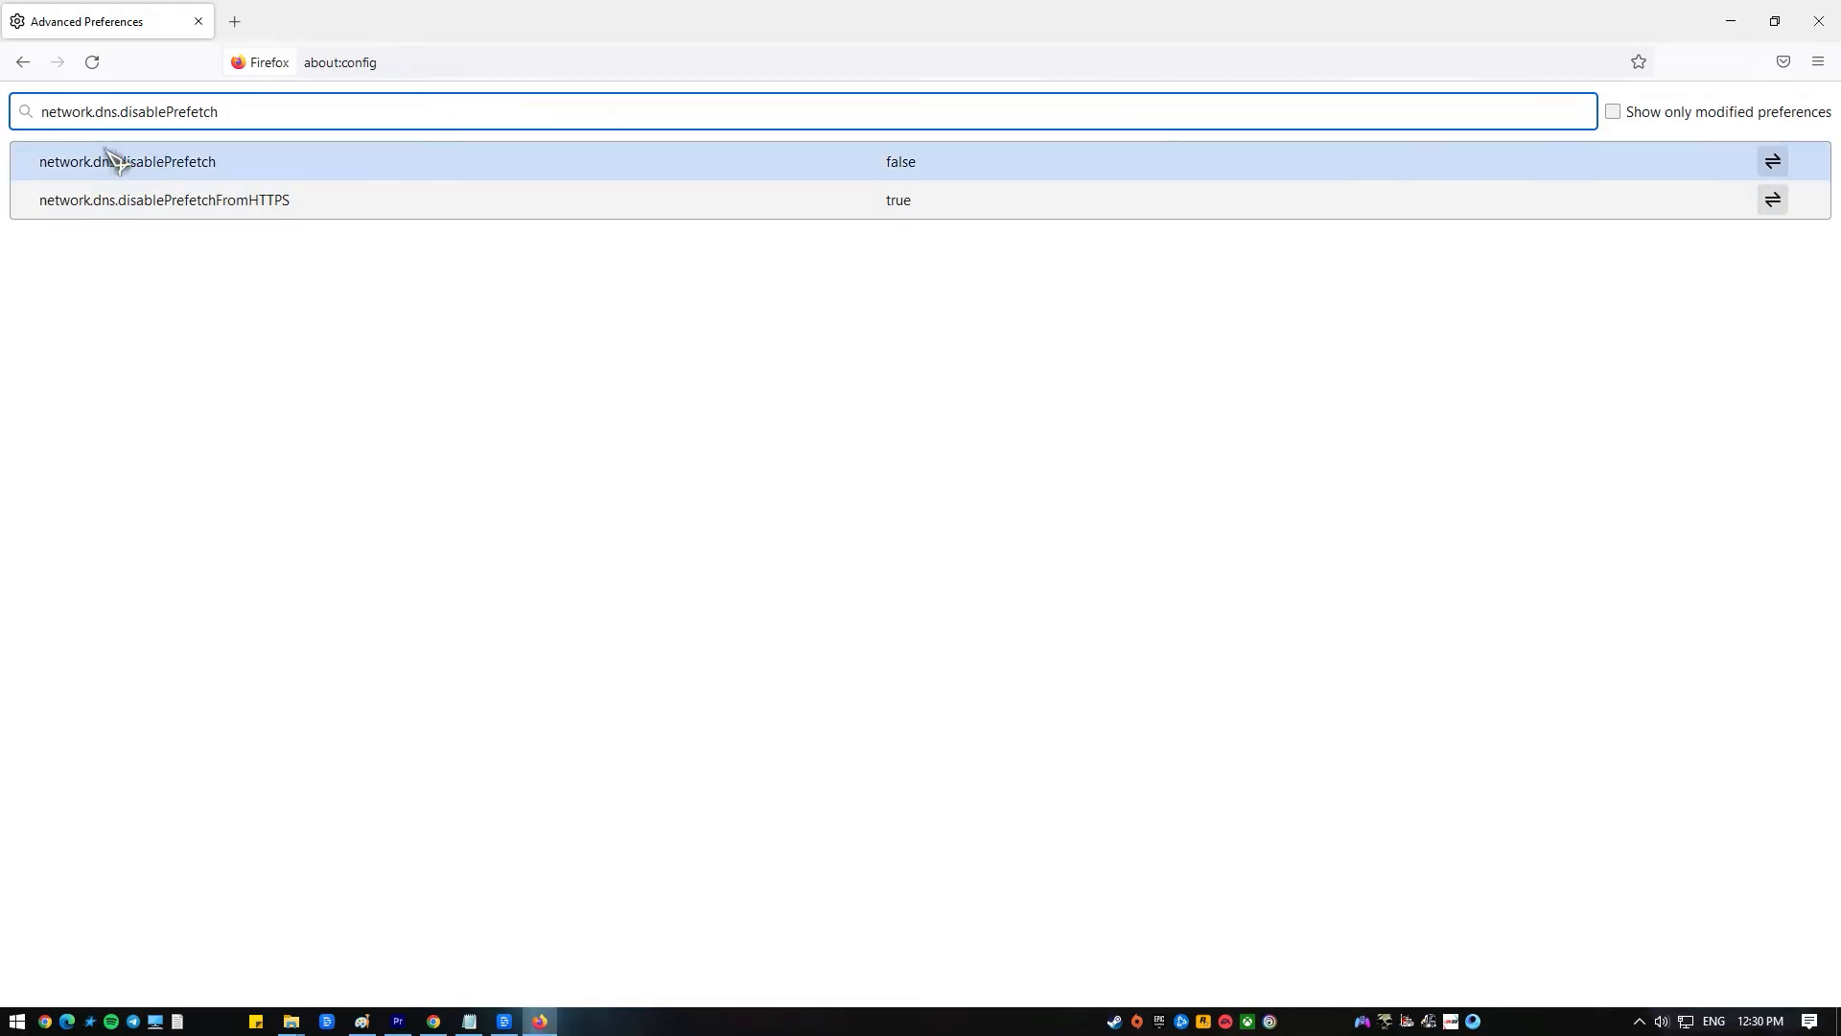
{"action": "left_click", "coordinate": [1773, 160]}
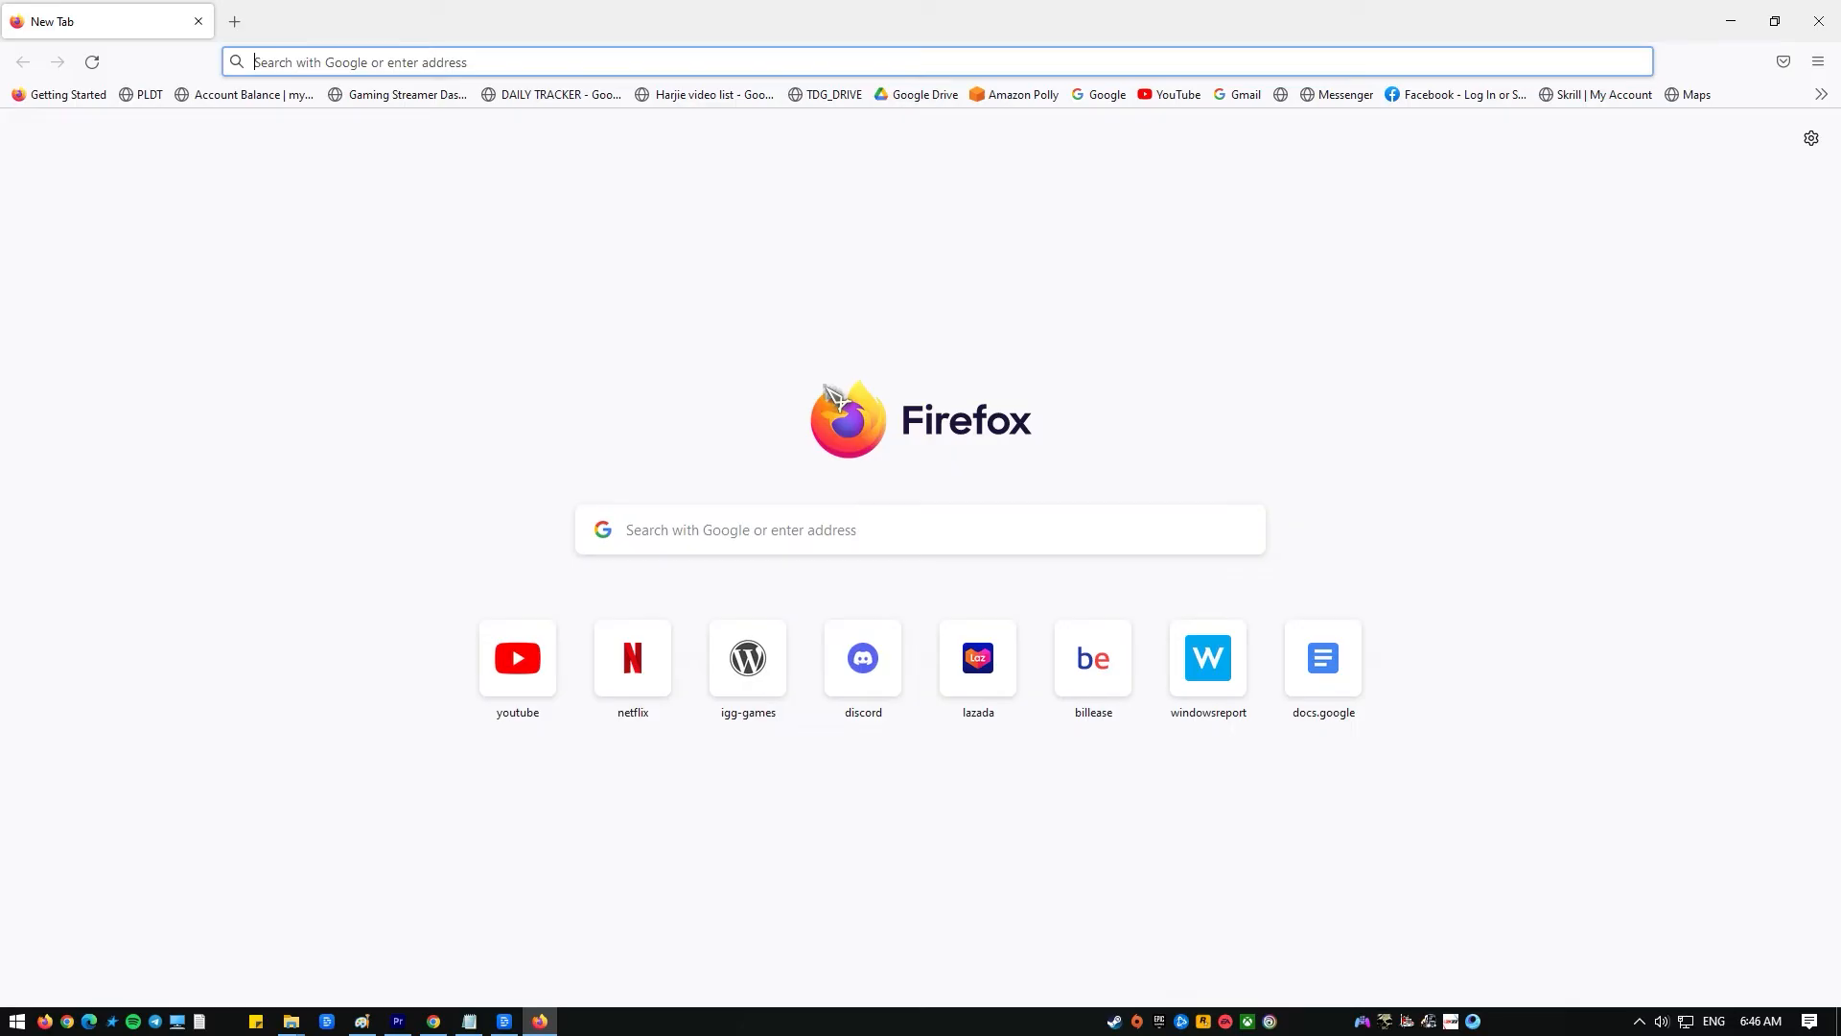
{"action": "mouse_move", "coordinate": [1318, 103]}
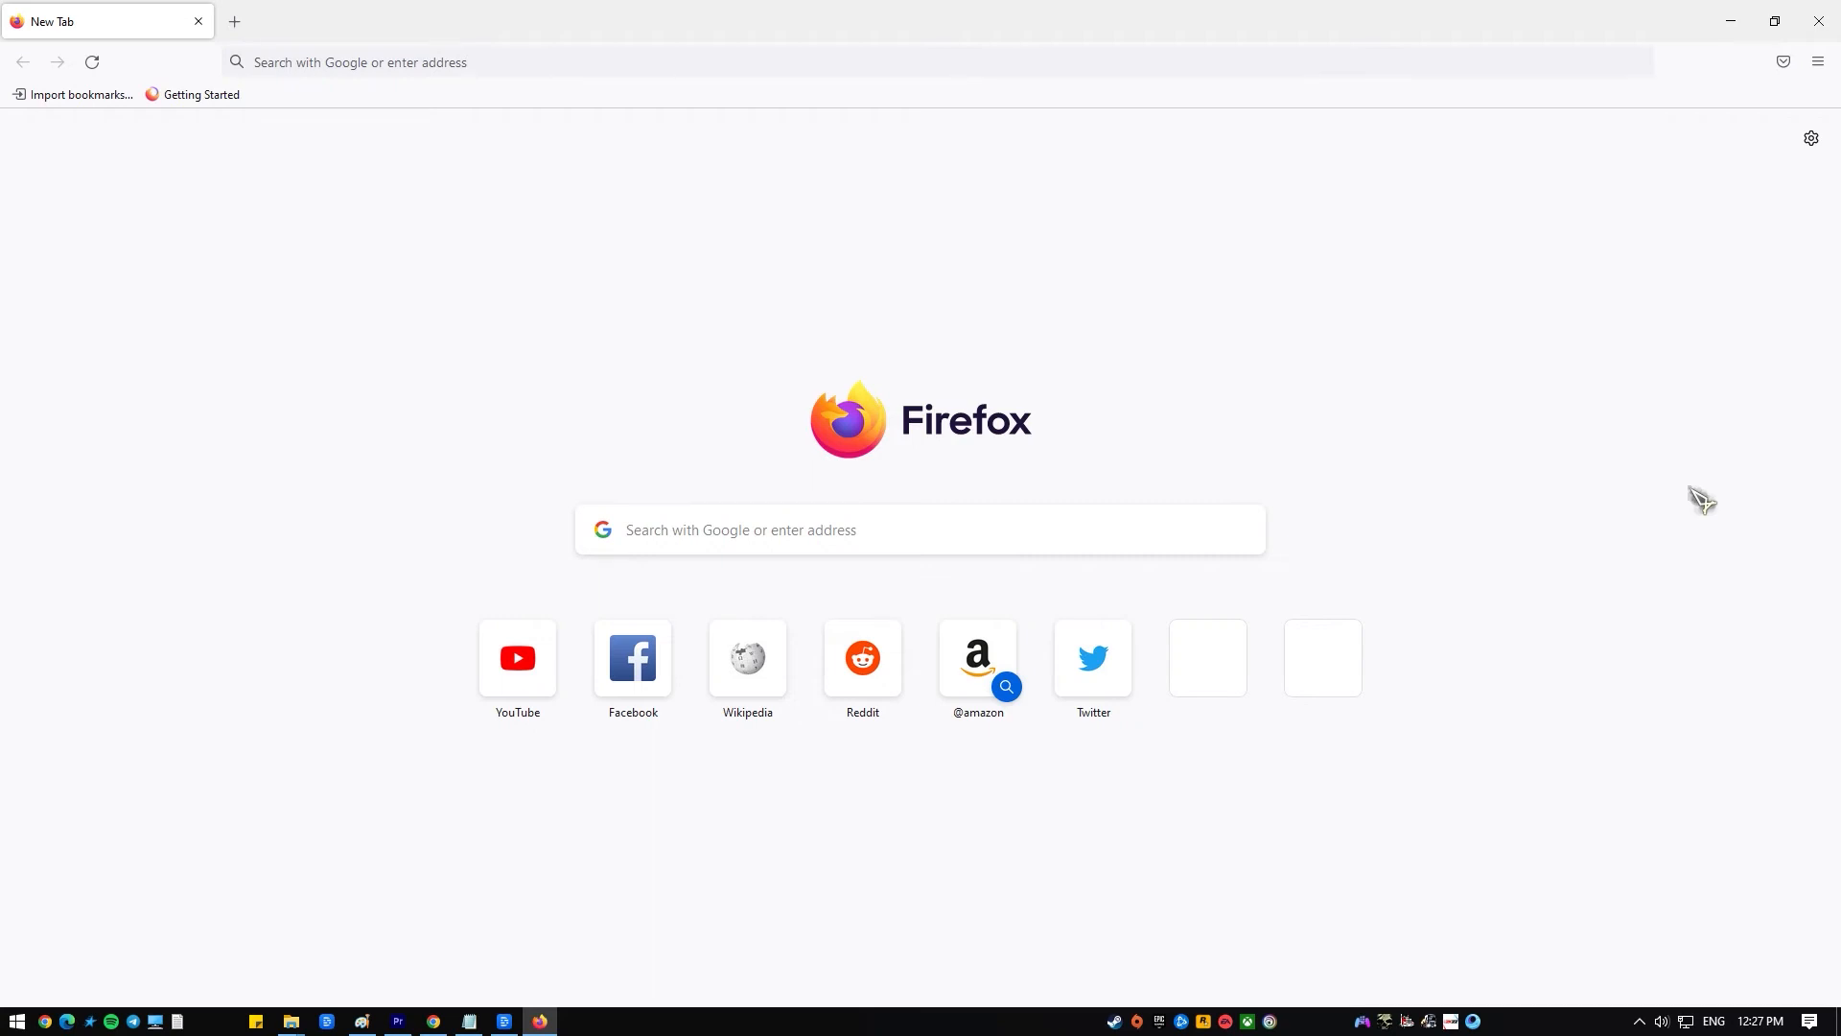
Step: Open the hamburger menu at the toolbar's top right over the new tab
{"action": "left_click", "coordinate": [1817, 60]}
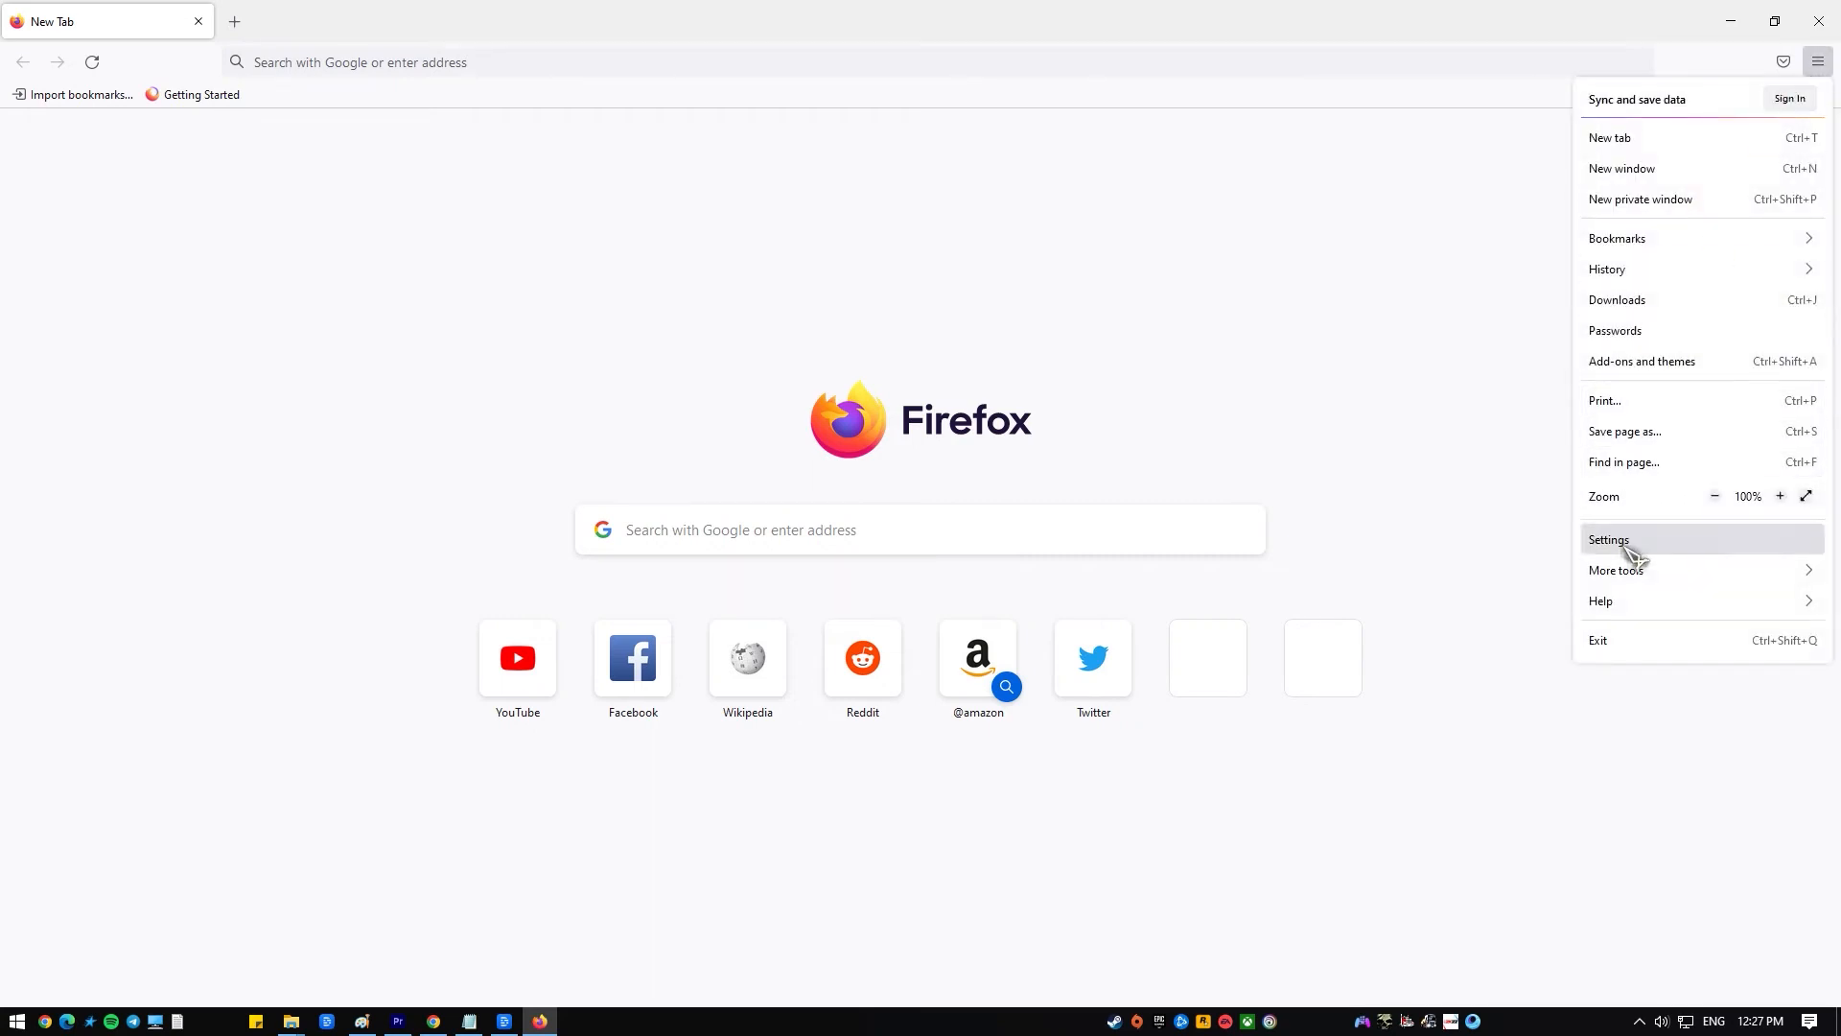
Step: In Settings' Network connection options, try No proxy, then choose system proxy settings
{"action": "left_click", "coordinate": [1609, 539]}
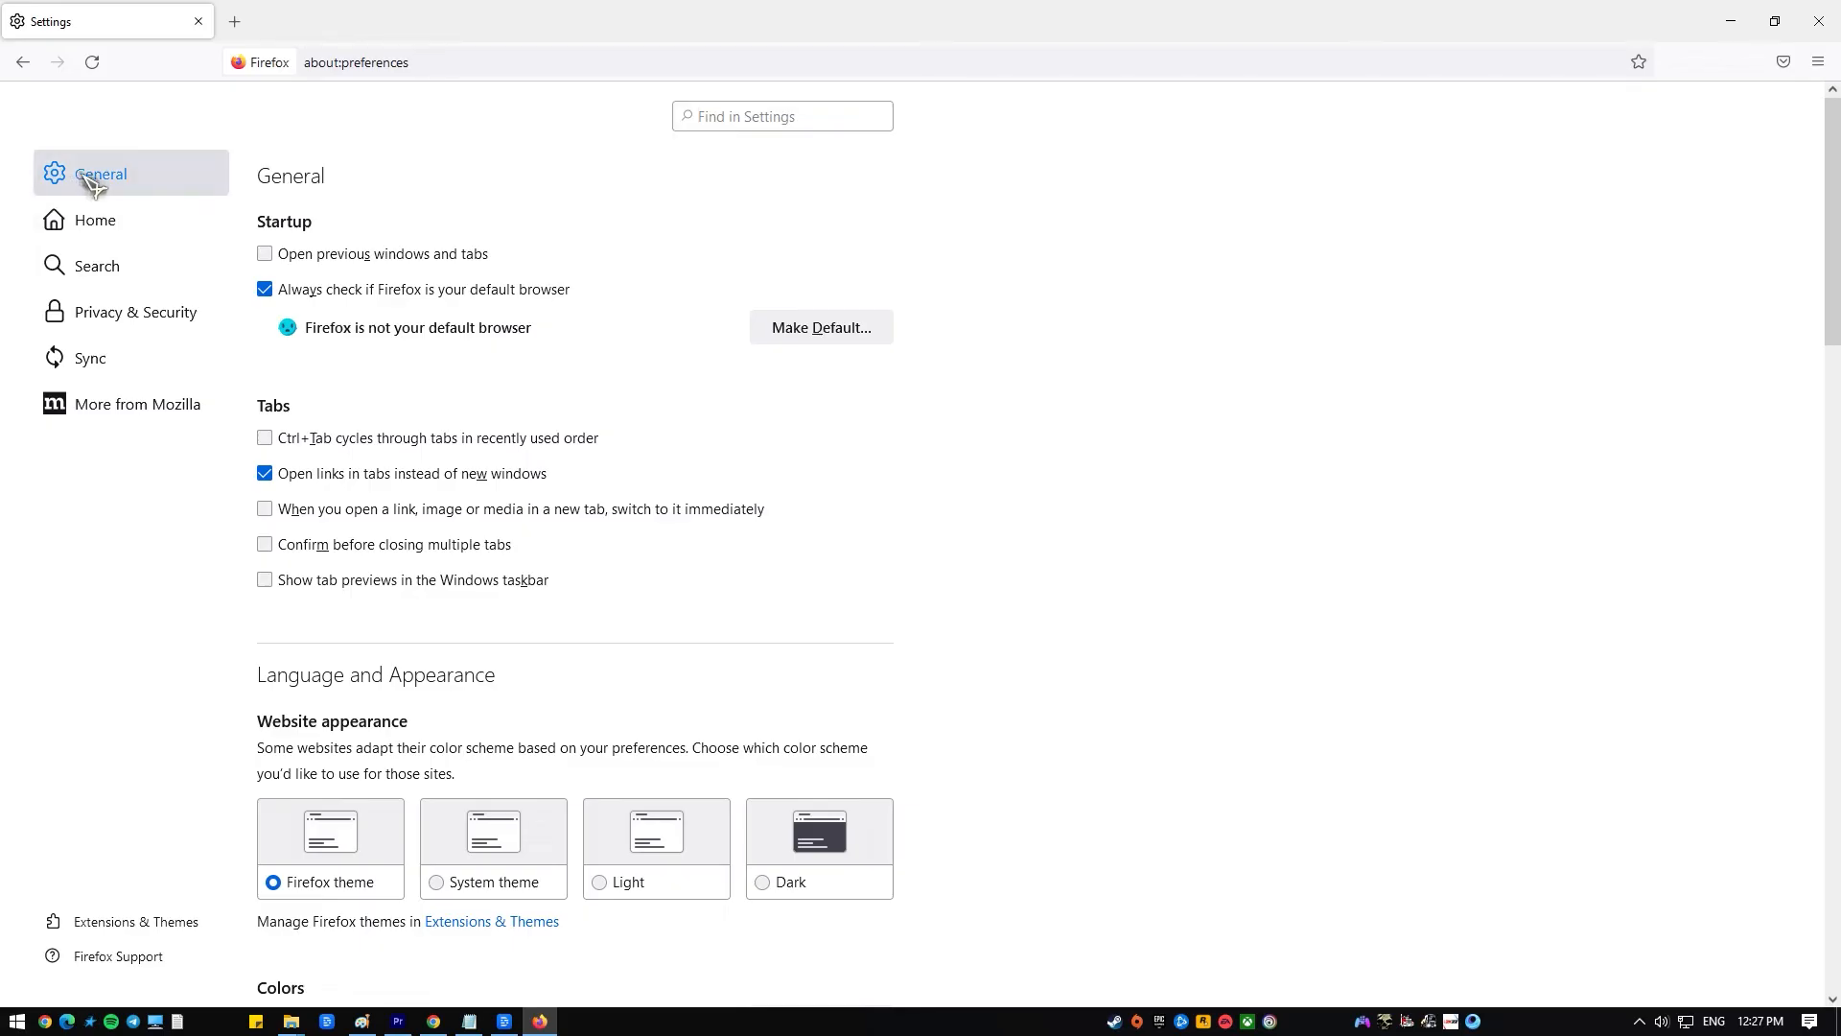
{"action": "scroll", "scroll_direction": "down", "scroll_amount": 3}
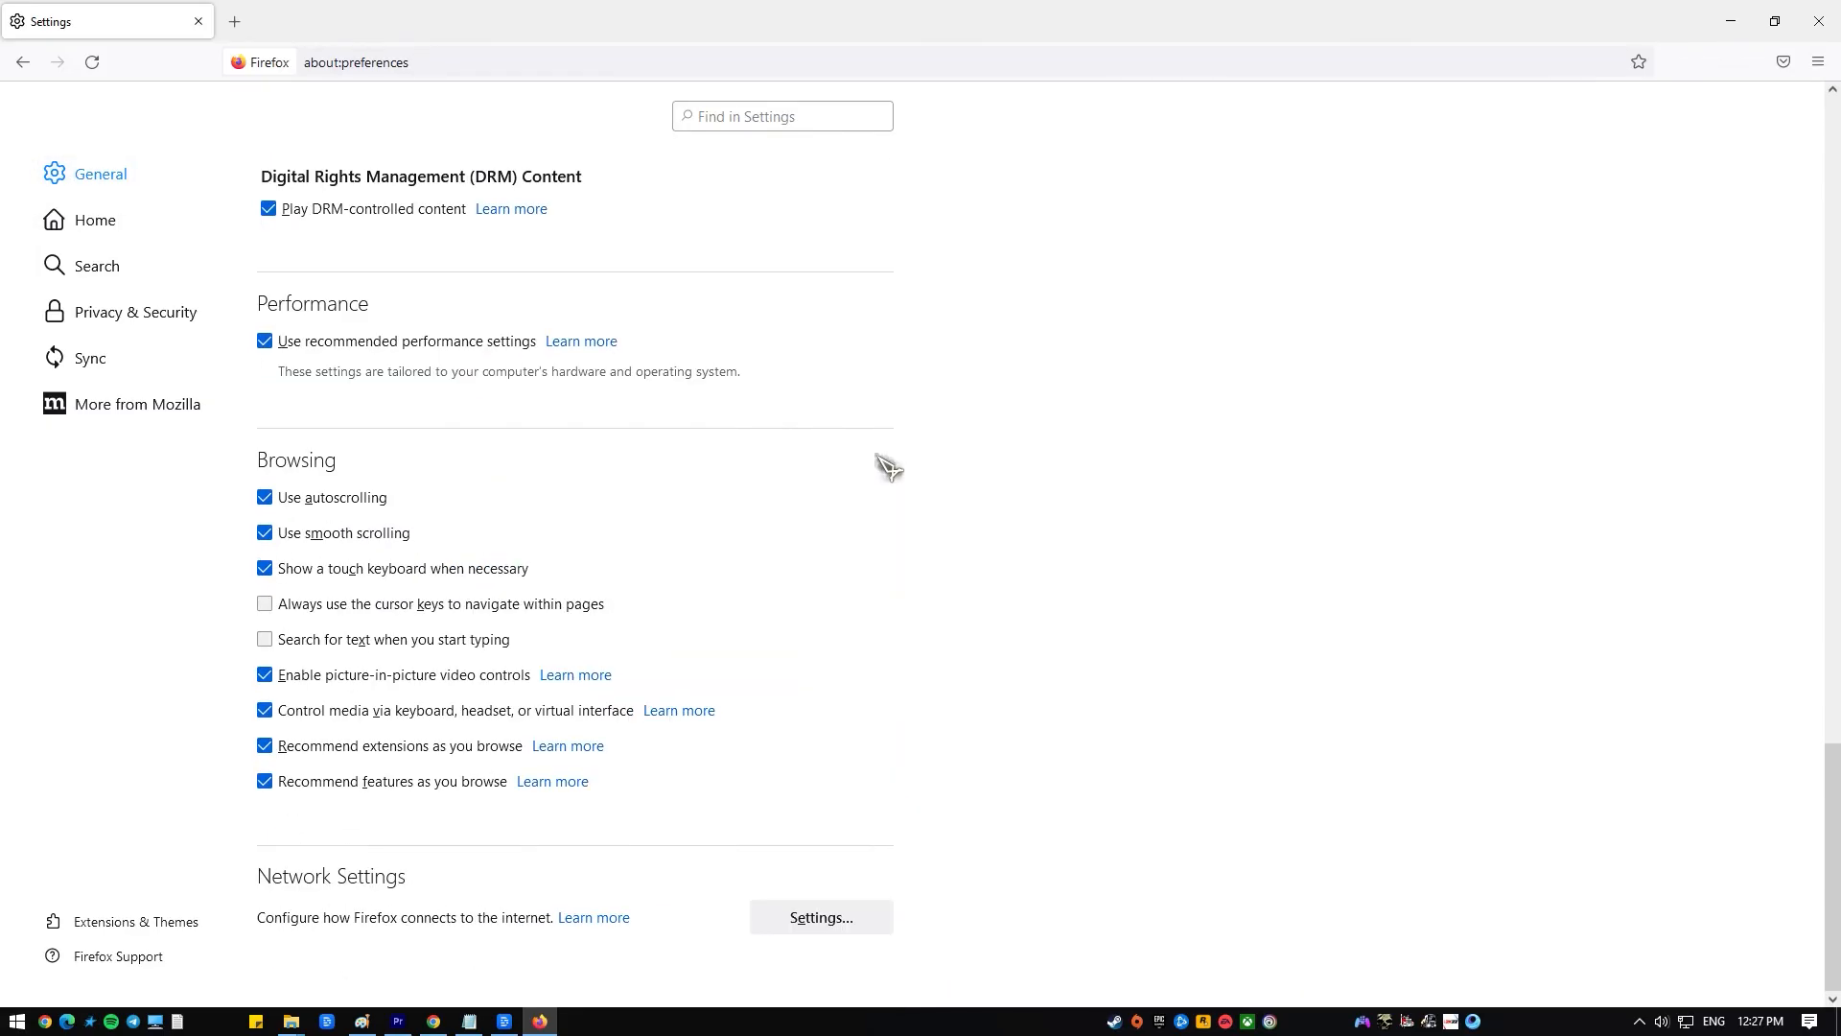
{"action": "left_click", "coordinate": [820, 917]}
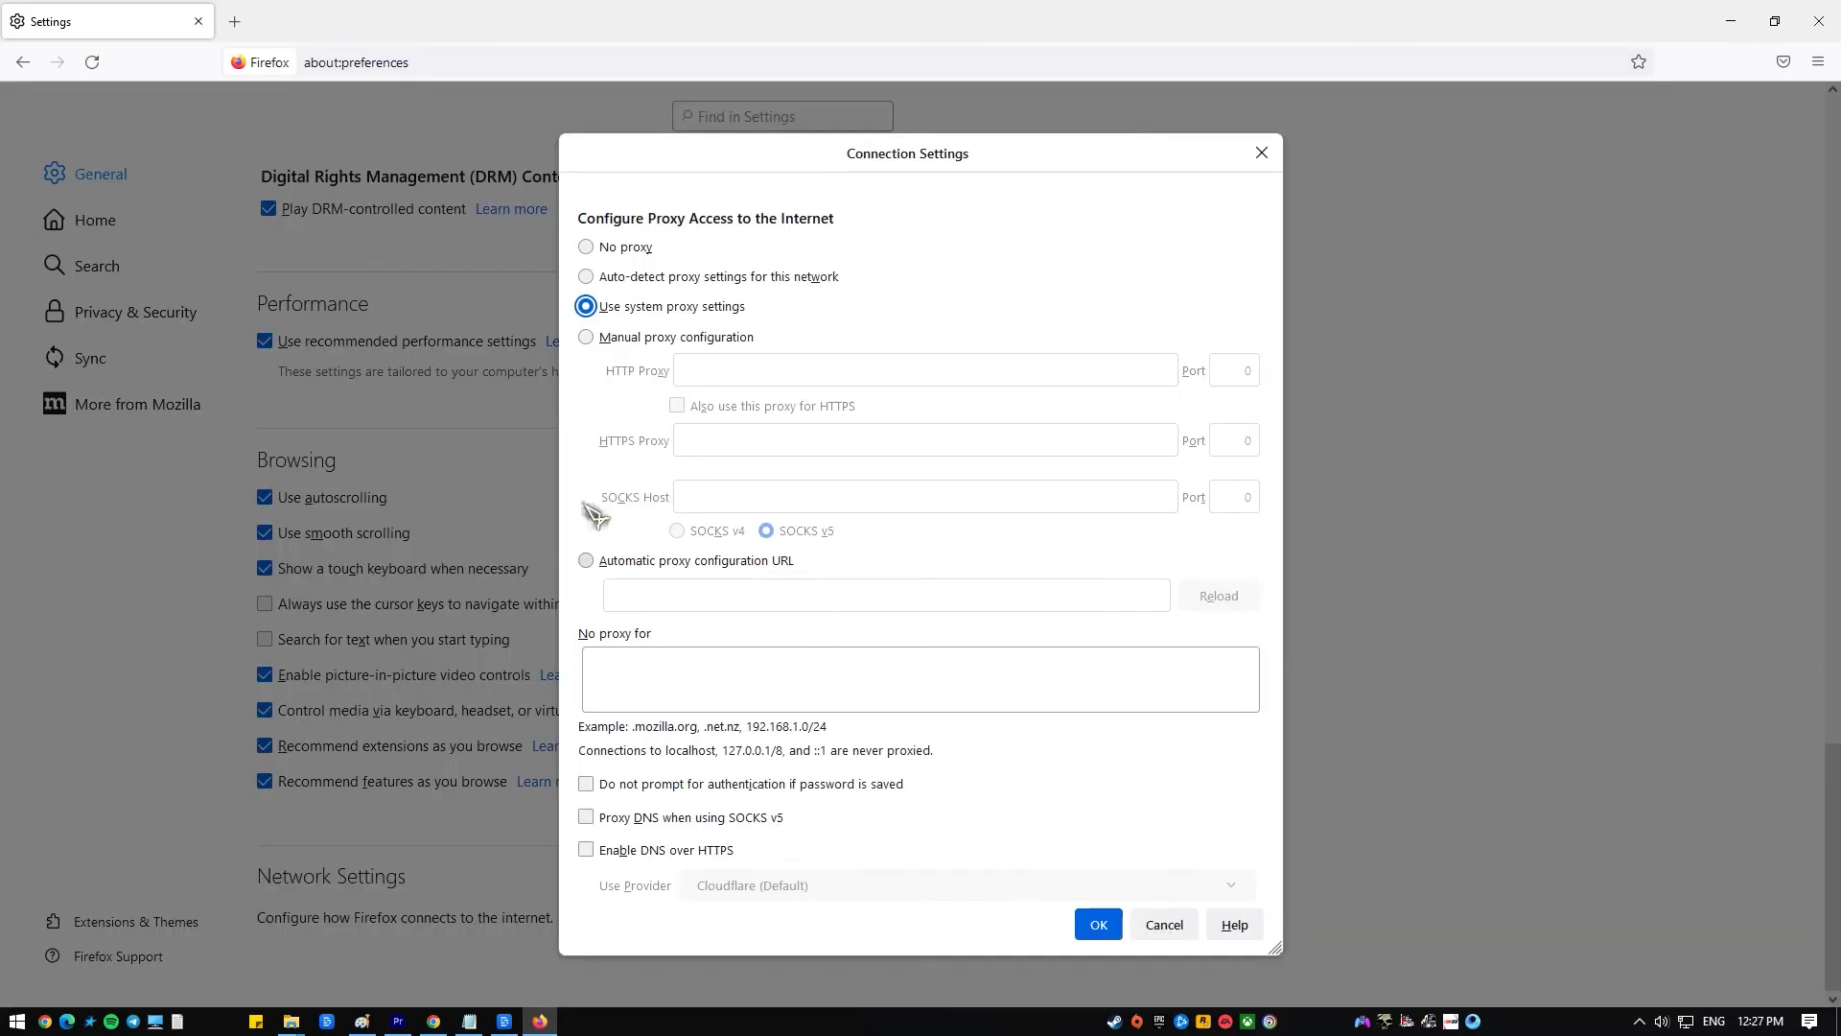
{"action": "left_click", "coordinate": [586, 247]}
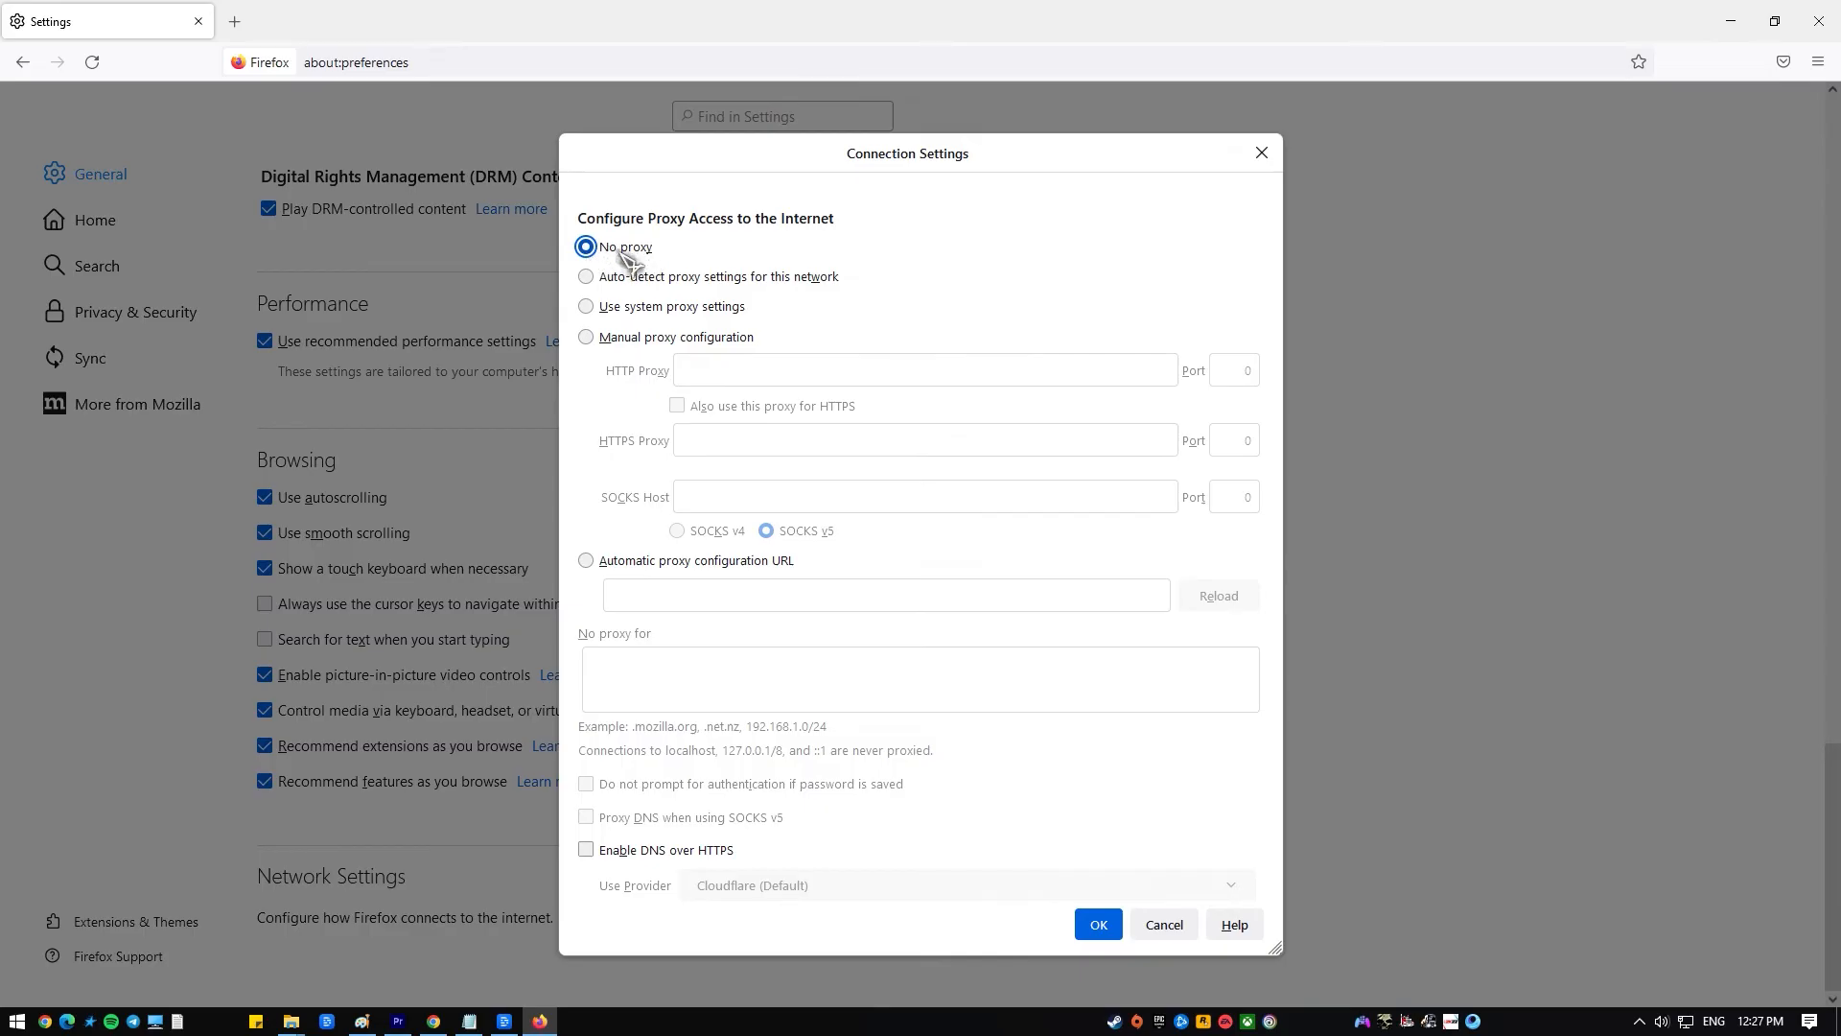
{"action": "left_click", "coordinate": [586, 306]}
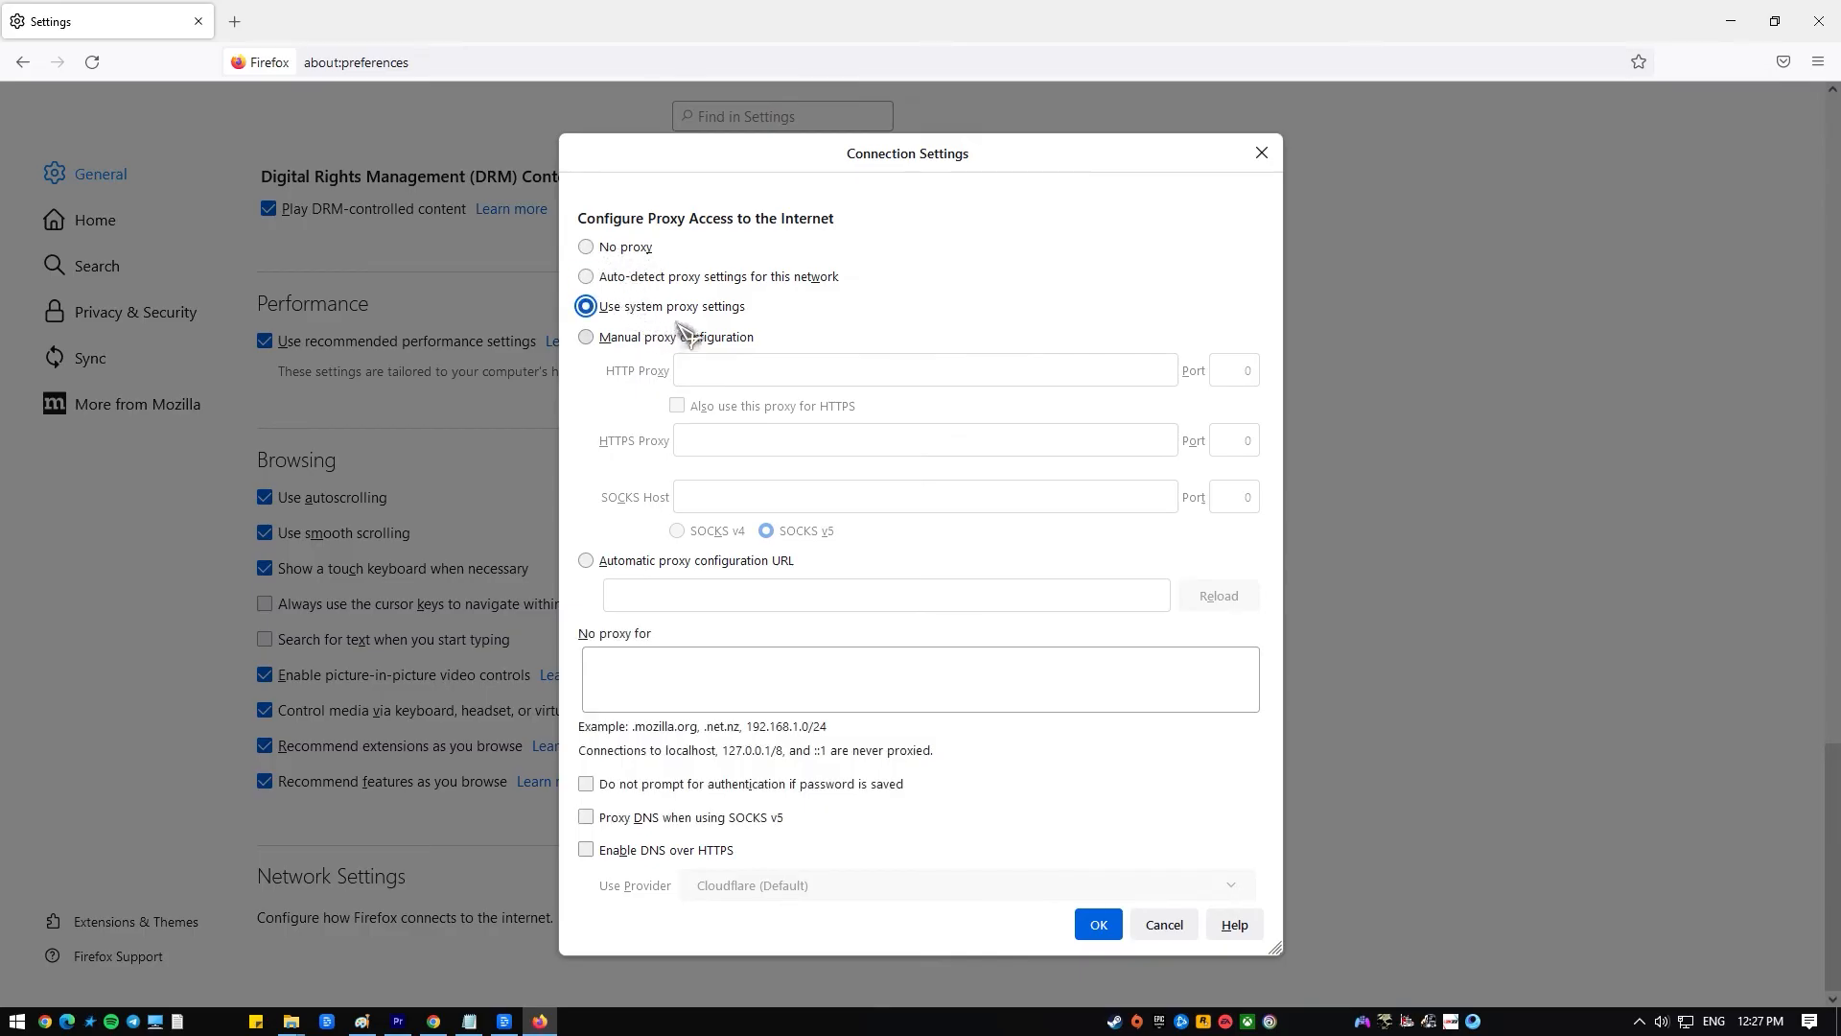
{"action": "mouse_move", "coordinate": [604, 377]}
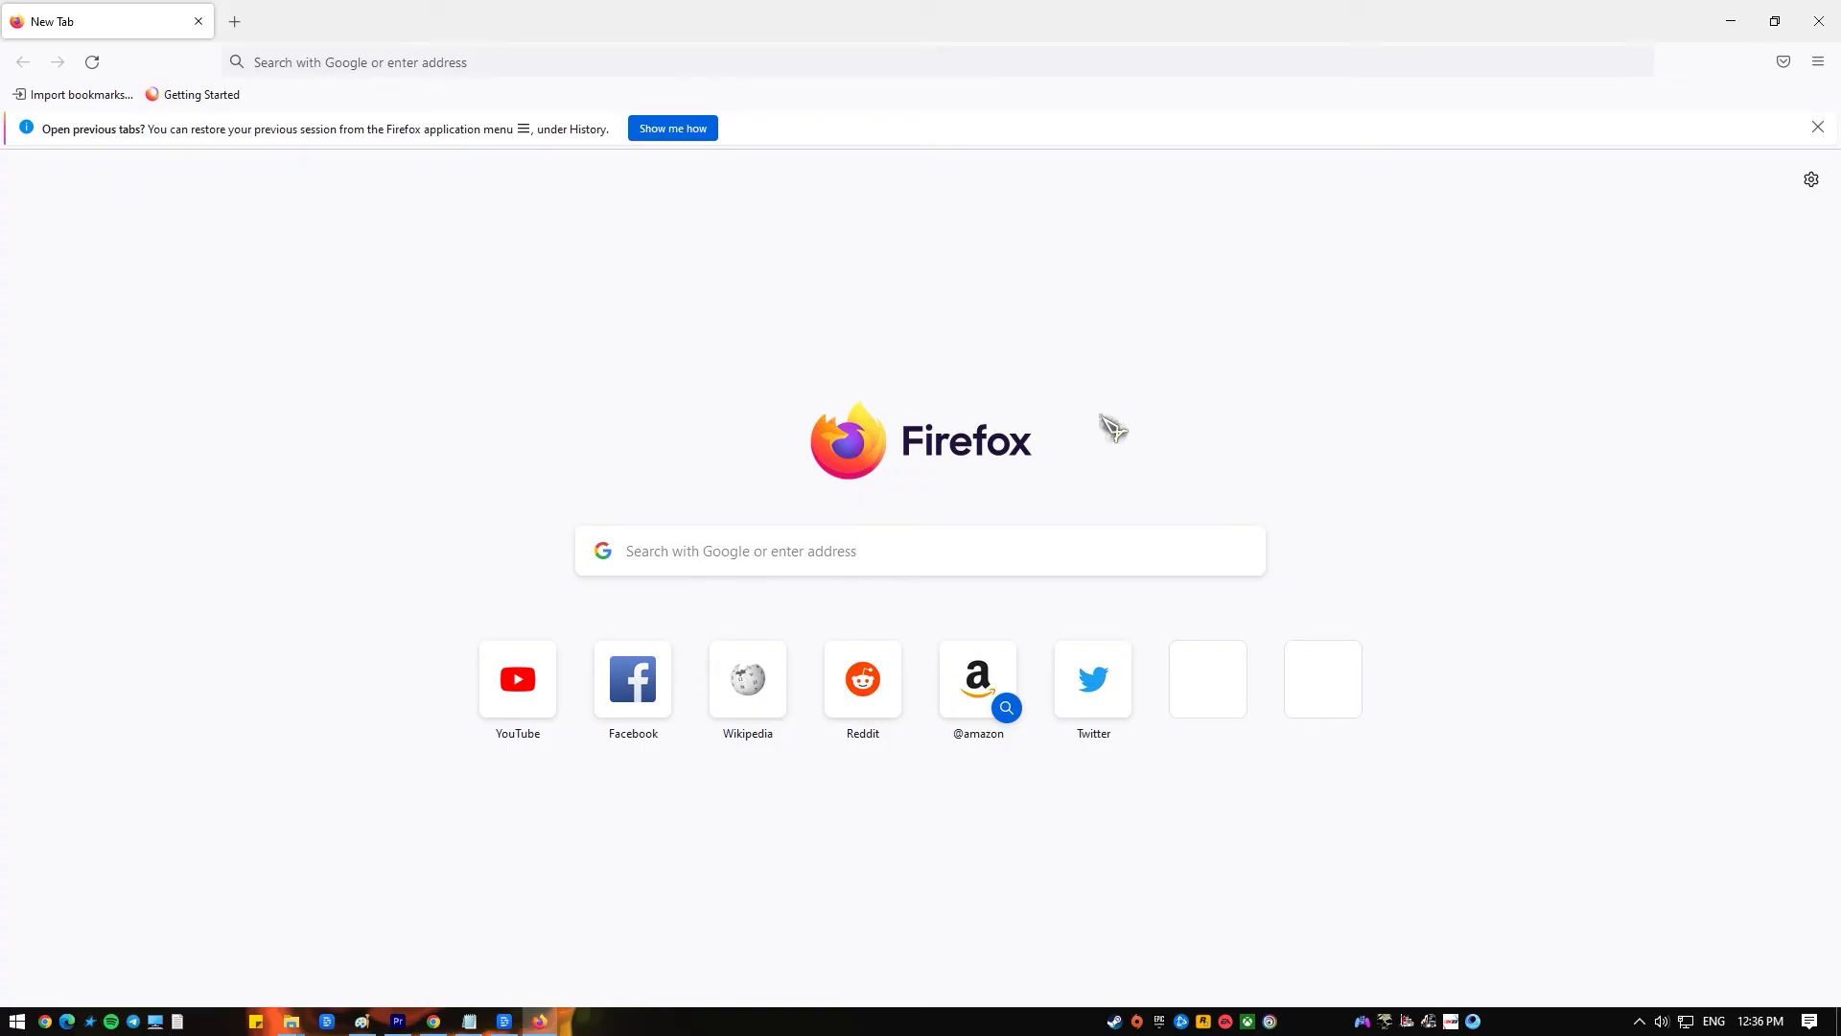
{"action": "mouse_move", "coordinate": [1052, 154]}
{"action": "type", "text": "a"}
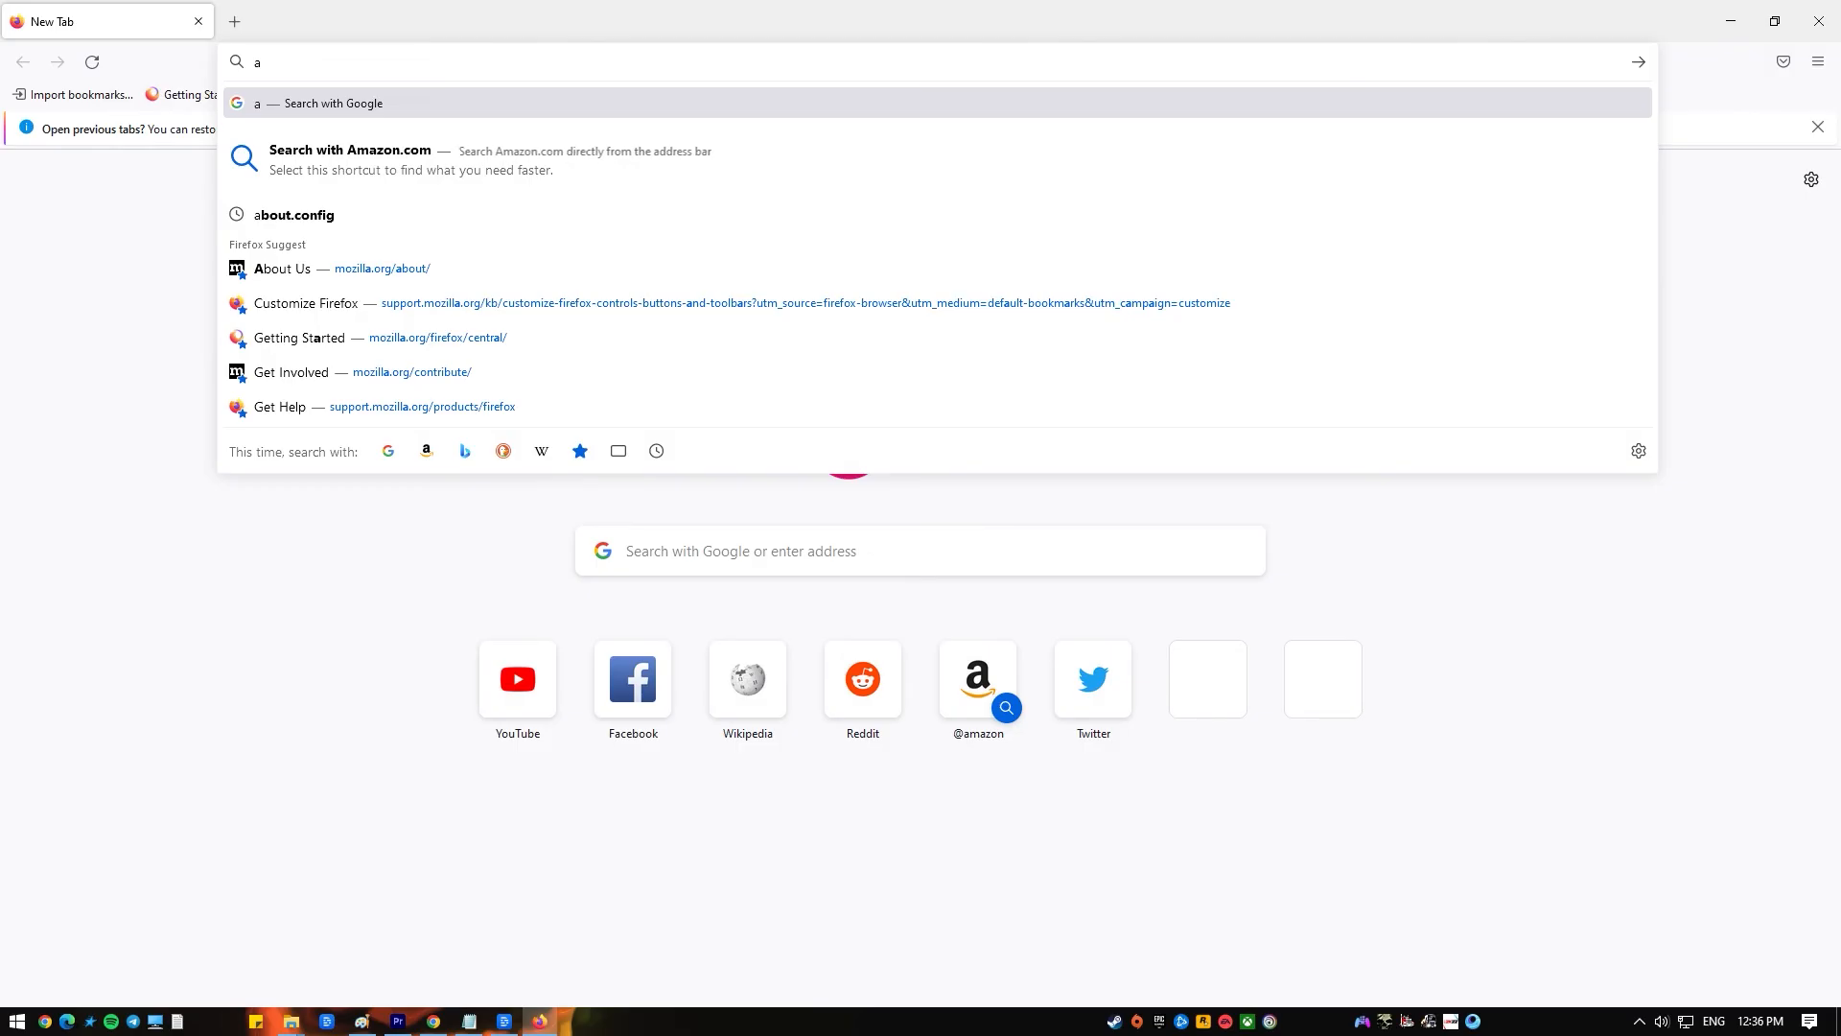
Step: In about:config, add Boolean preference network.http.http3.enabled and toggle its value
{"action": "type", "text": "bout"}
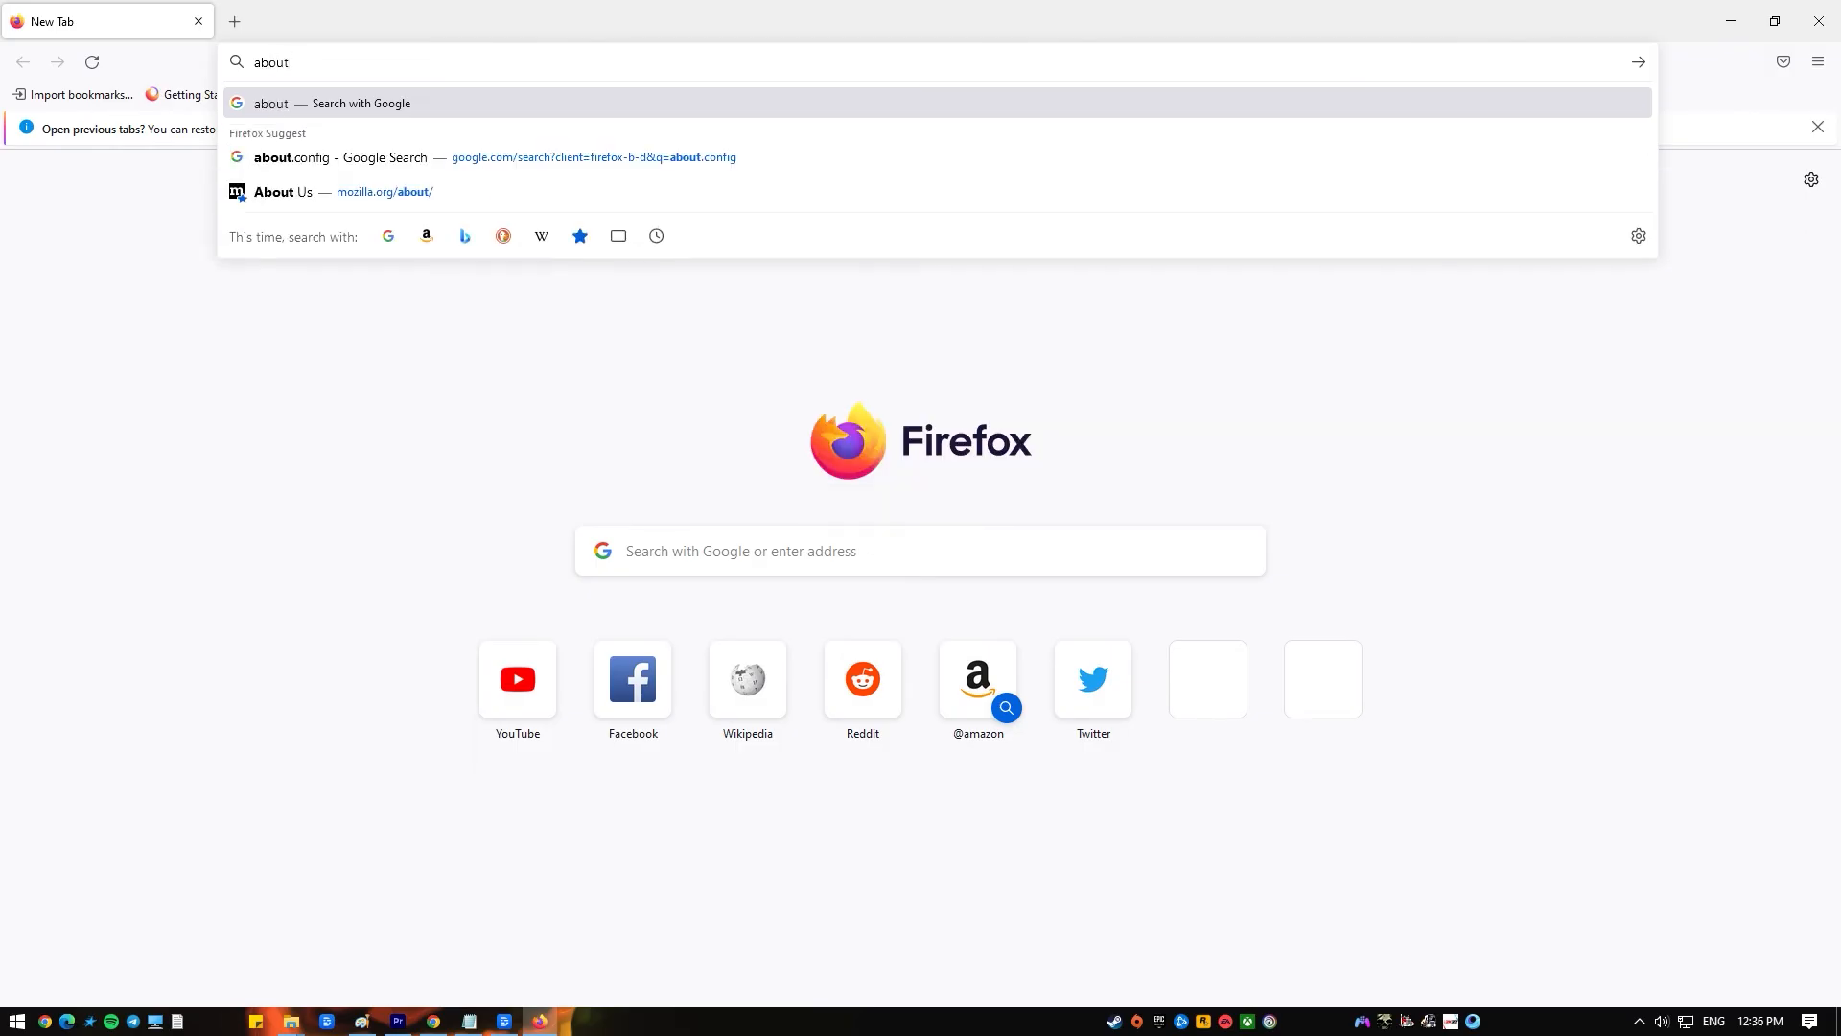
{"action": "type", "text": ":config"}
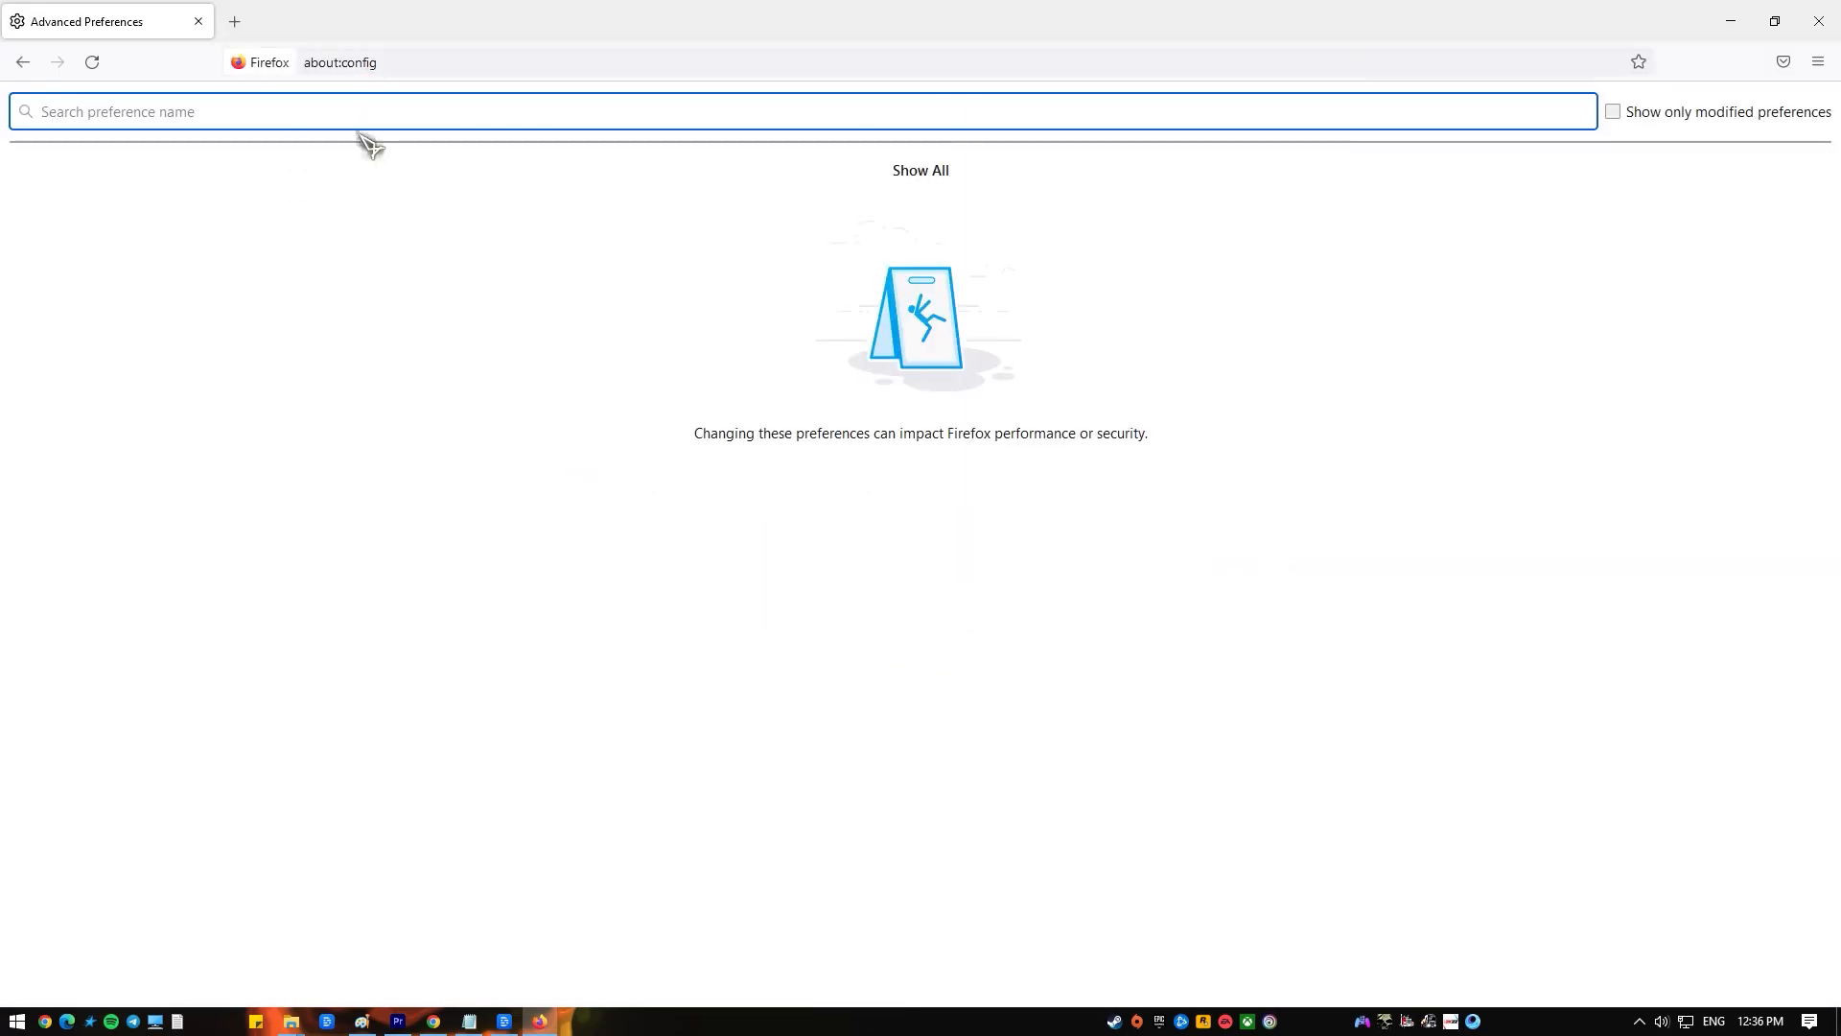
{"action": "type", "text": "network.http.http3.enabled"}
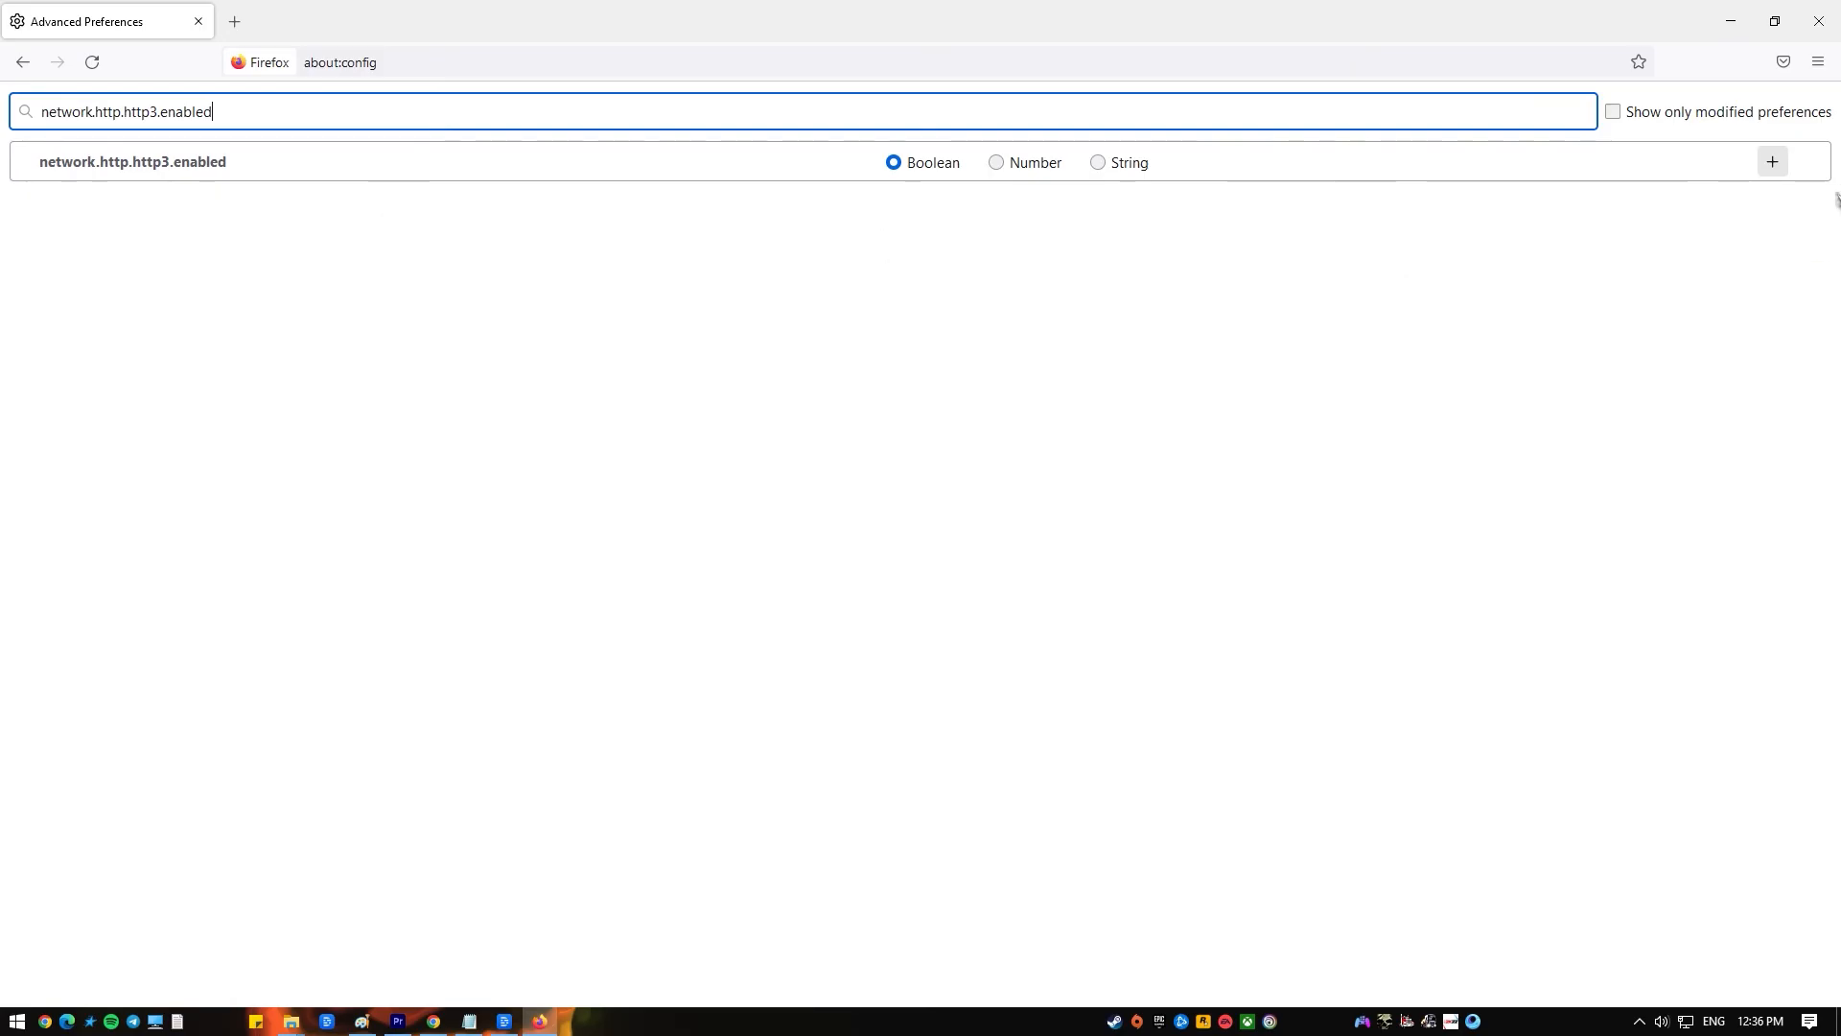
{"action": "left_click", "coordinate": [1772, 161]}
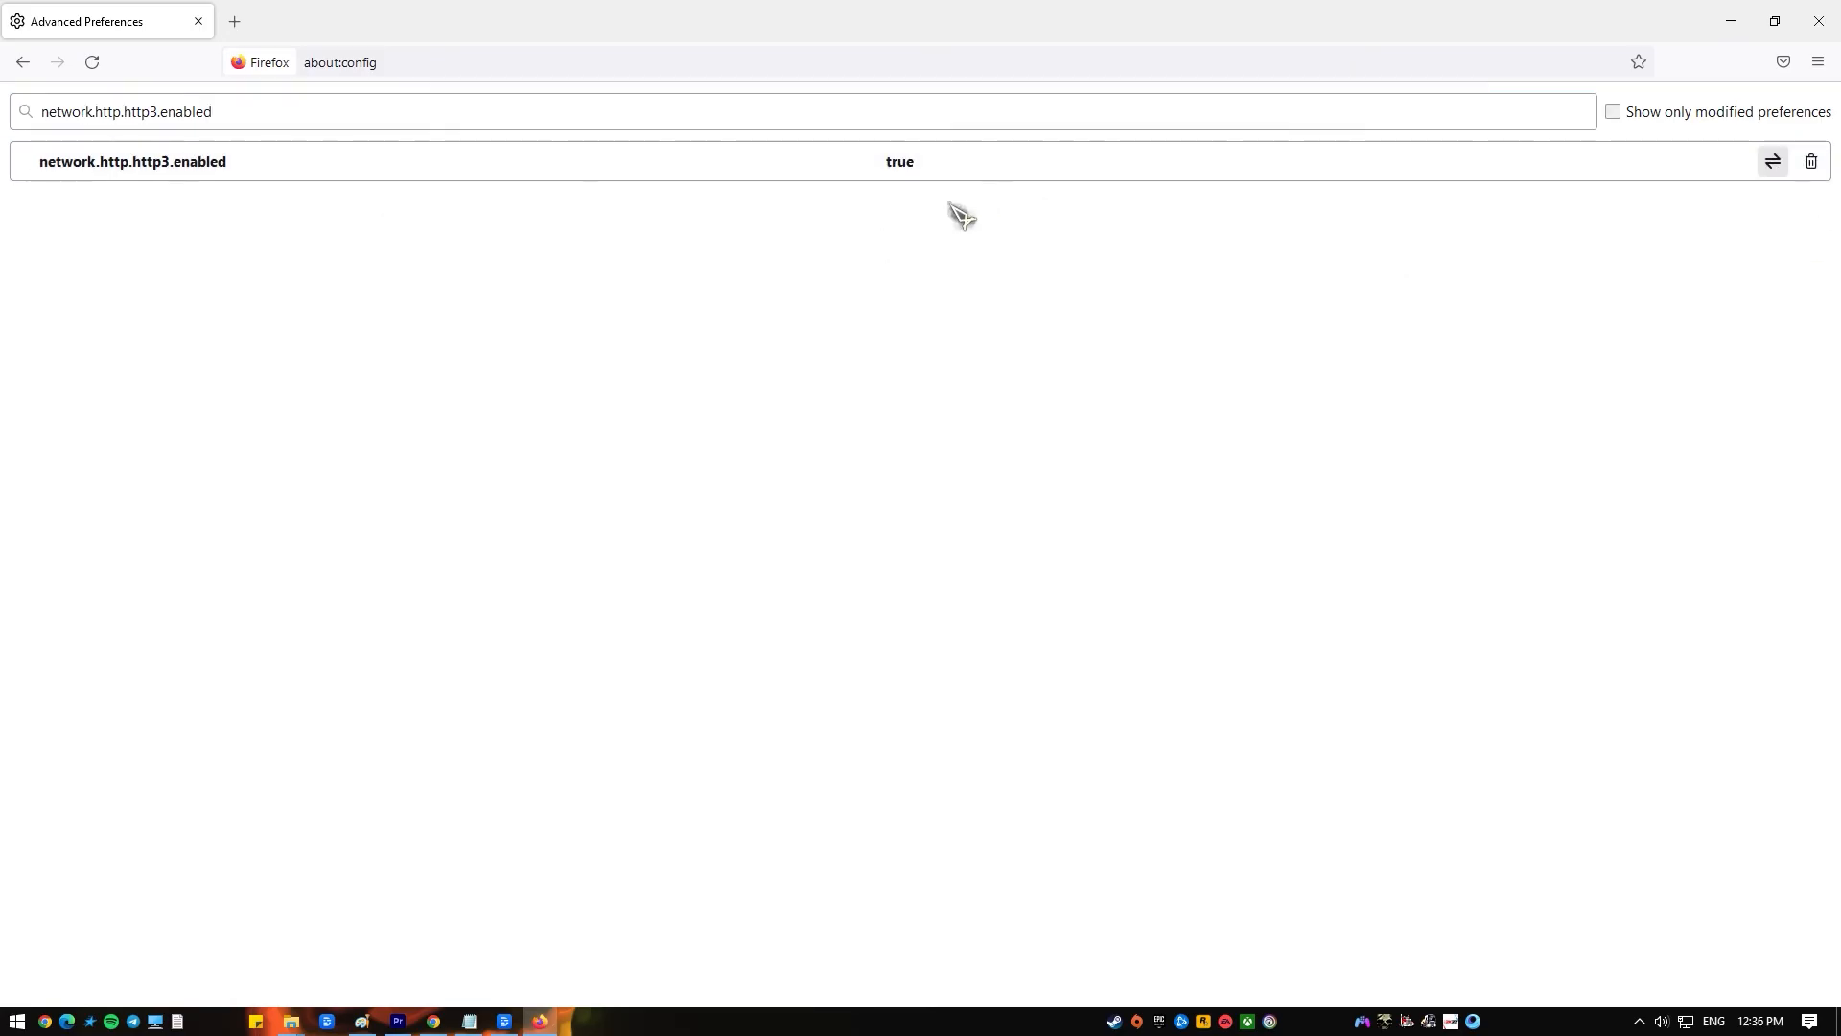
{"action": "left_click", "coordinate": [1773, 161]}
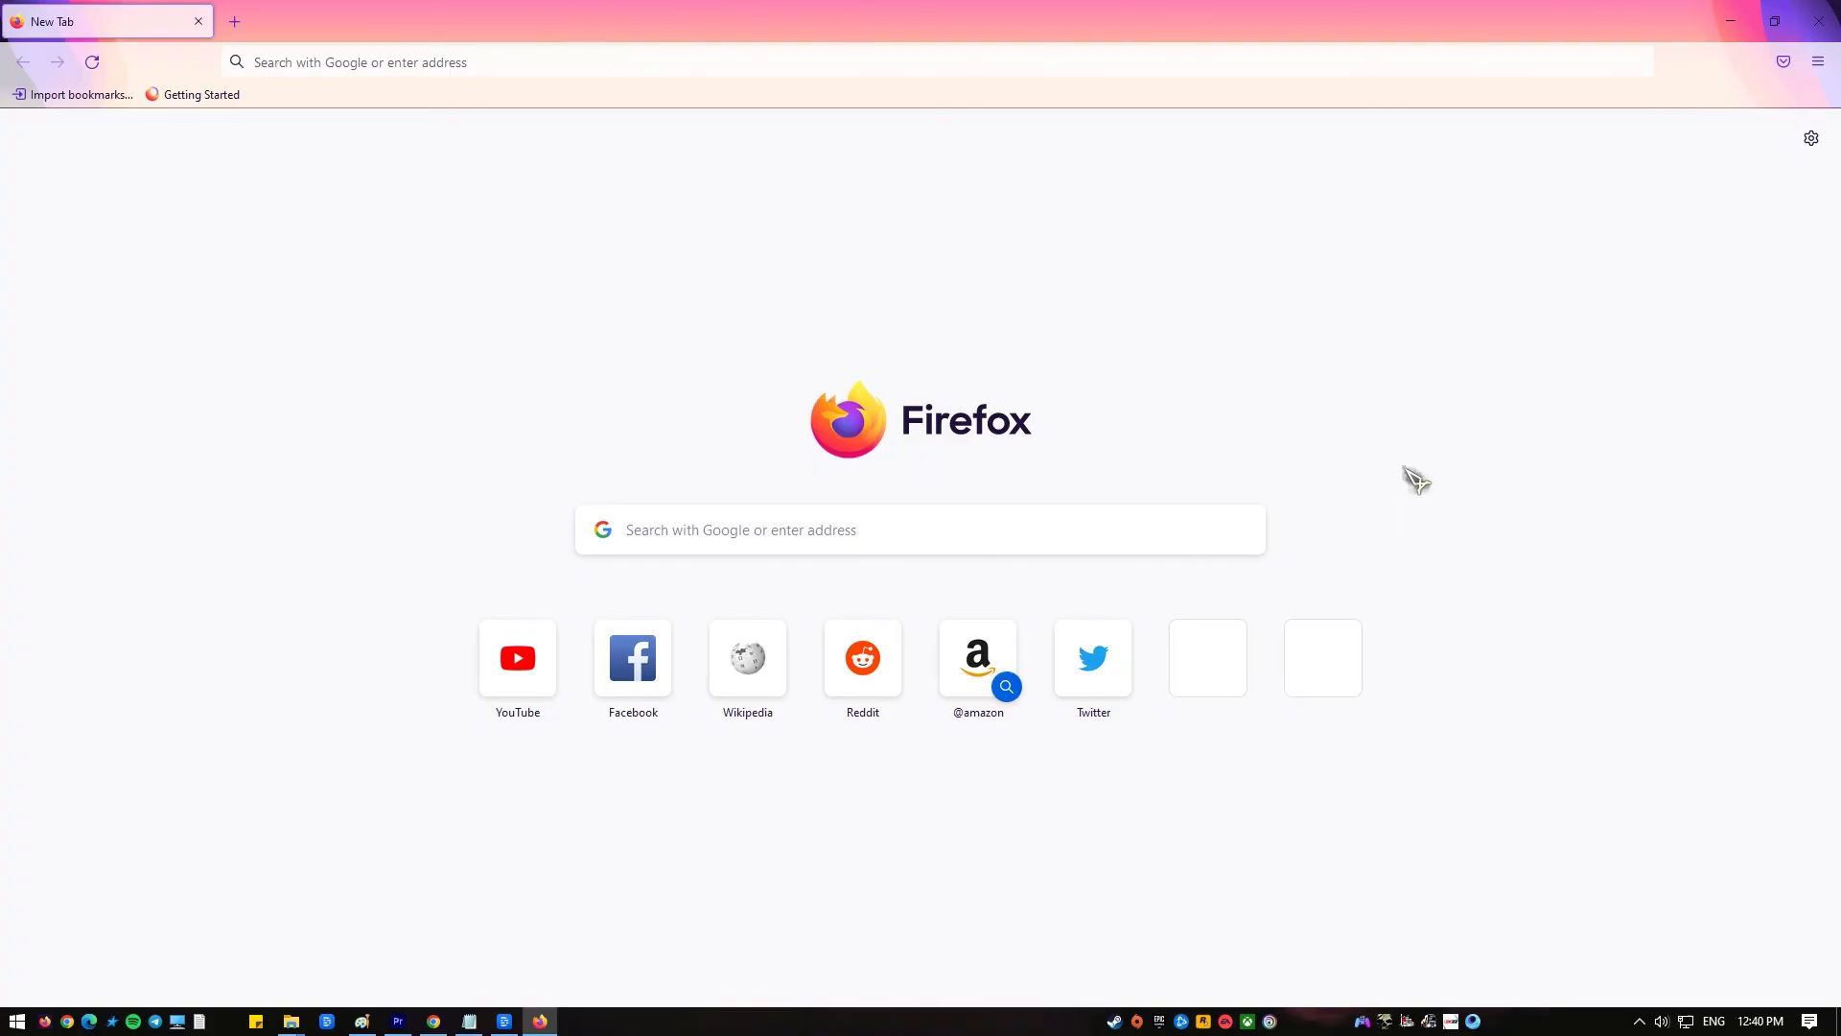
{"action": "mouse_move", "coordinate": [1412, 473]}
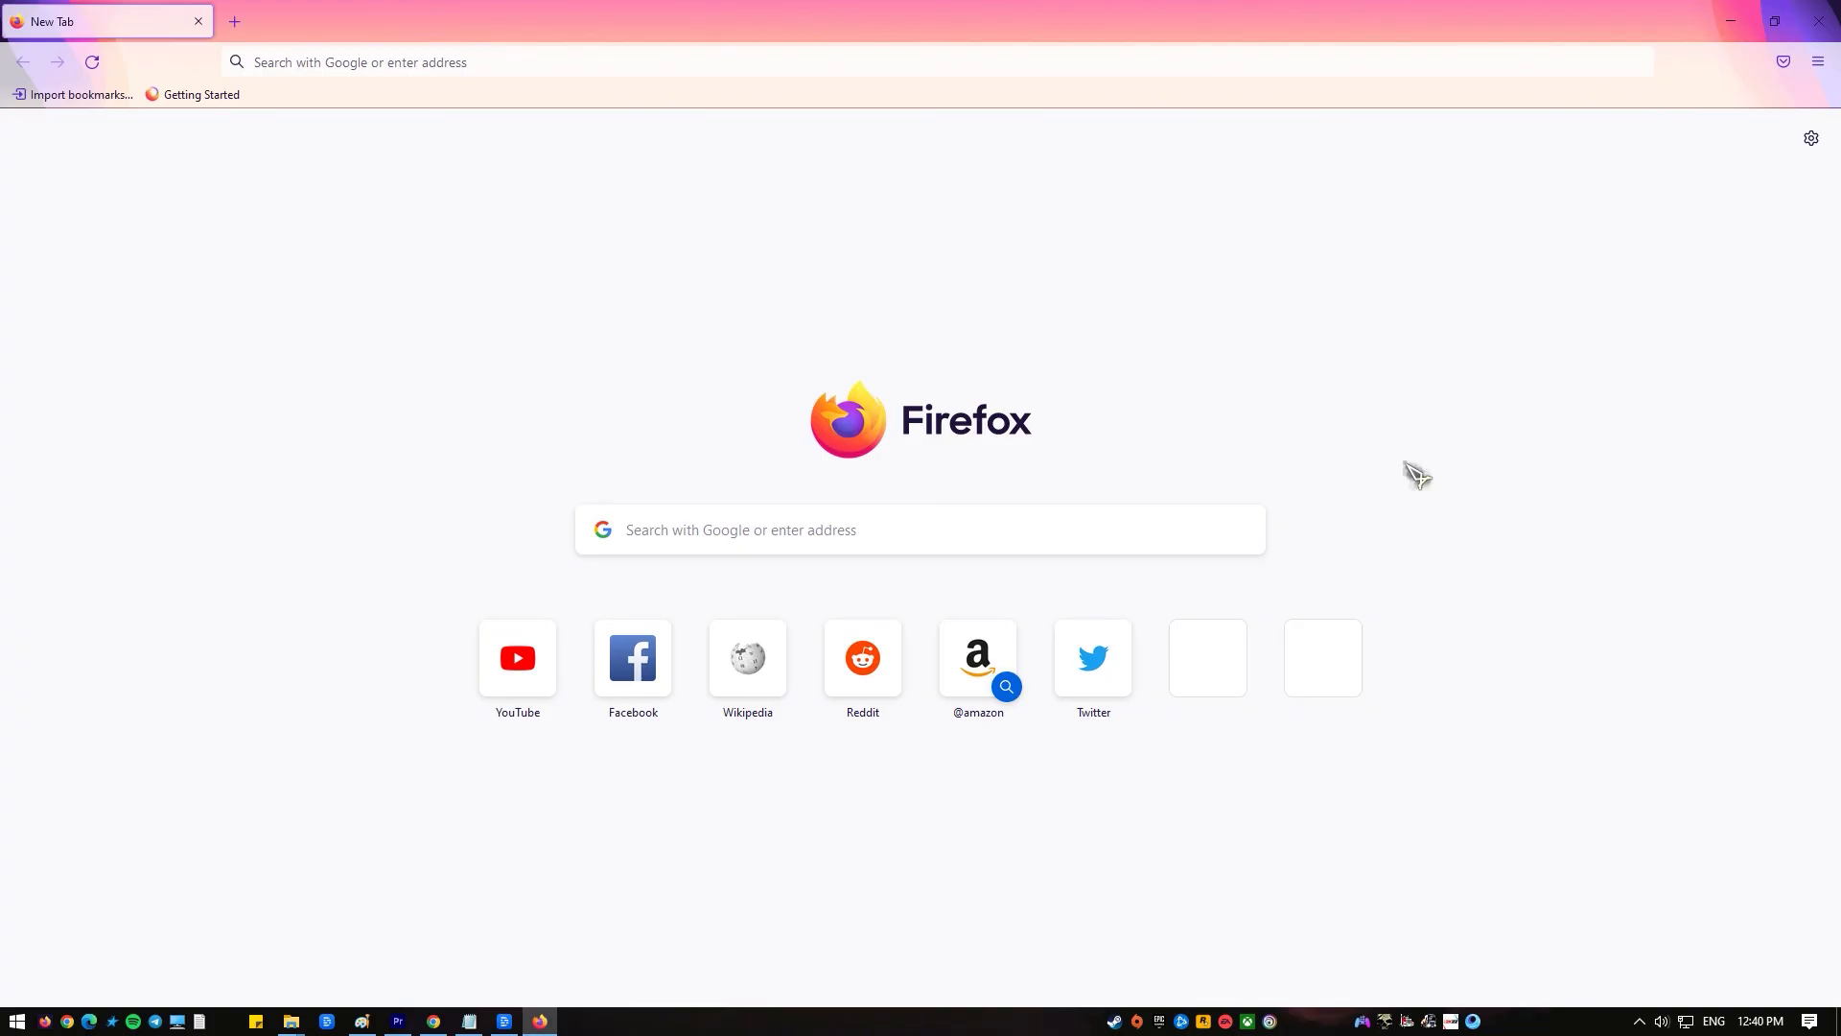
Step: Open the hamburger menu in the top-right corner of the restarted browser
{"action": "left_click", "coordinate": [1818, 61]}
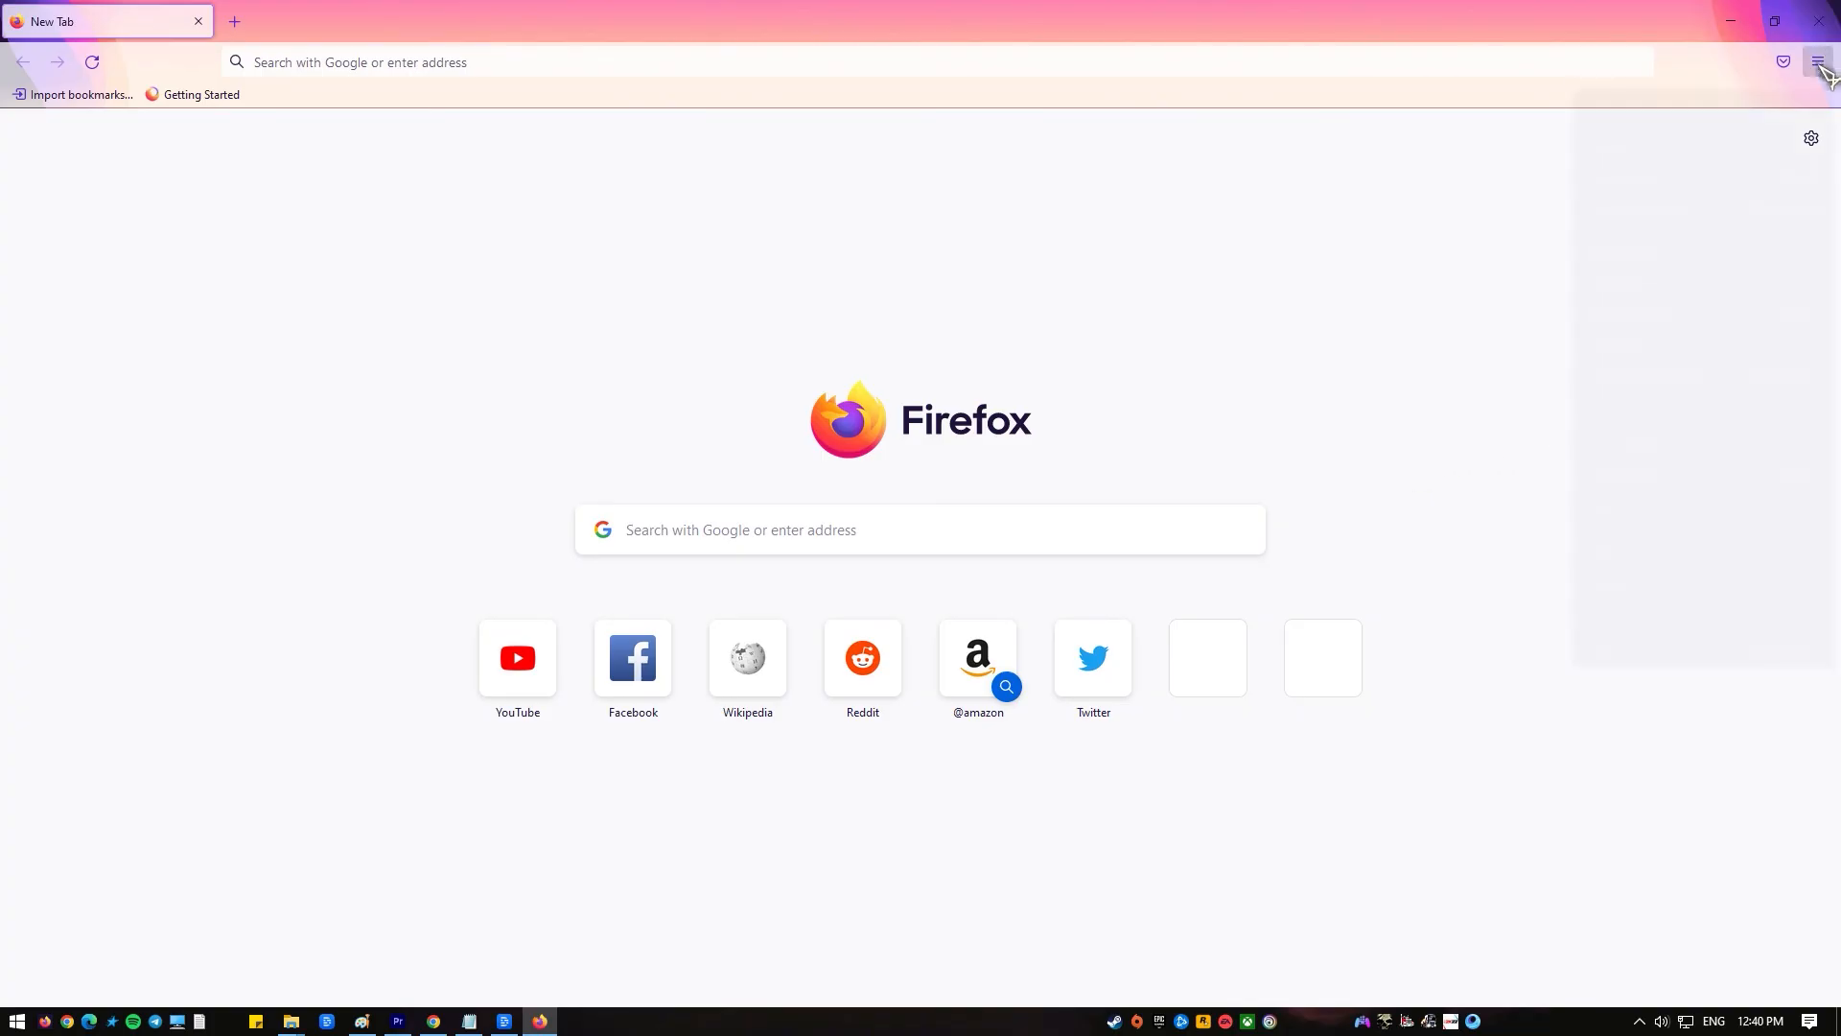
{"action": "left_click", "coordinate": [1818, 62]}
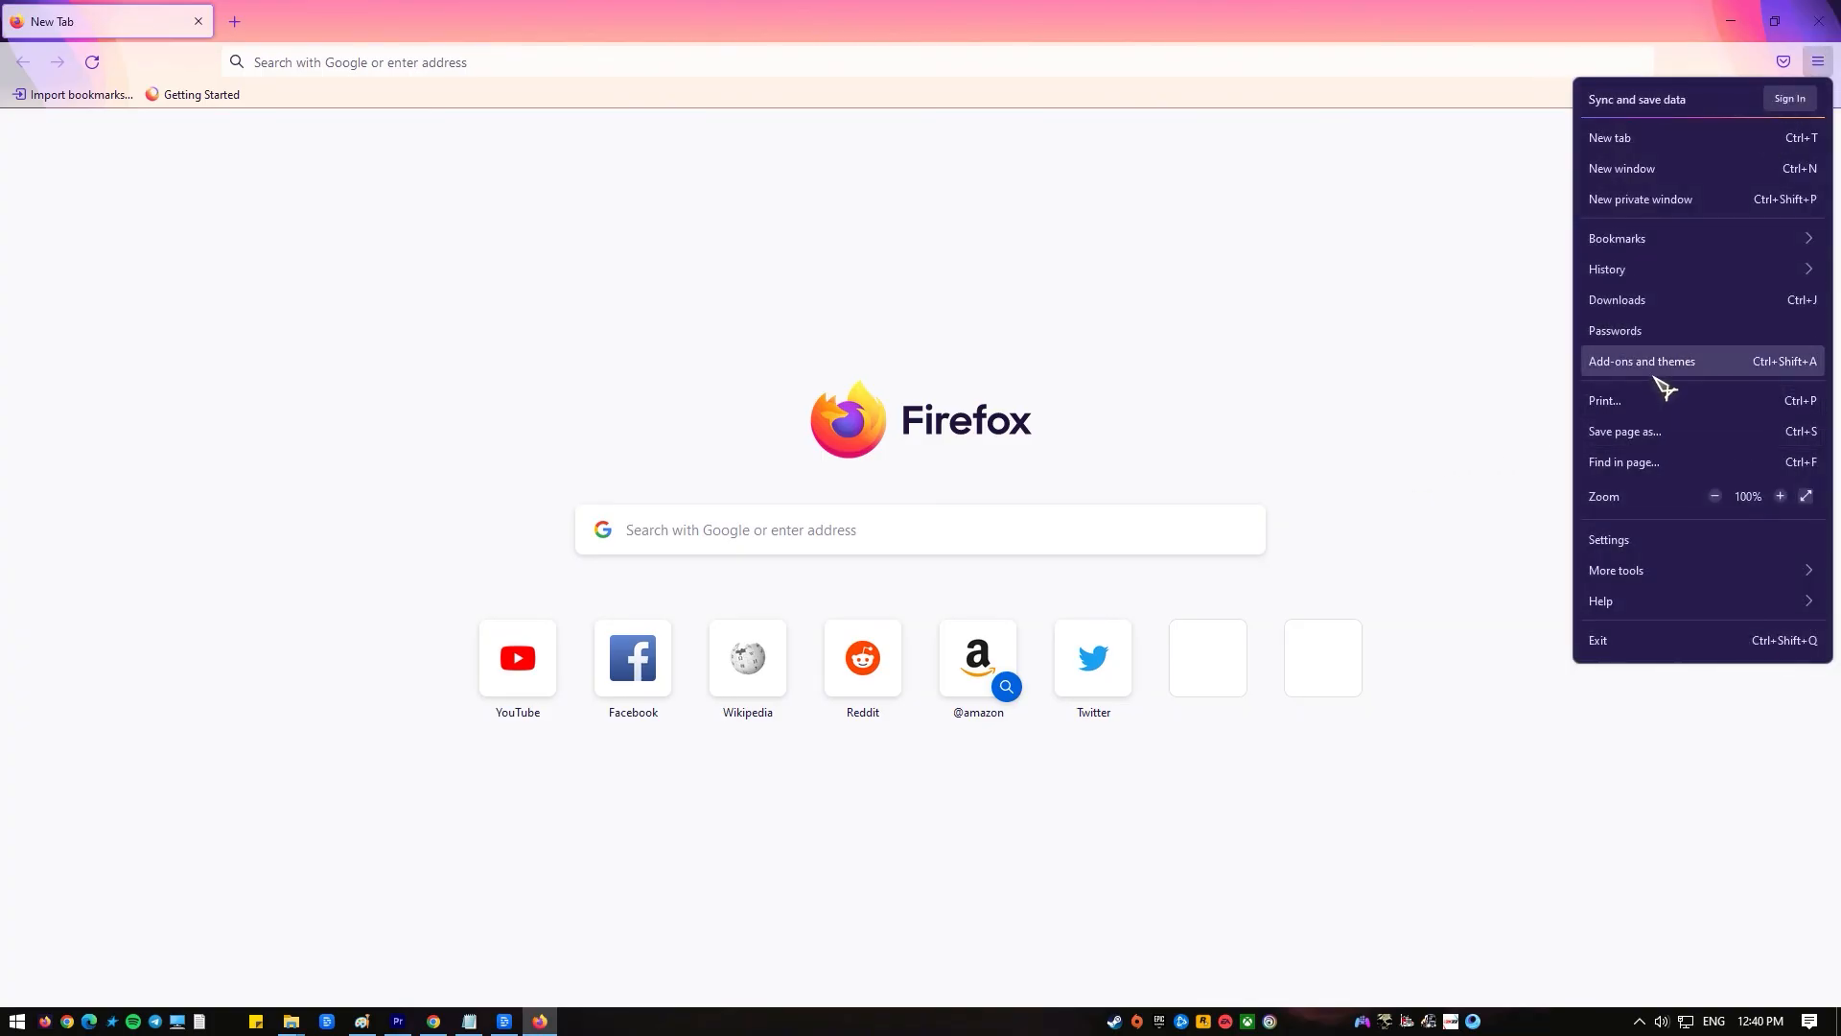
Step: Open the Extensions page in Add-ons Manager, dismiss the recommendations notice, and scroll to the bottom
{"action": "left_click", "coordinate": [1642, 361]}
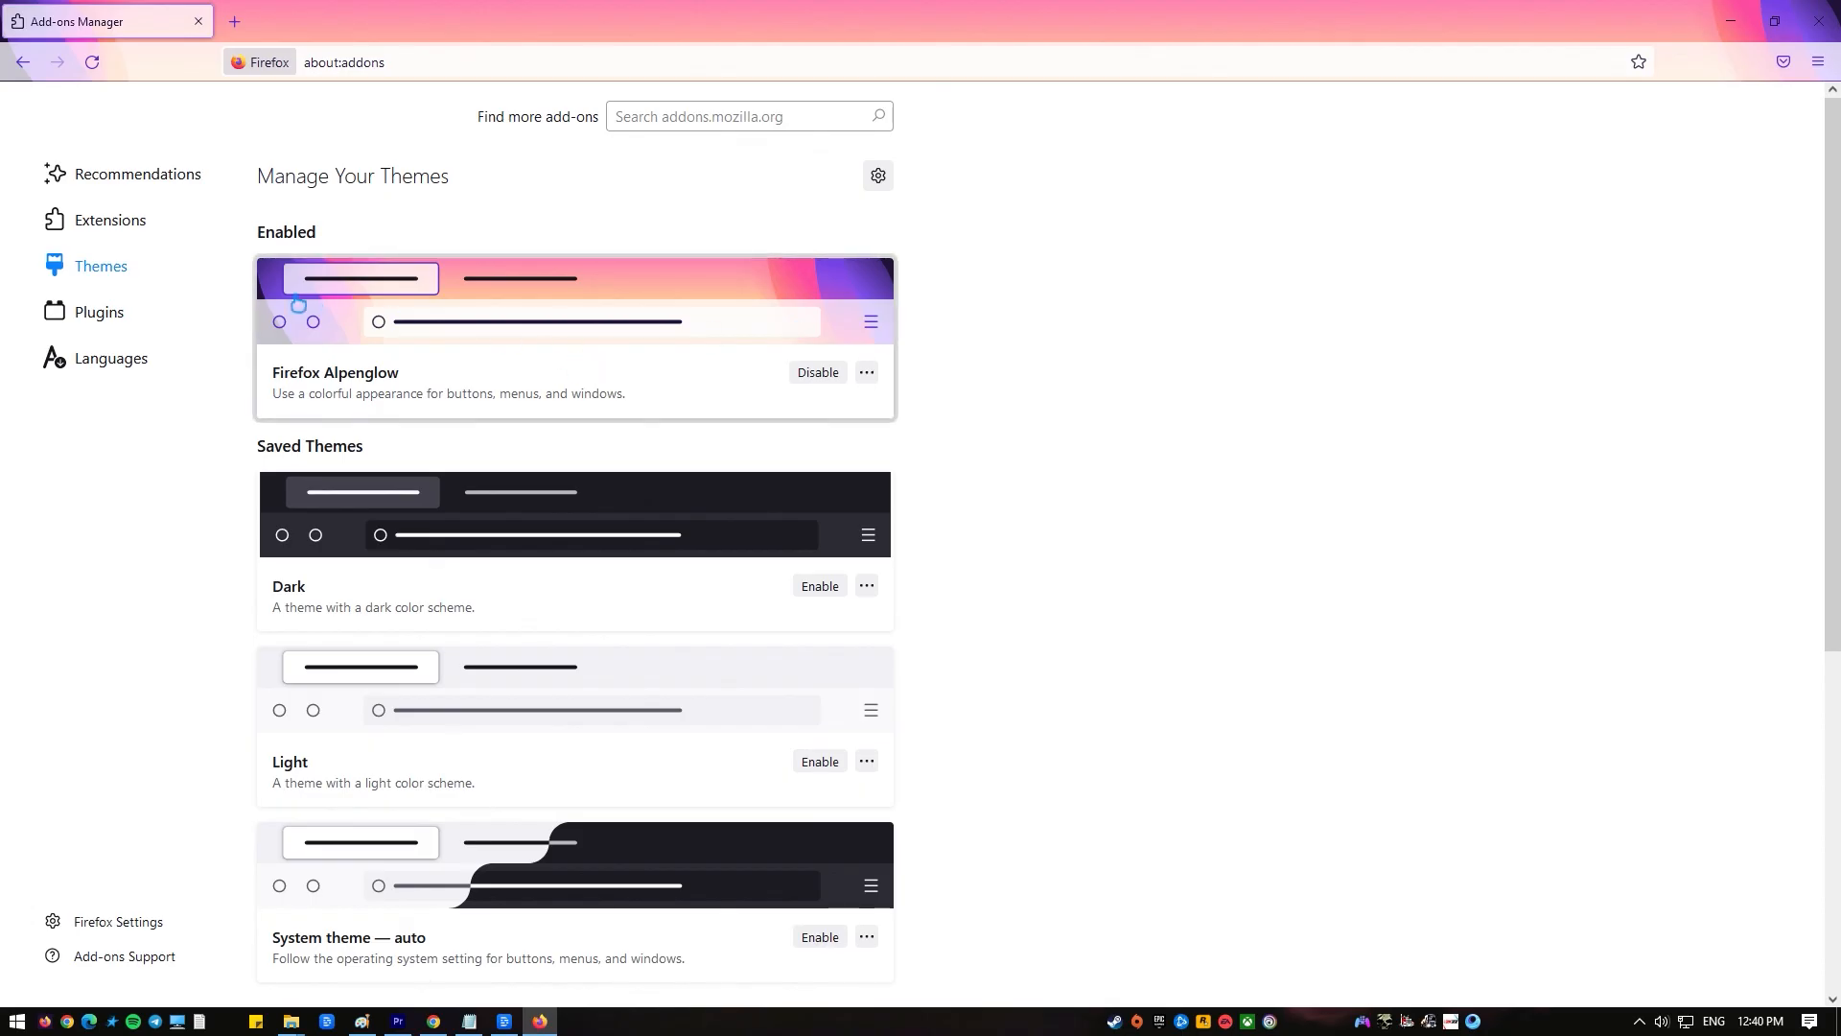
{"action": "left_click", "coordinate": [111, 220]}
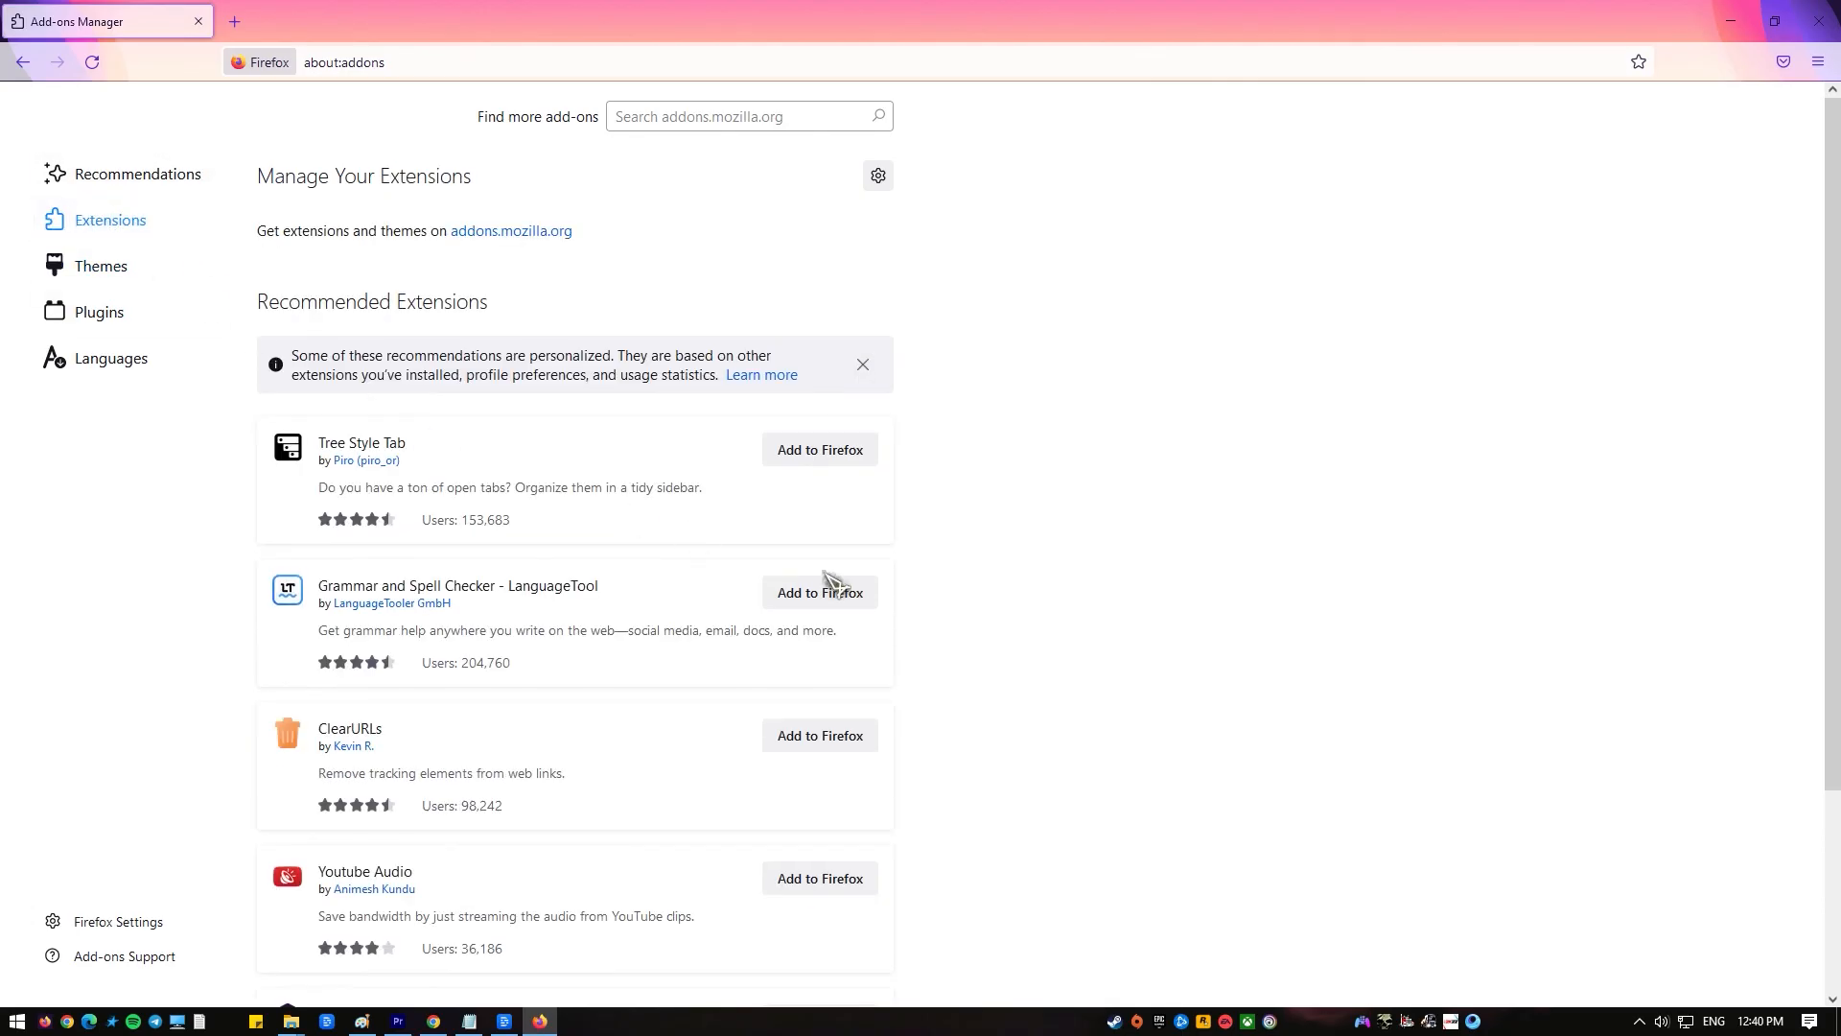
{"action": "left_click", "coordinate": [863, 365]}
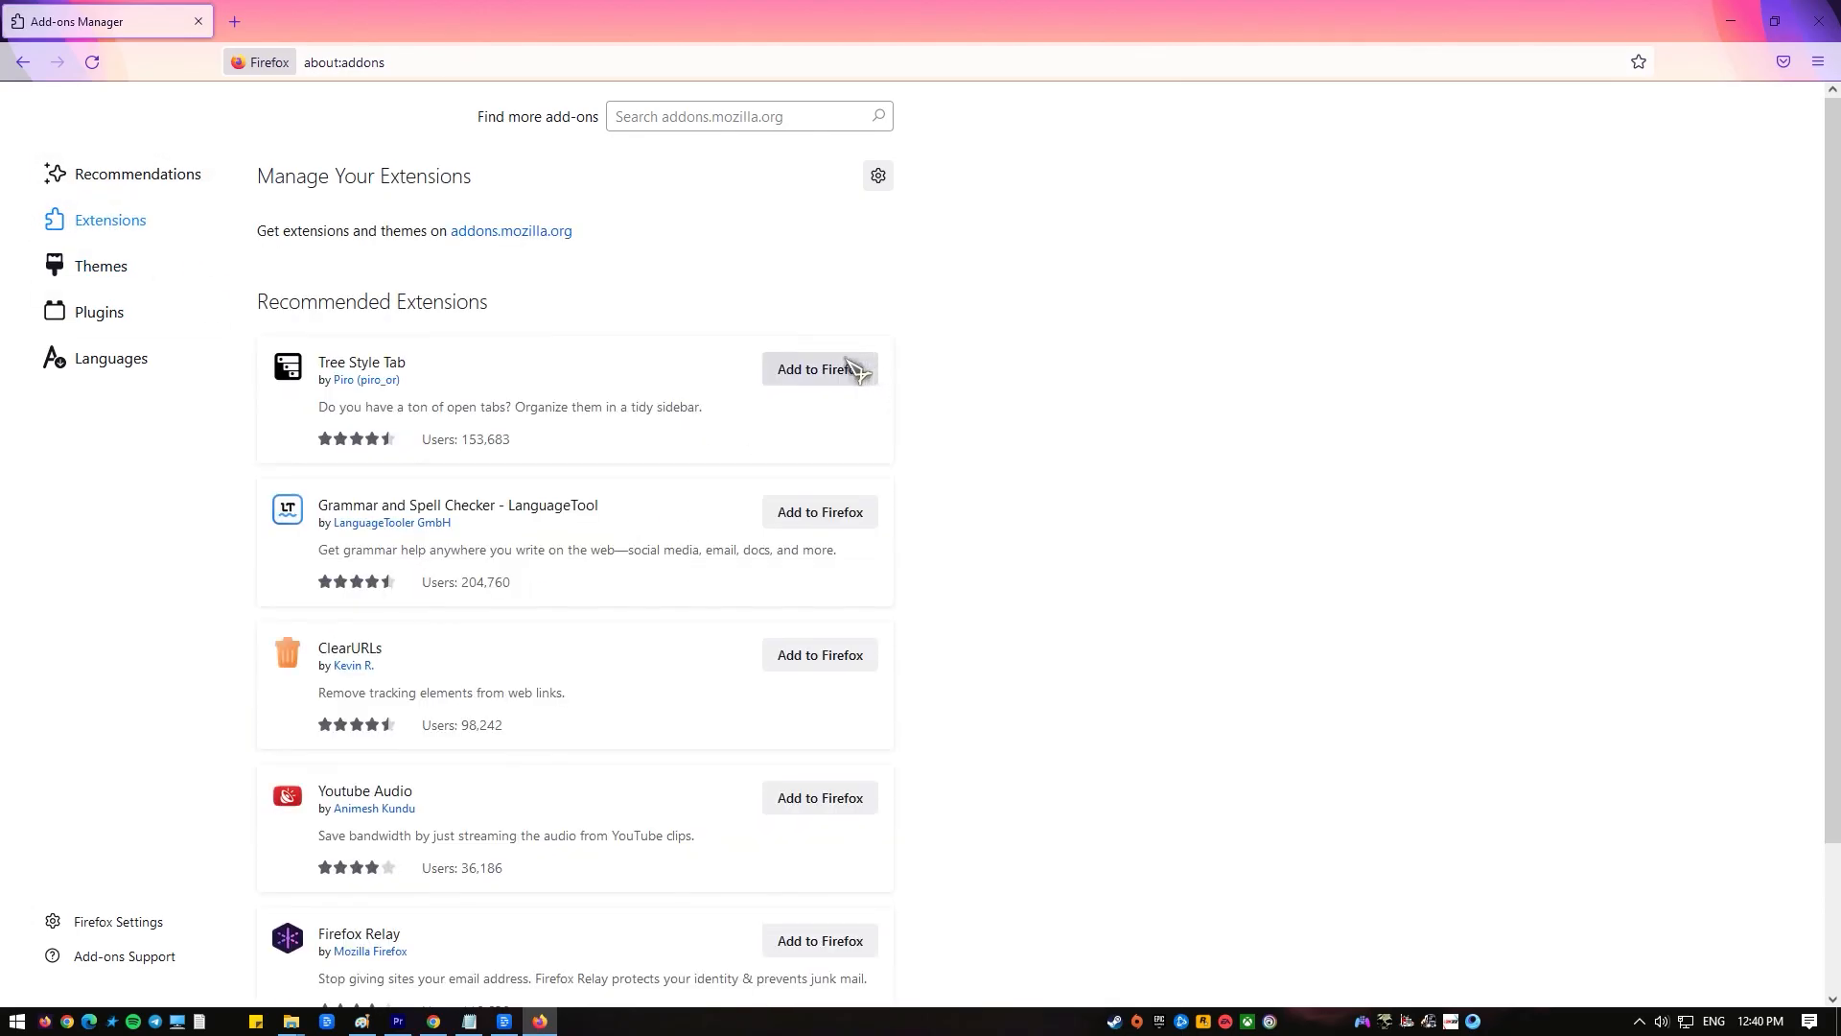
{"action": "scroll", "scroll_direction": "down", "scroll_amount": 3}
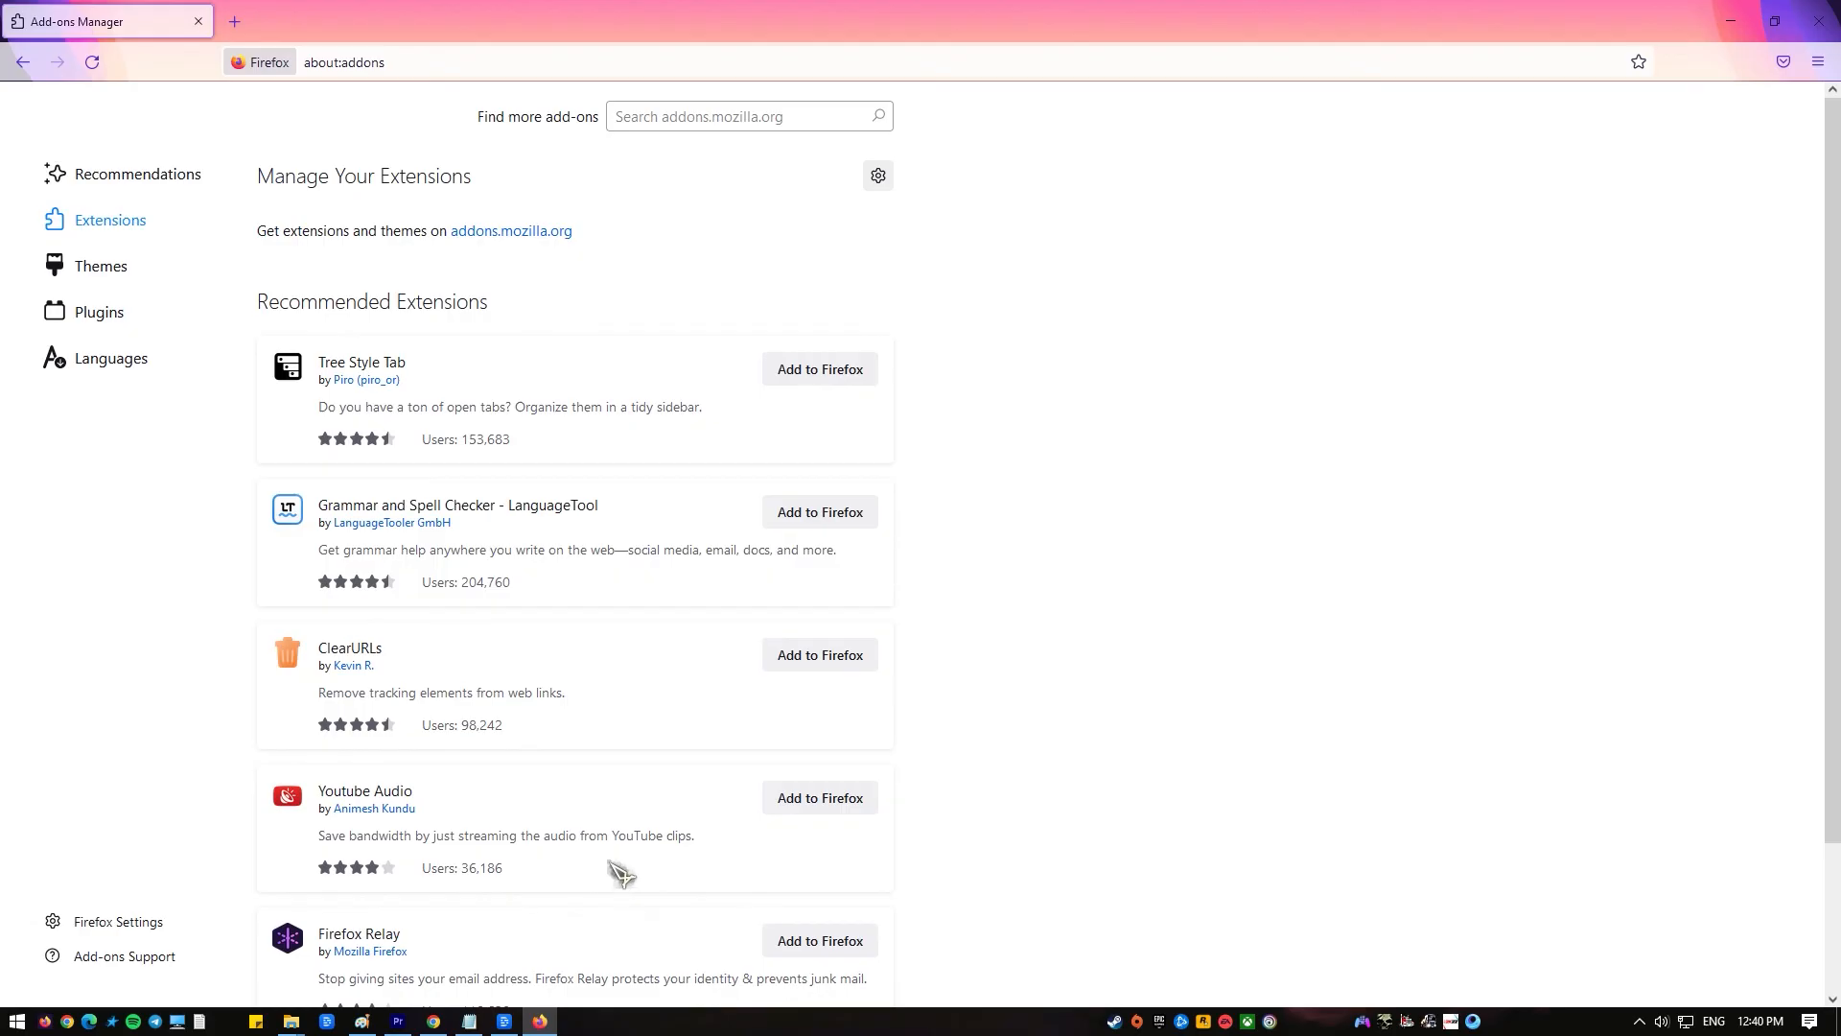
{"action": "mouse_move", "coordinate": [629, 880]}
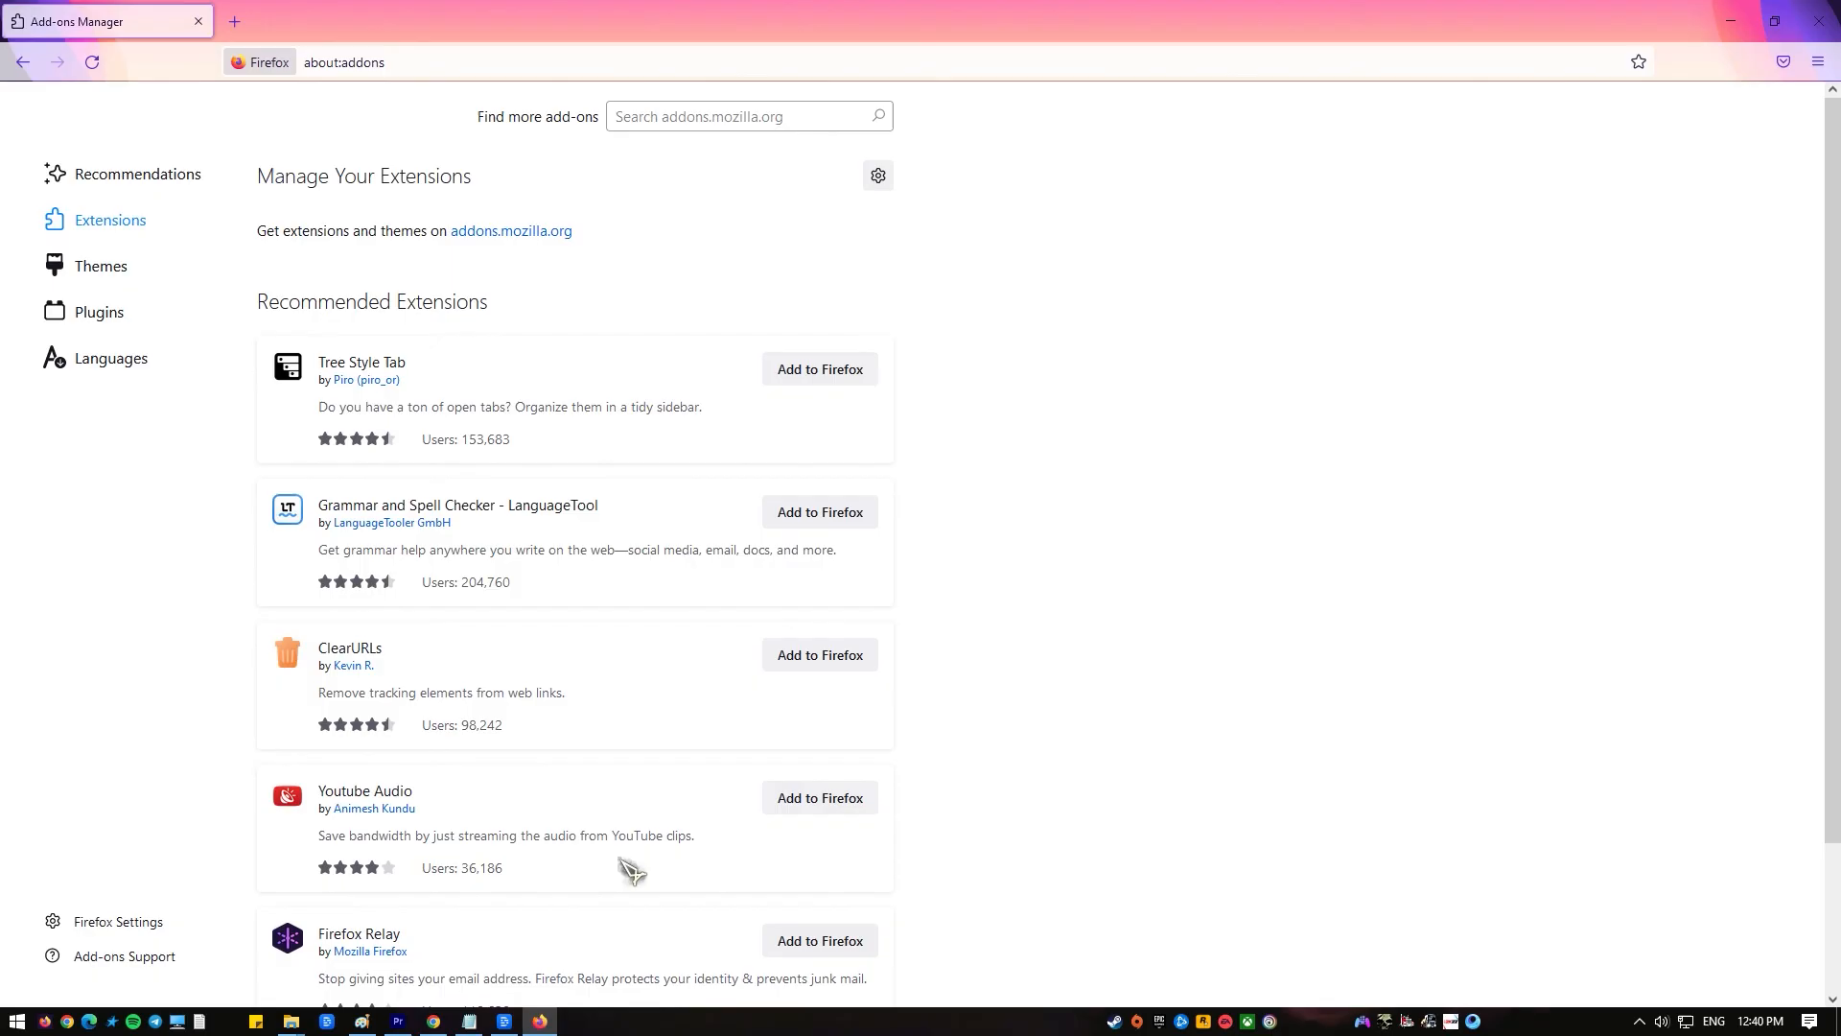
{"action": "scroll", "scroll_direction": "down", "scroll_amount": 3}
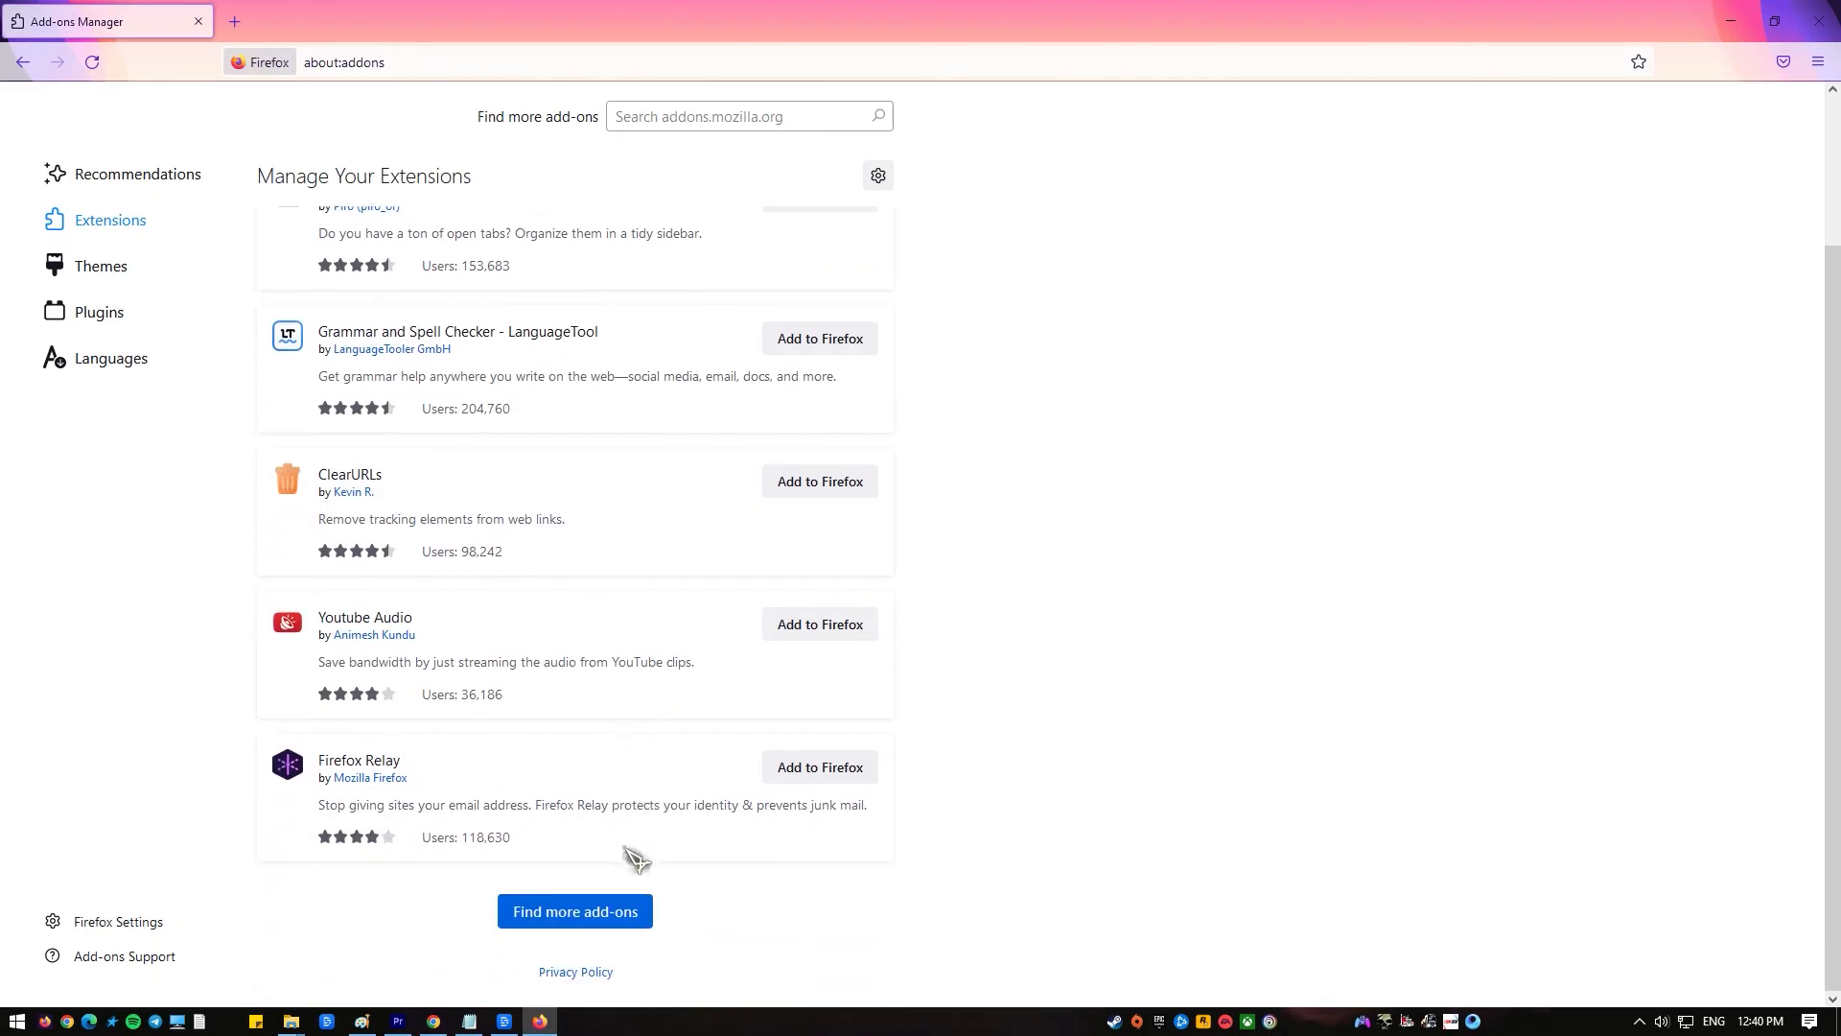